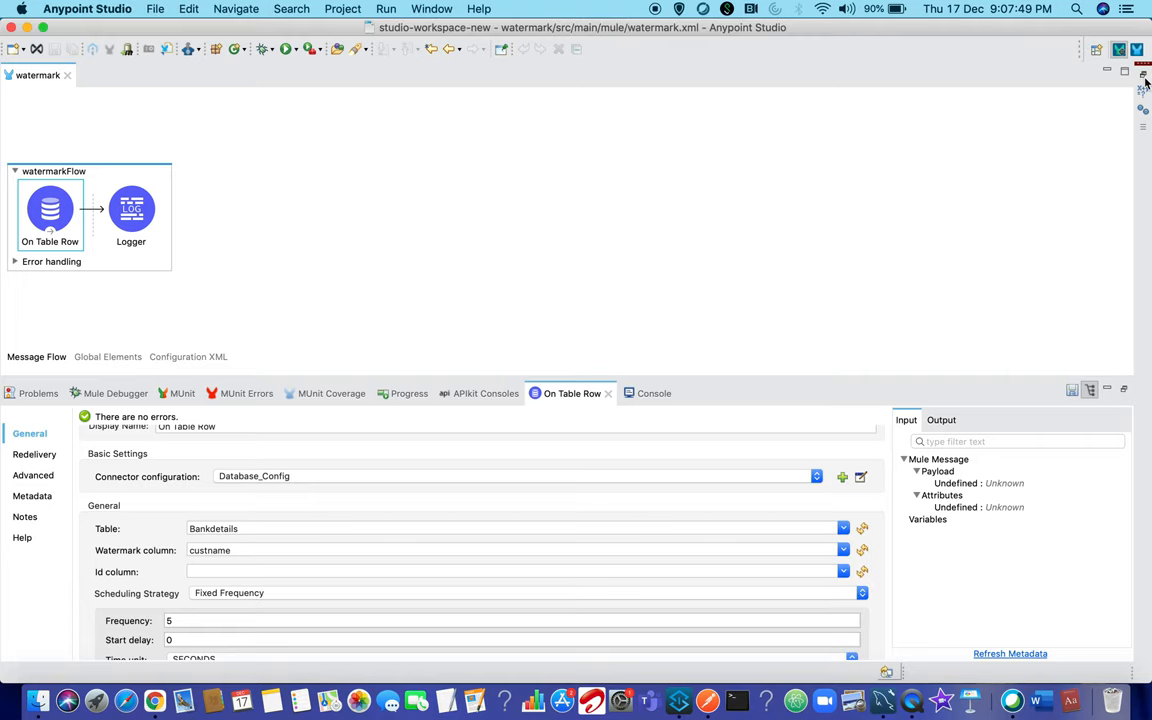
Open the Mule Palette, list the Database operations, and select On Table Row
{"action": "left_click", "coordinate": [1143, 84]}
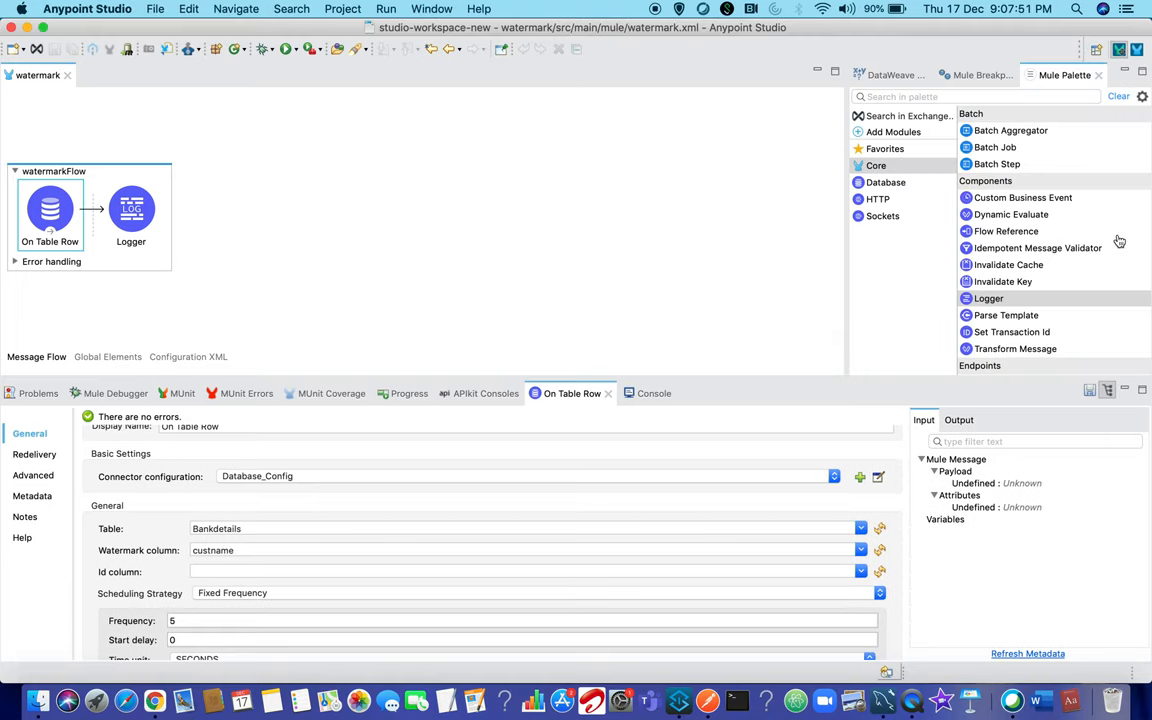
{"action": "left_click", "coordinate": [885, 182]}
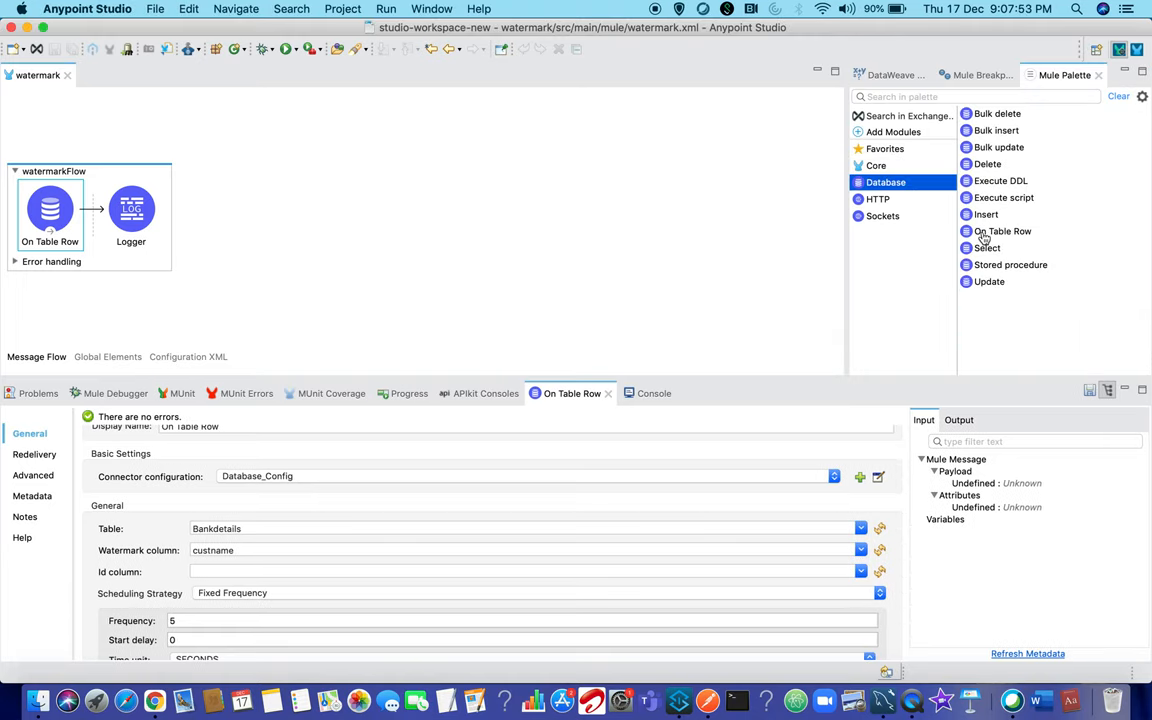
{"action": "mouse_move", "coordinate": [491, 299]}
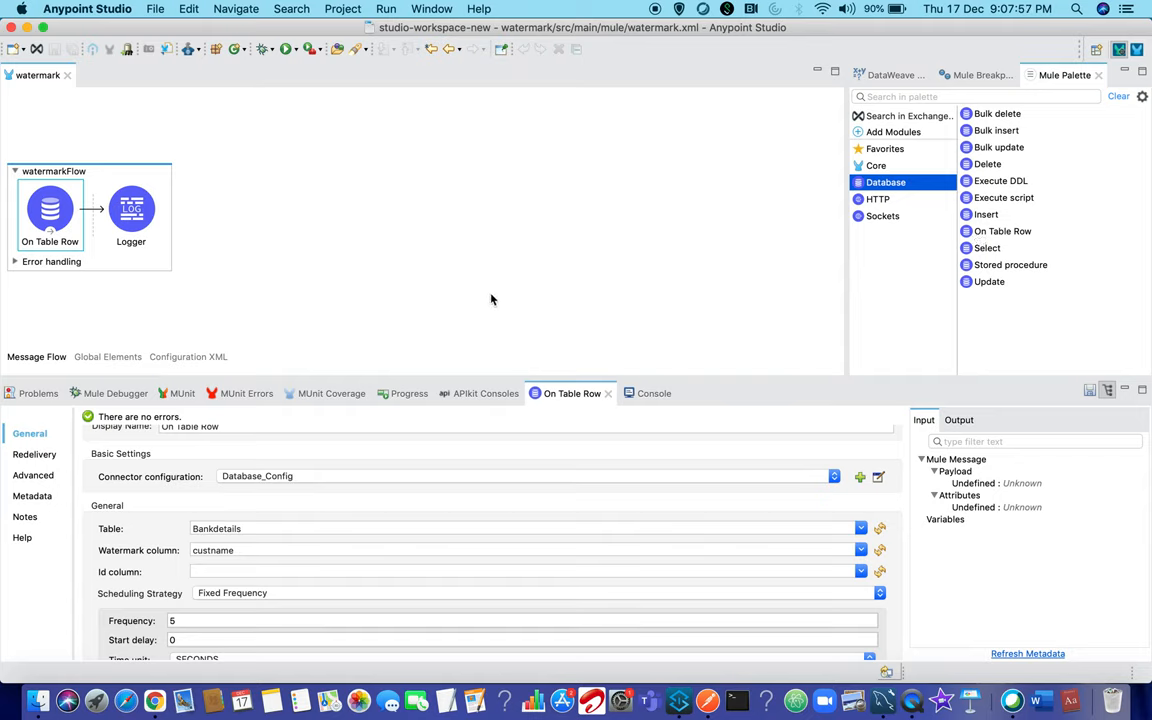
{"action": "mouse_move", "coordinate": [352, 297]}
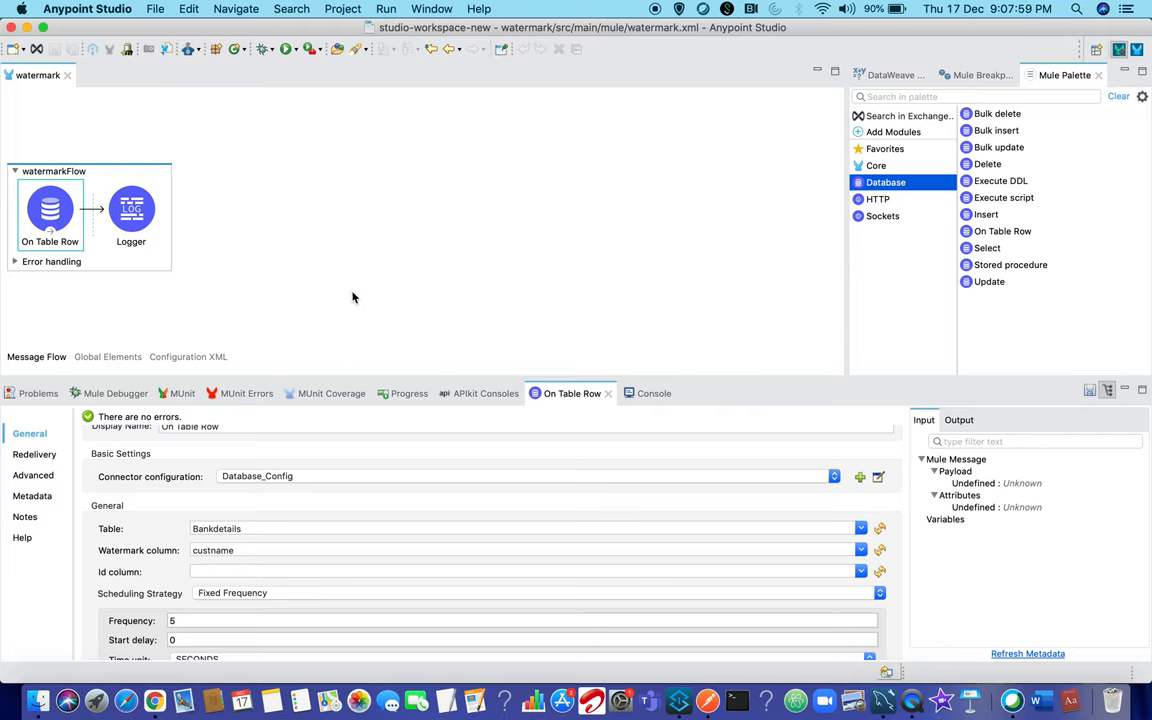
{"action": "mouse_move", "coordinate": [30, 218]}
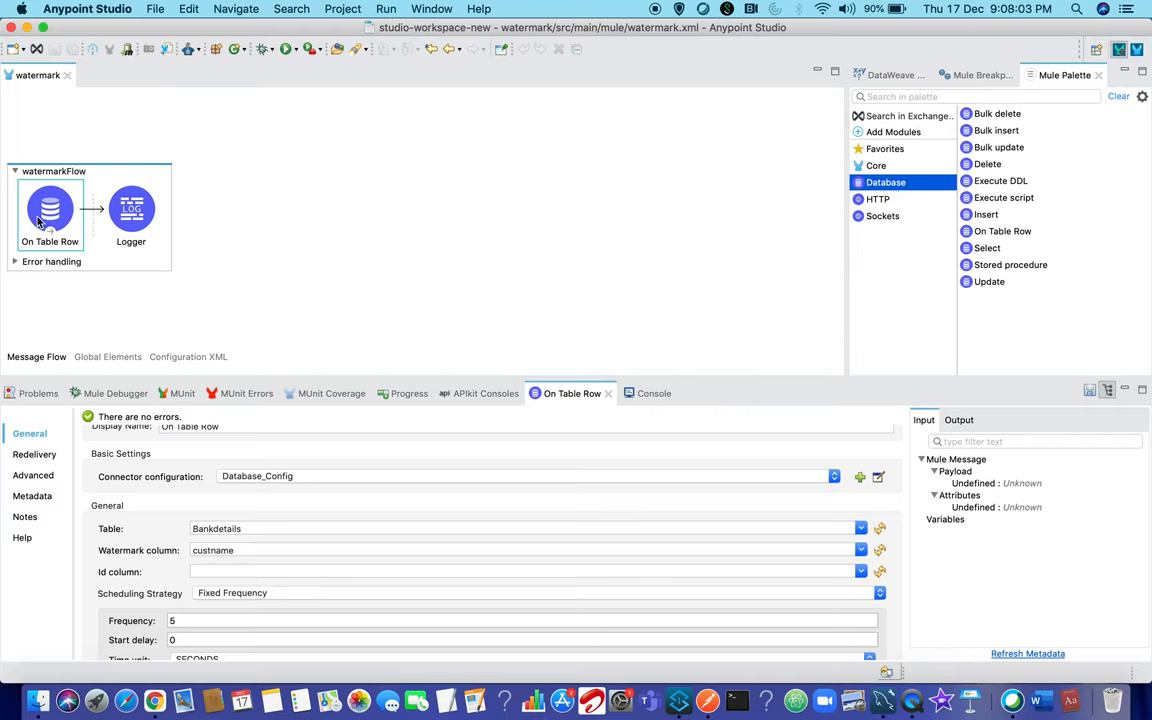
{"action": "left_click", "coordinate": [281, 244]}
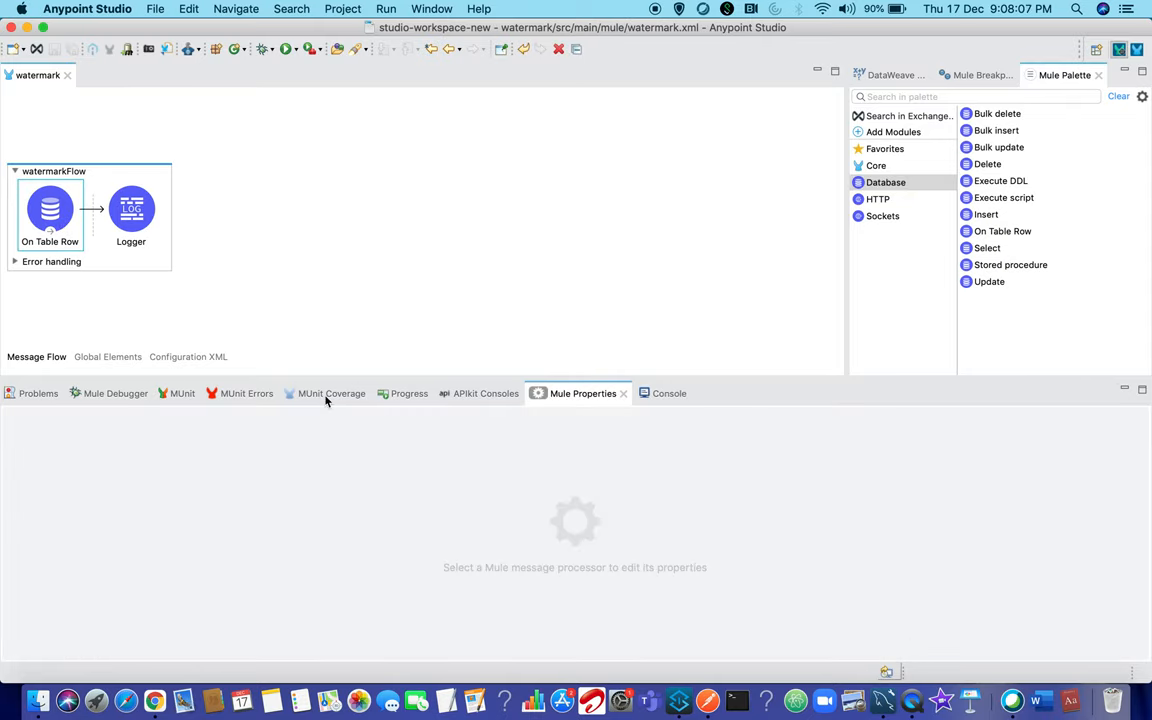
Open Database_Config's Global Element Properties from On Table Row and select database name mule
{"action": "left_click", "coordinate": [49, 210]}
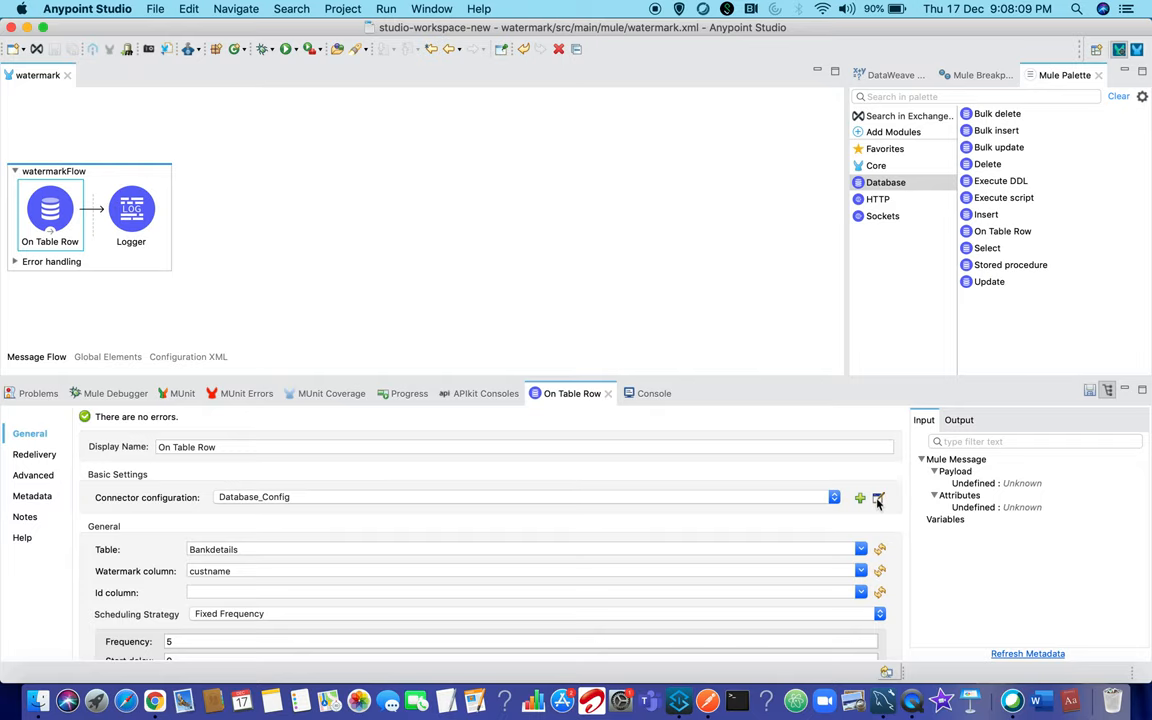
{"action": "left_click", "coordinate": [878, 498]}
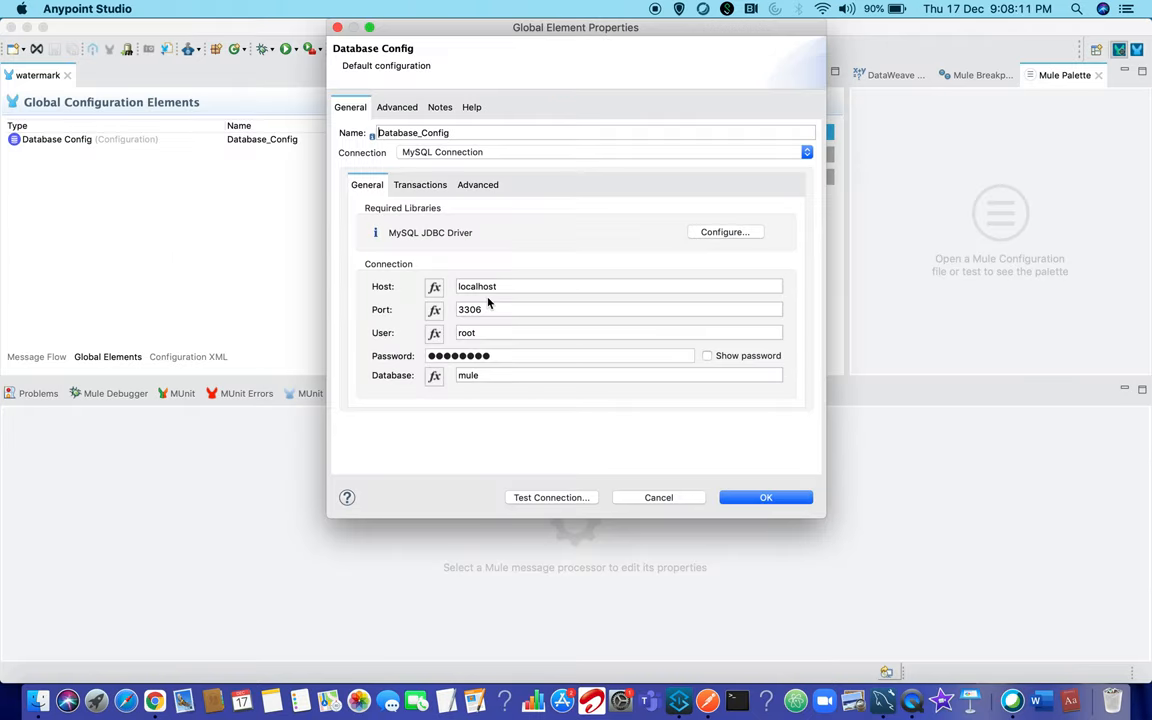
{"action": "left_click", "coordinate": [724, 231]}
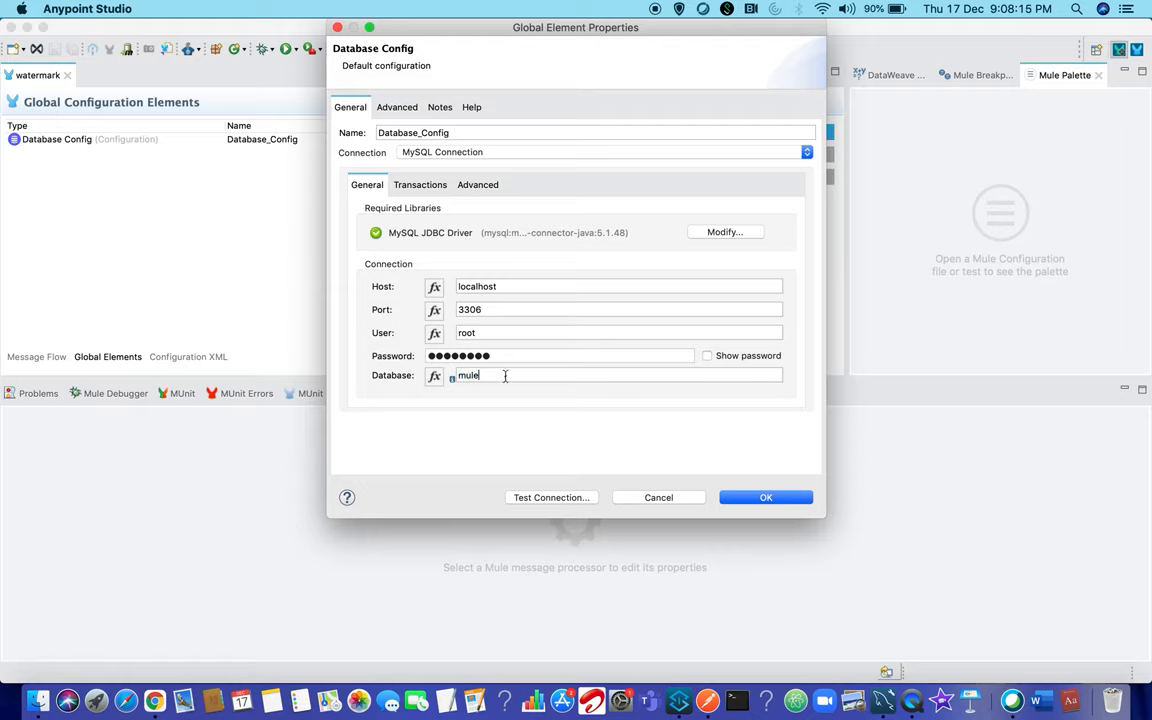
{"action": "mouse_move", "coordinate": [393, 393]}
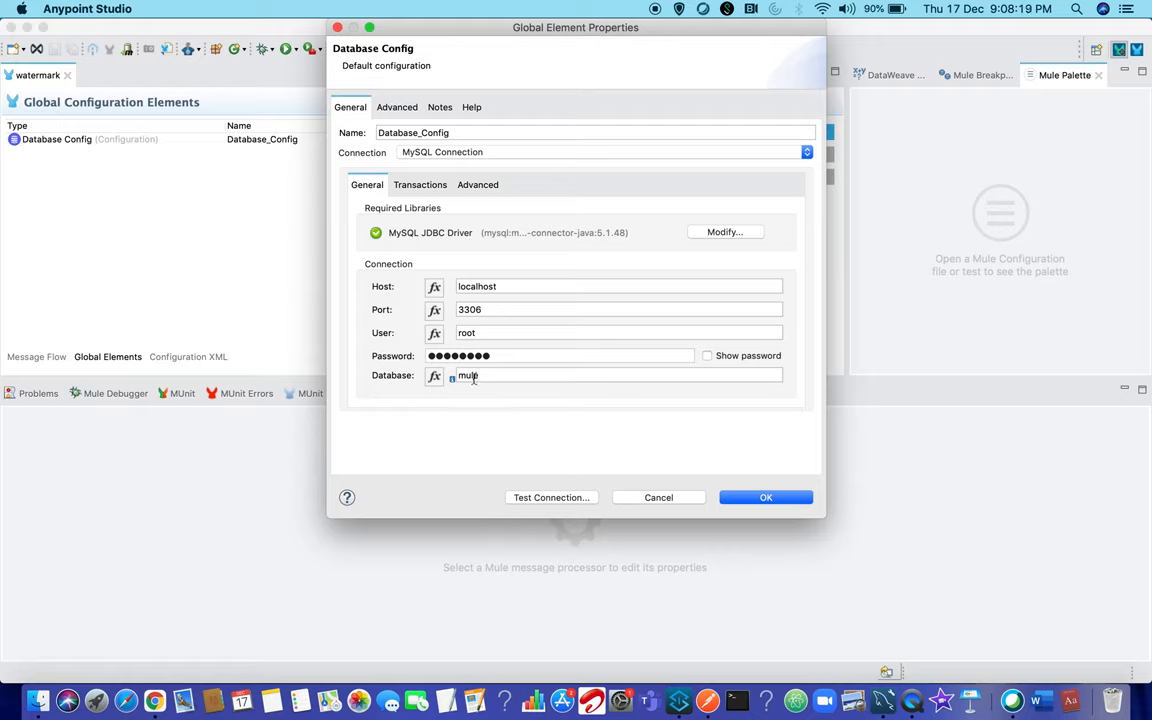
{"action": "double_click", "coordinate": [467, 375]}
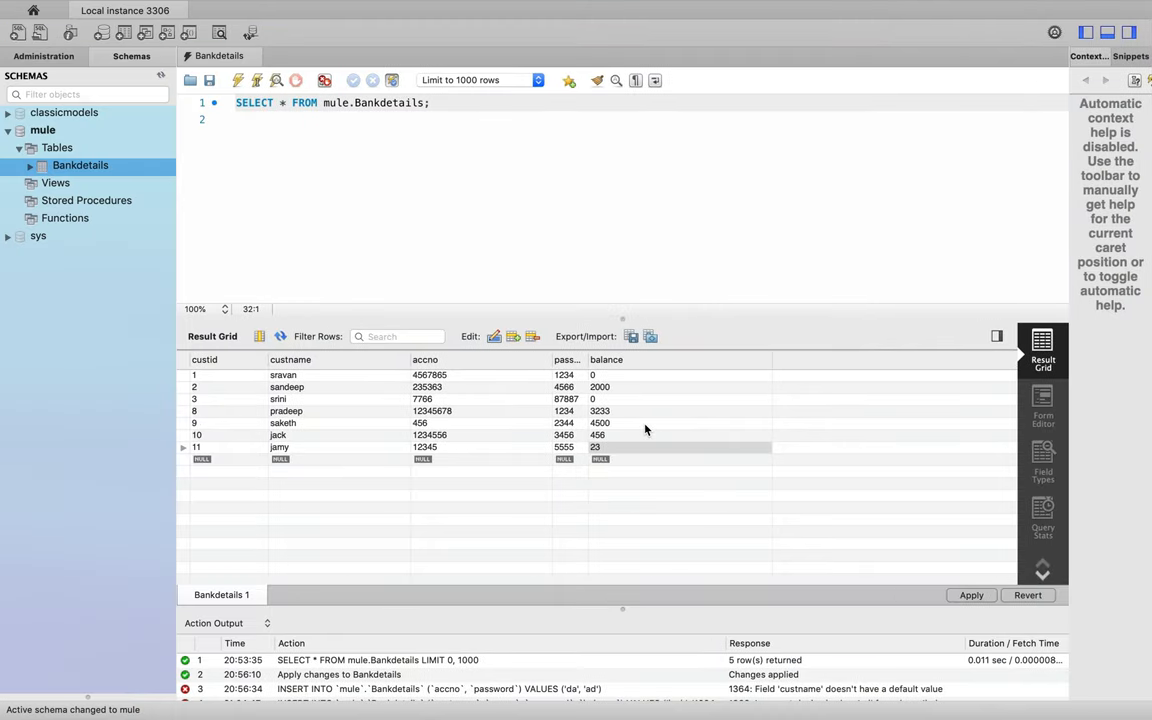
Review the Bankdetails rows (custid 1 to 11) and open the table's context menu
{"action": "left_click", "coordinate": [372, 102]}
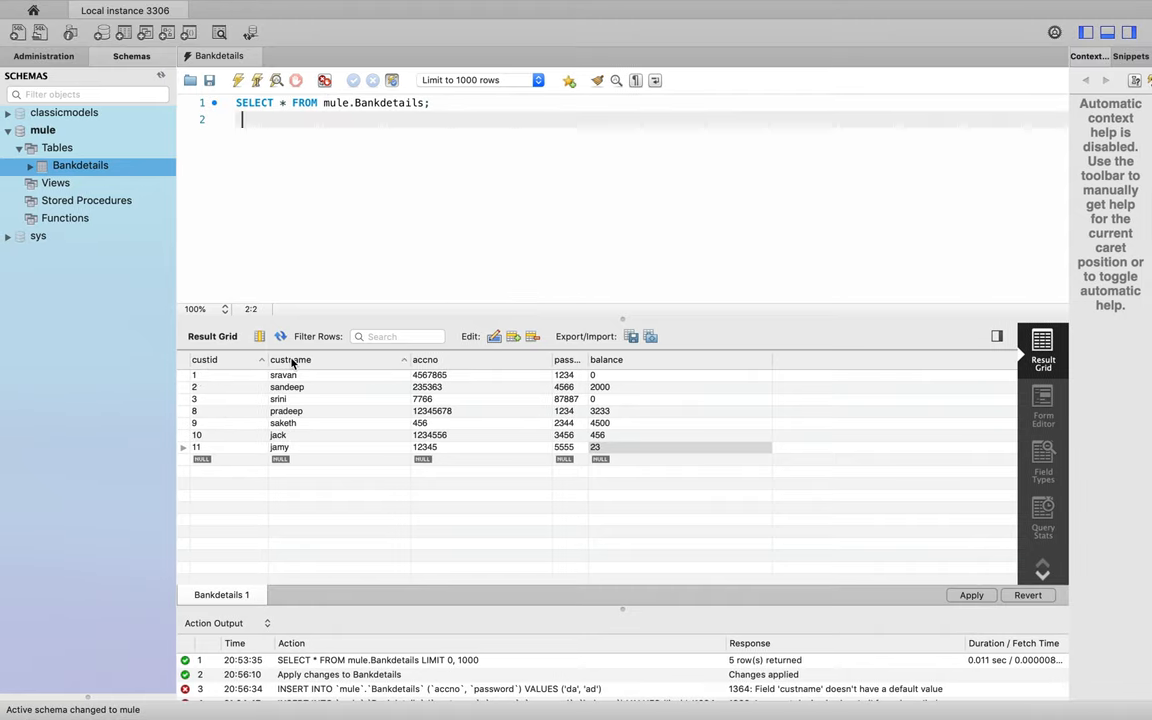
{"action": "mouse_move", "coordinate": [80, 165]}
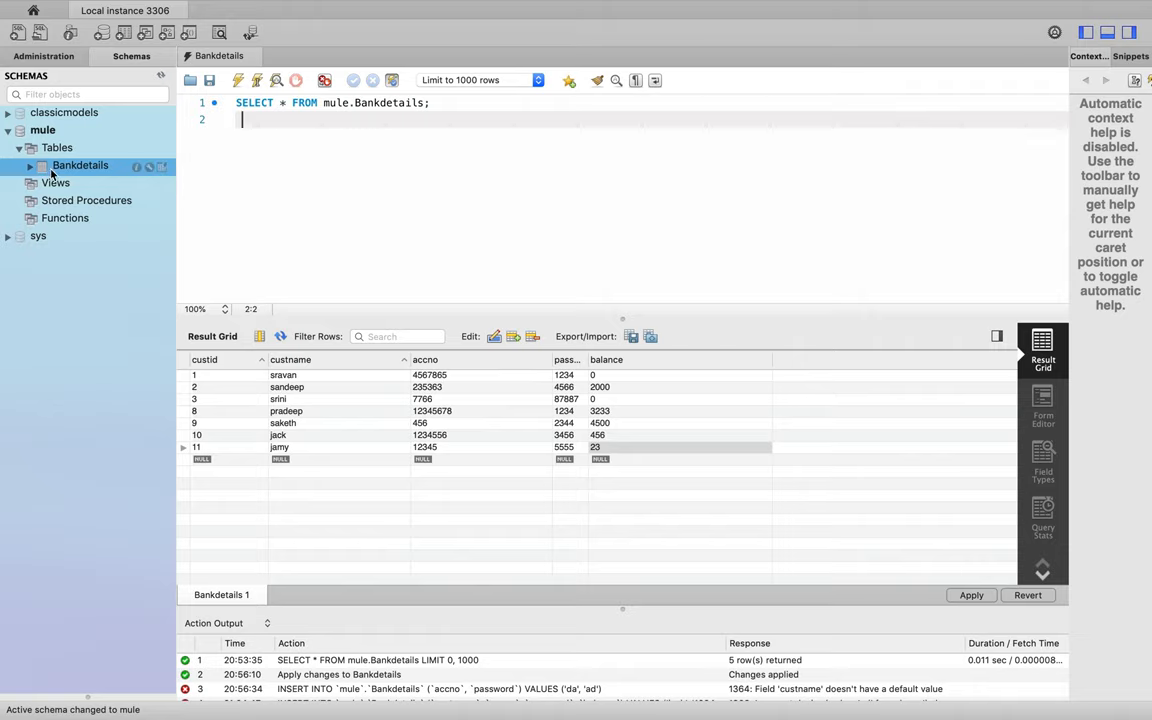
{"action": "right_click", "coordinate": [80, 165]}
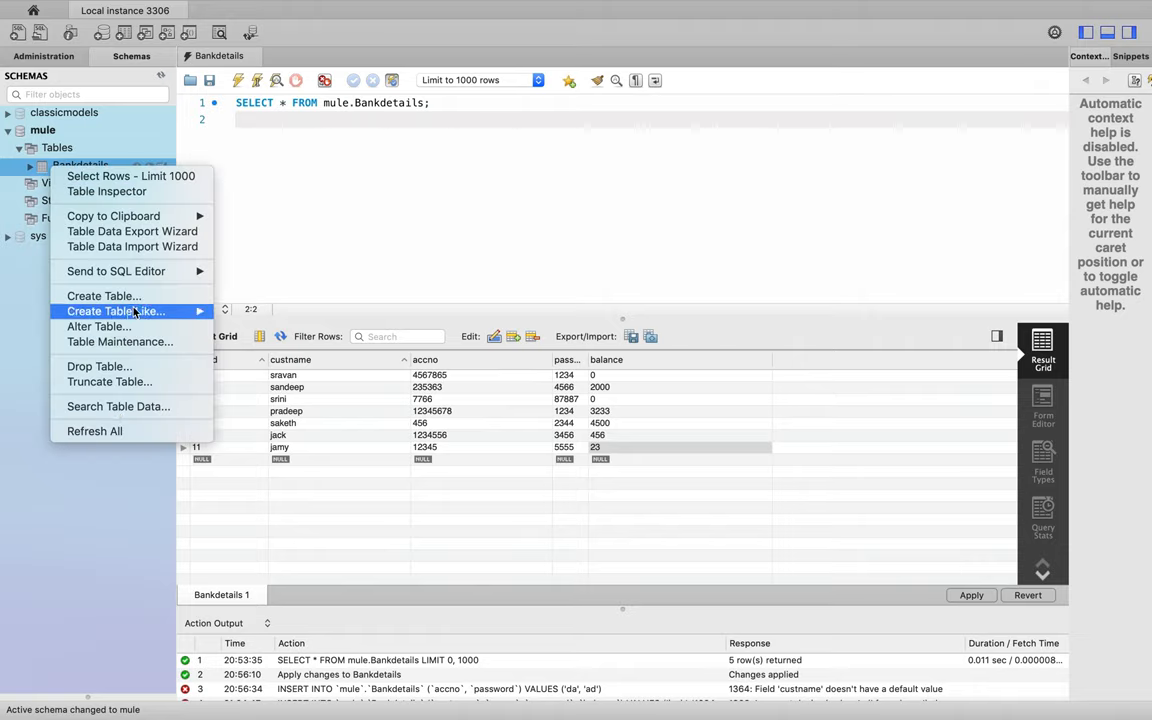
{"action": "left_click", "coordinate": [490, 290]}
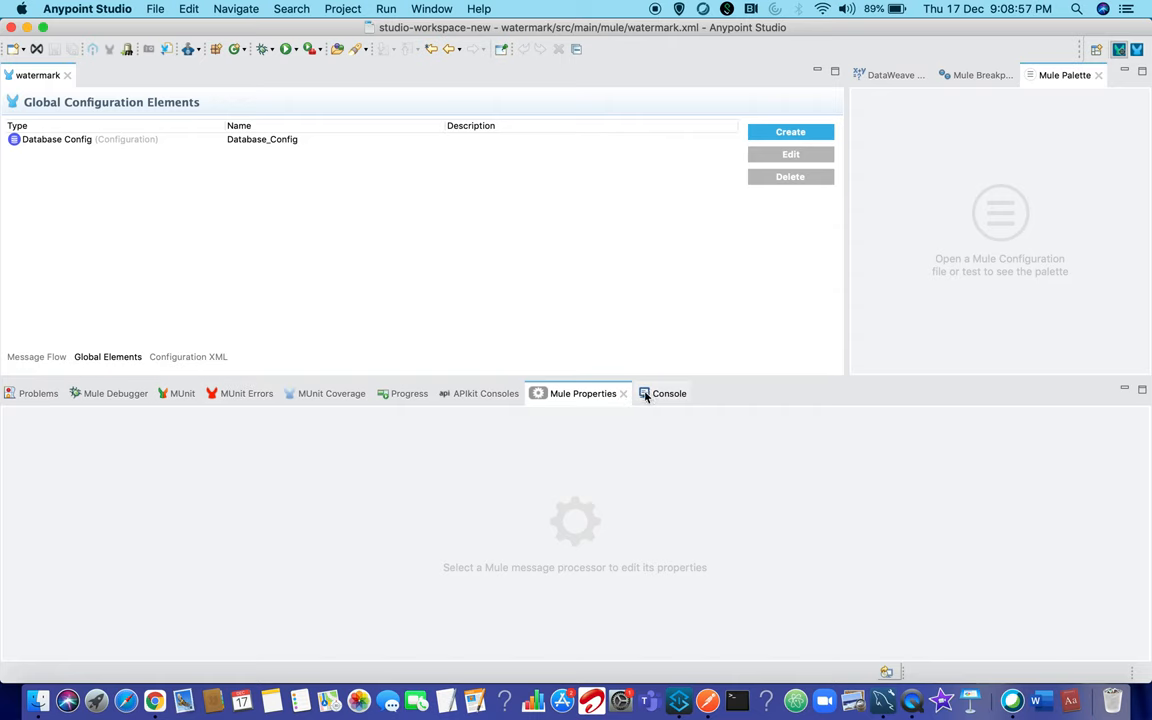
Show the Console and clear the repeated database polling log lines
{"action": "left_click", "coordinate": [657, 393]}
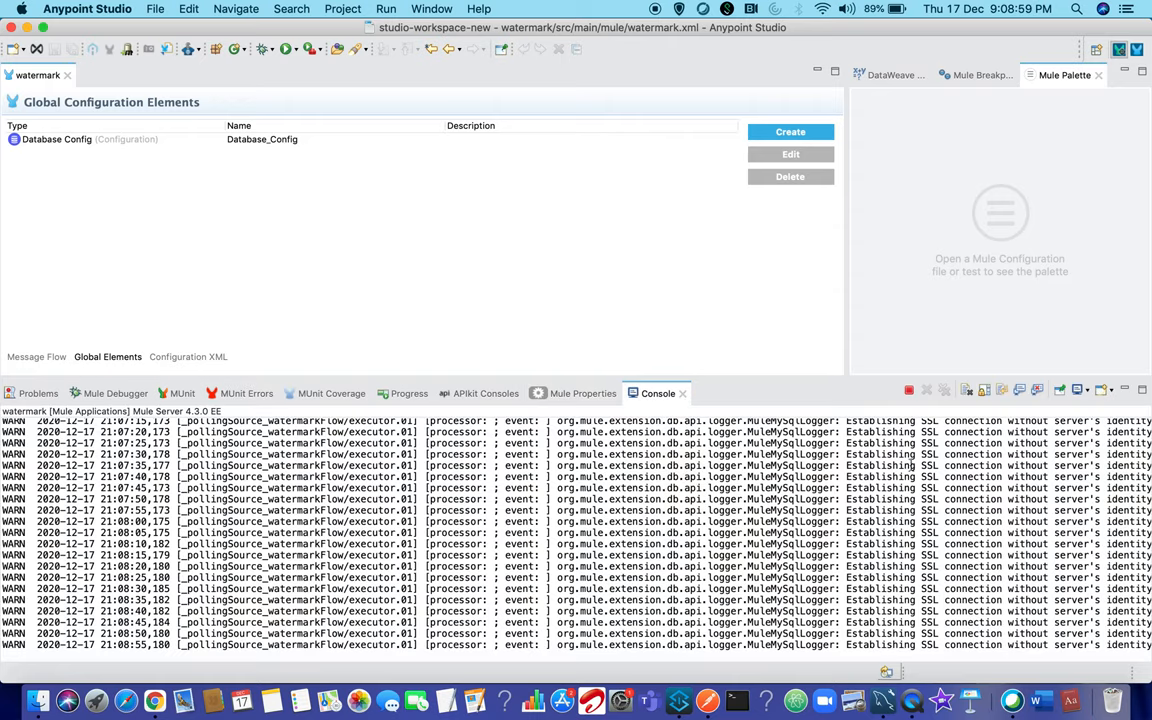
{"action": "left_click", "coordinate": [926, 390]}
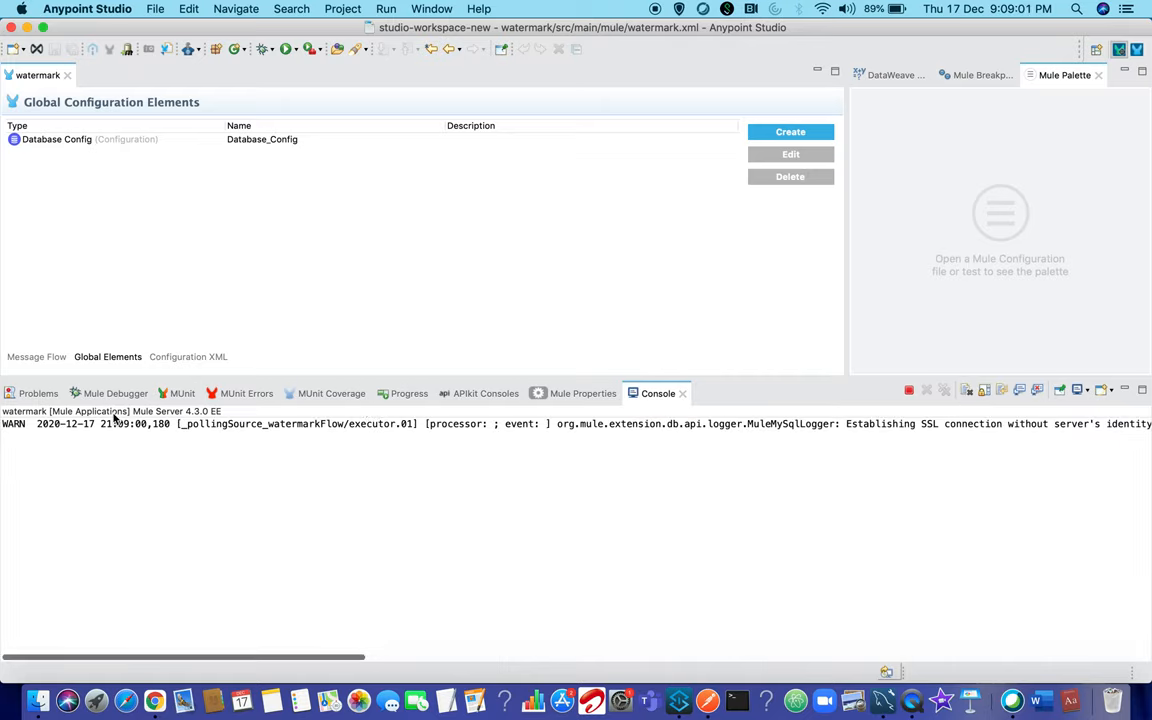
{"action": "mouse_move", "coordinate": [135, 263]}
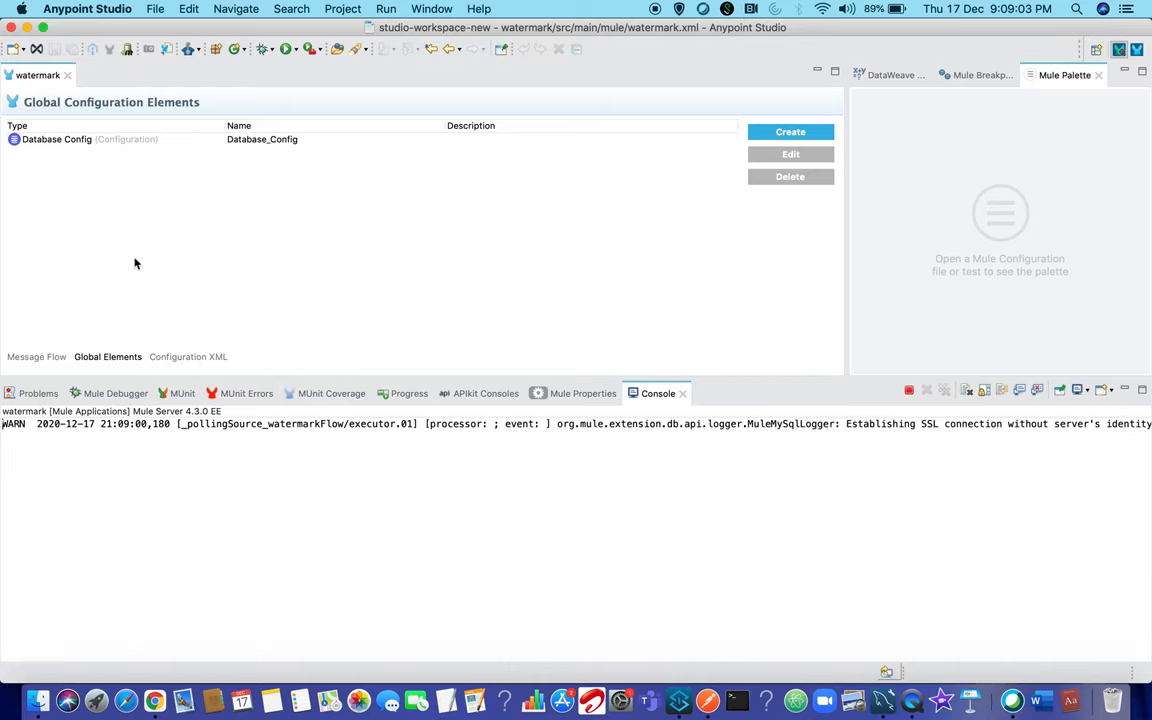
{"action": "left_click", "coordinate": [37, 356]}
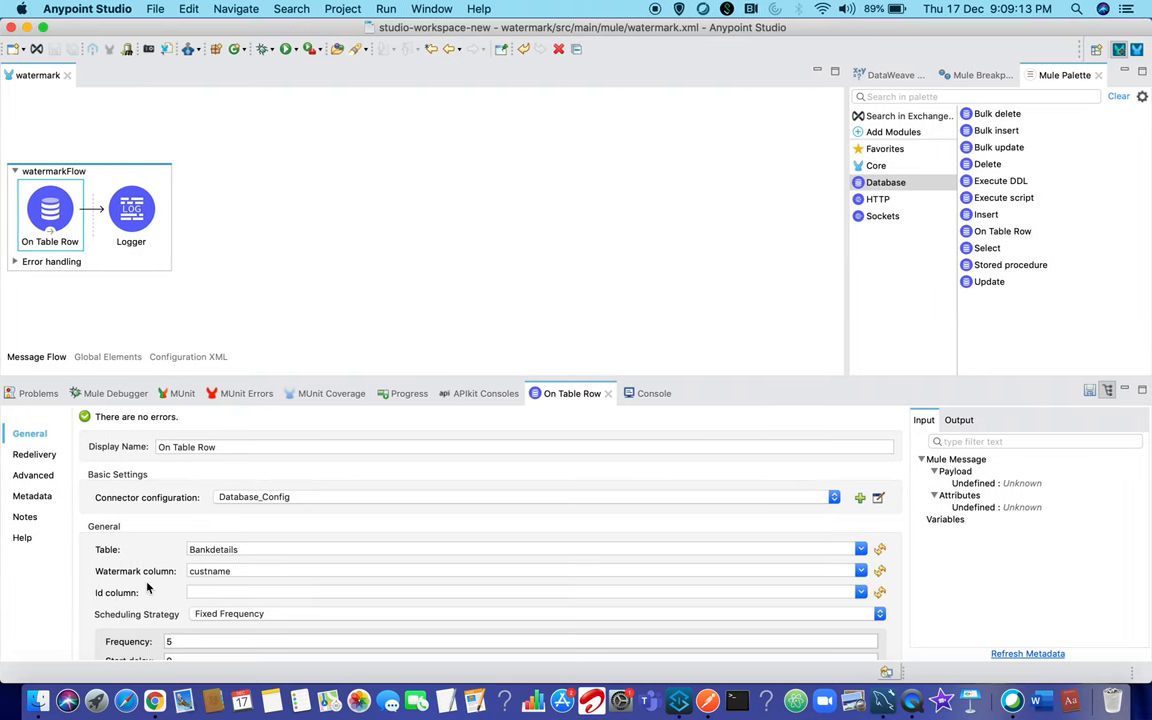
{"action": "mouse_move", "coordinate": [210, 571]}
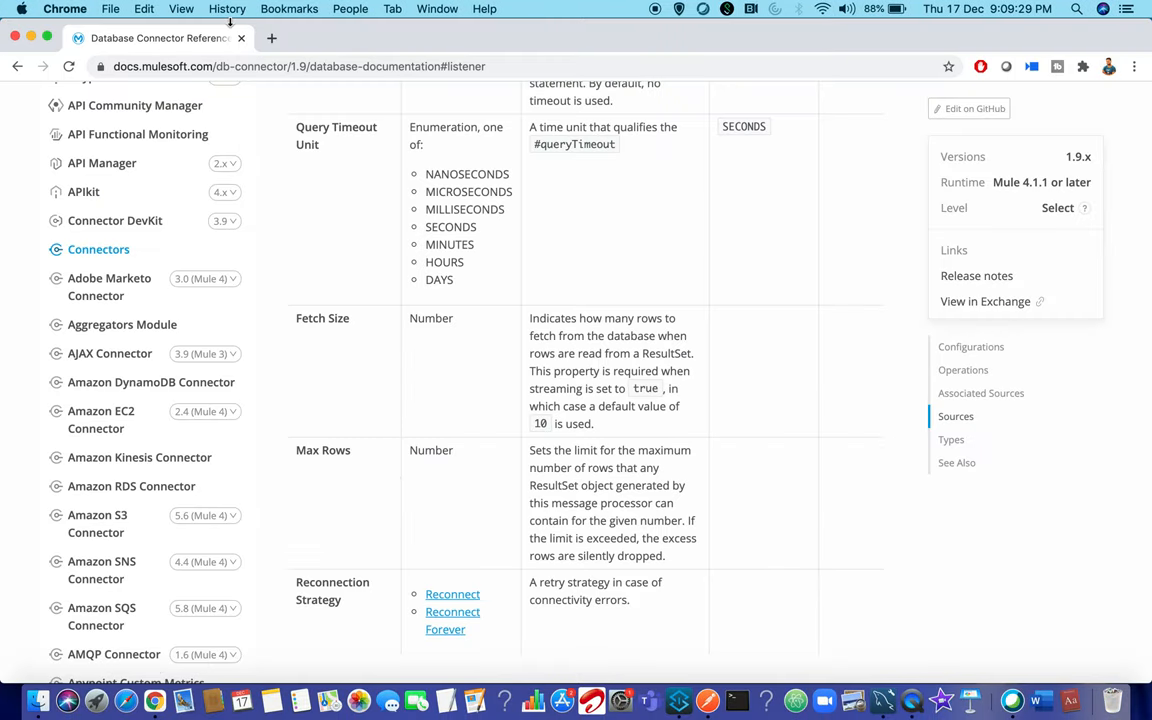
Scroll the Database Connector reference and highlight the Watermark Column description
{"action": "scroll", "scroll_direction": "up", "scroll_amount": 3}
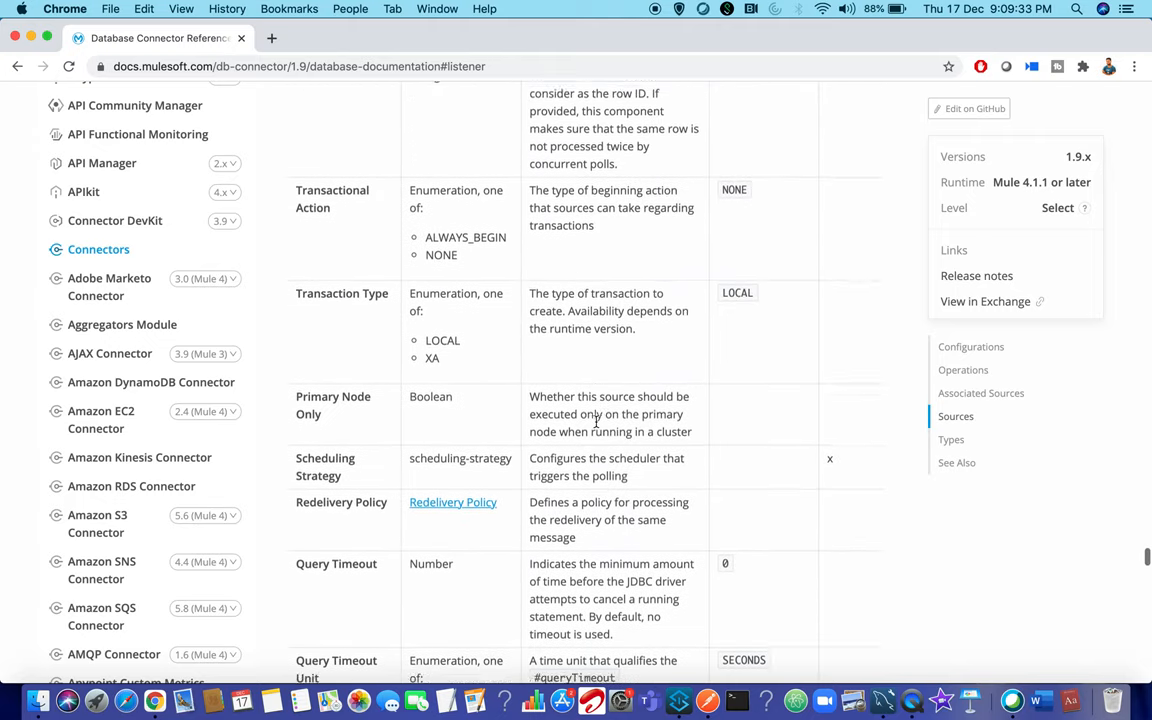
{"action": "scroll", "scroll_direction": "up", "scroll_amount": 3}
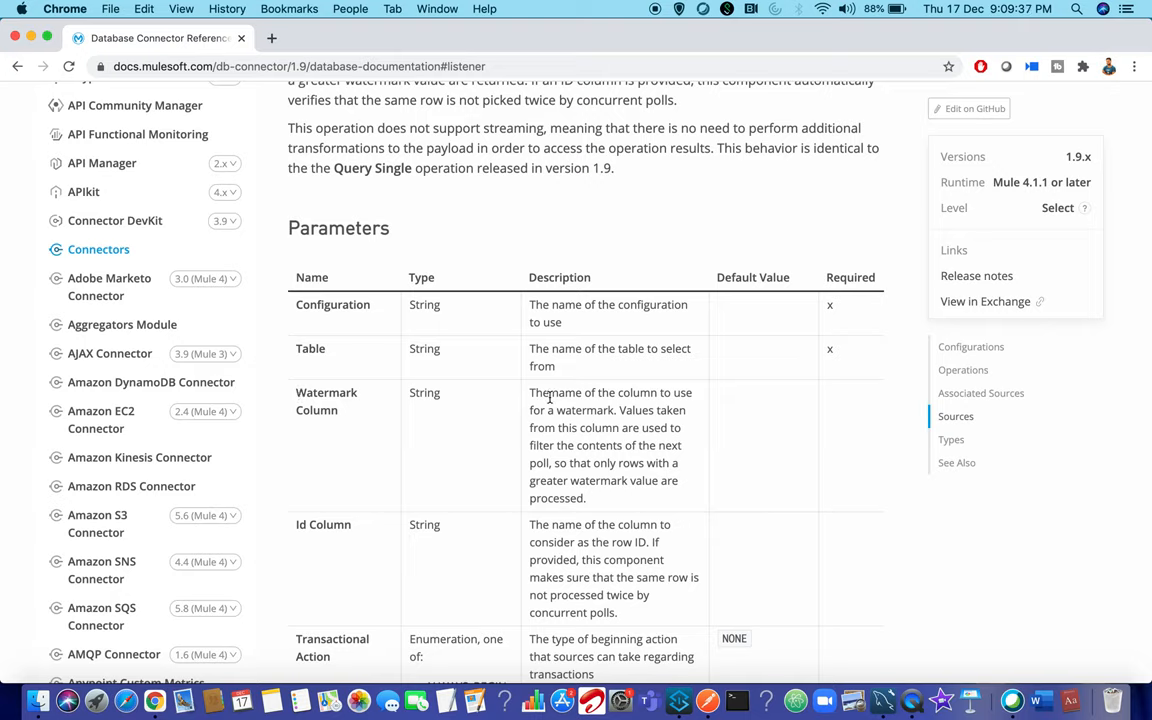
{"action": "mouse_move", "coordinate": [531, 415]}
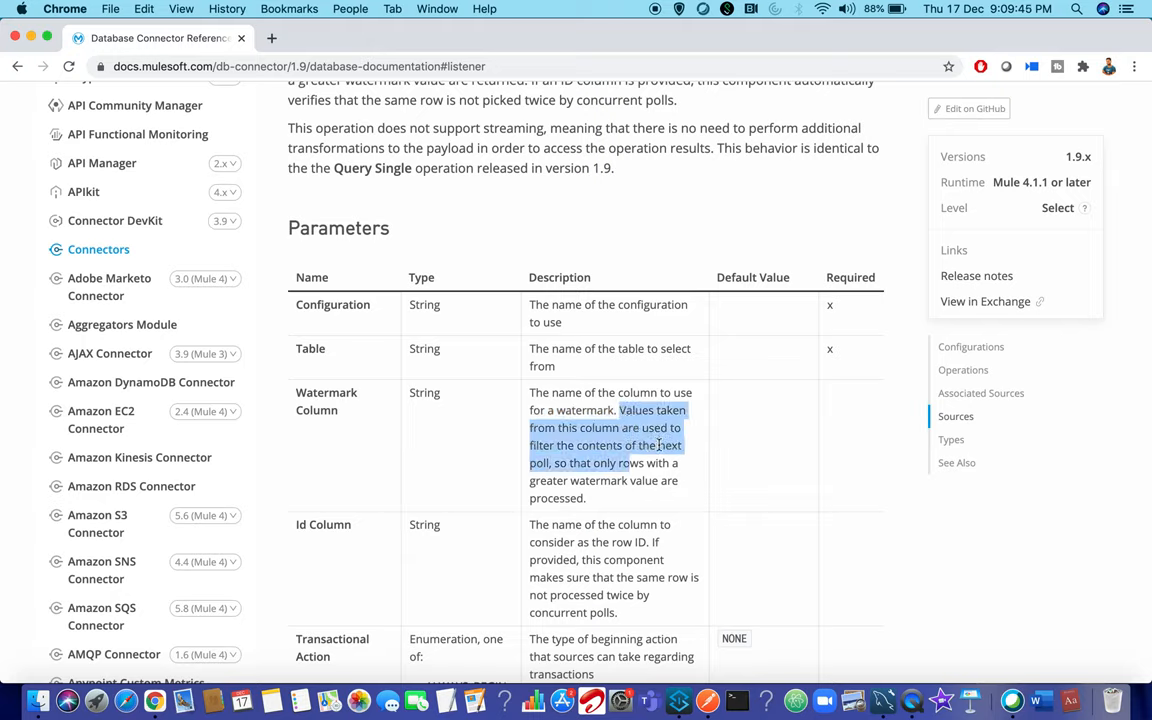
{"action": "left_click", "coordinate": [570, 463]}
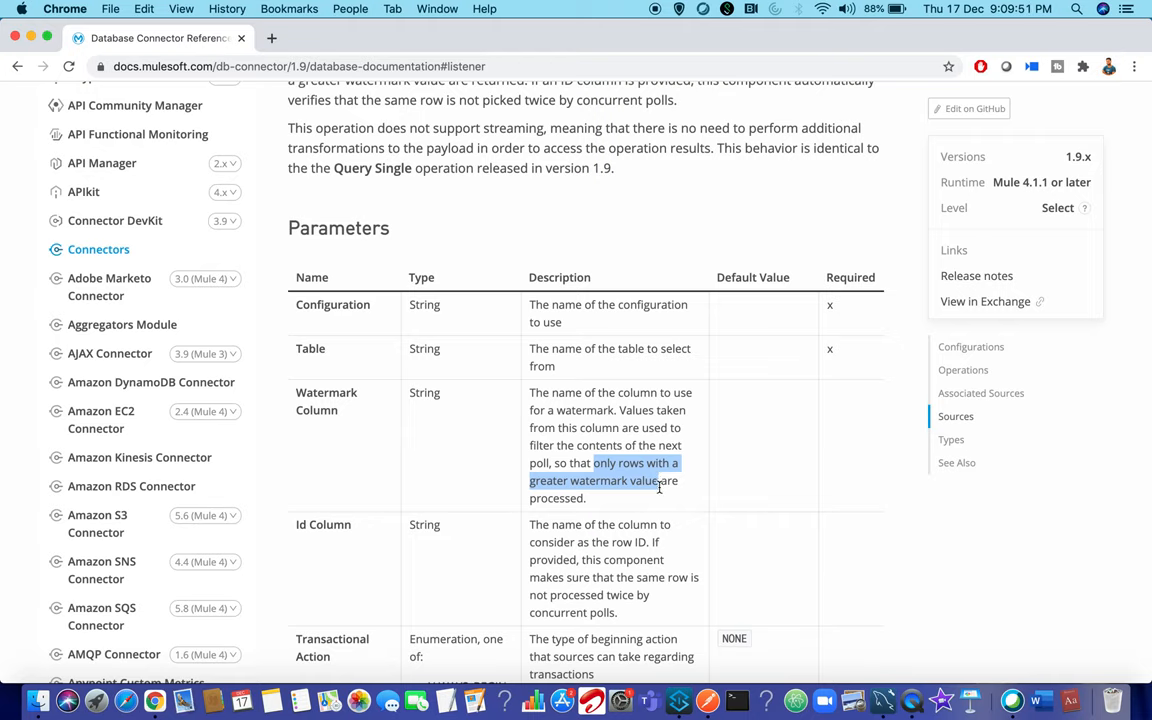
{"action": "scroll", "scroll_direction": "down", "scroll_amount": 3}
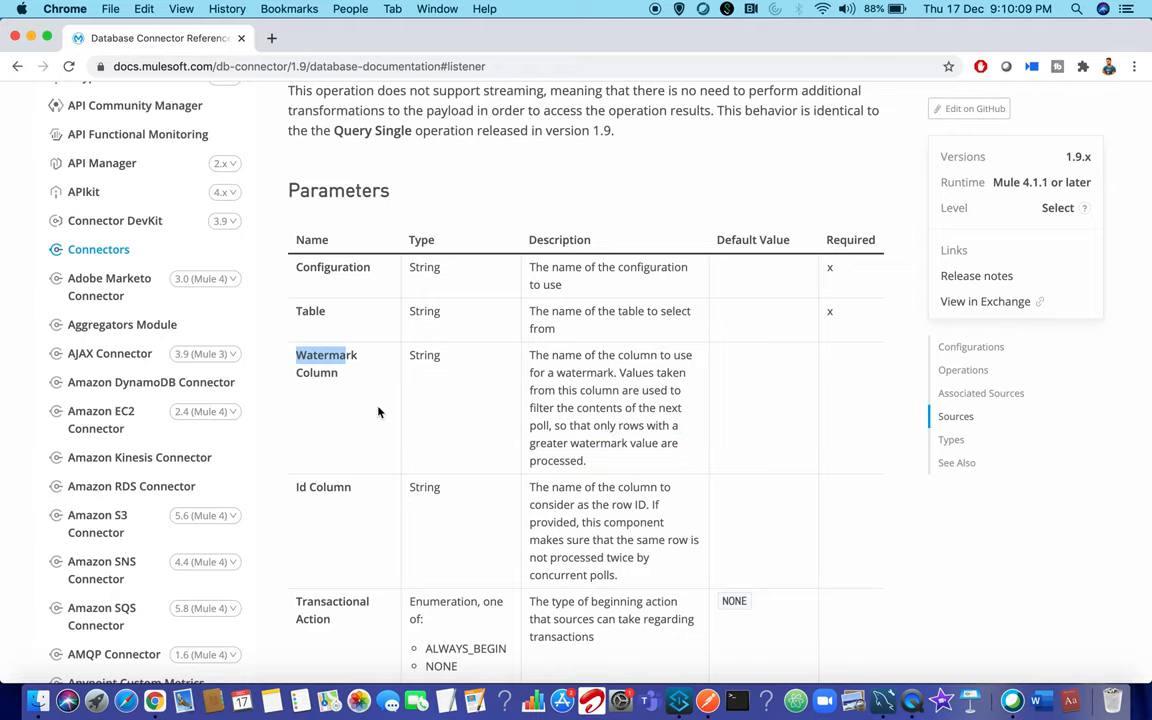
{"action": "scroll", "scroll_direction": "down", "scroll_amount": 3}
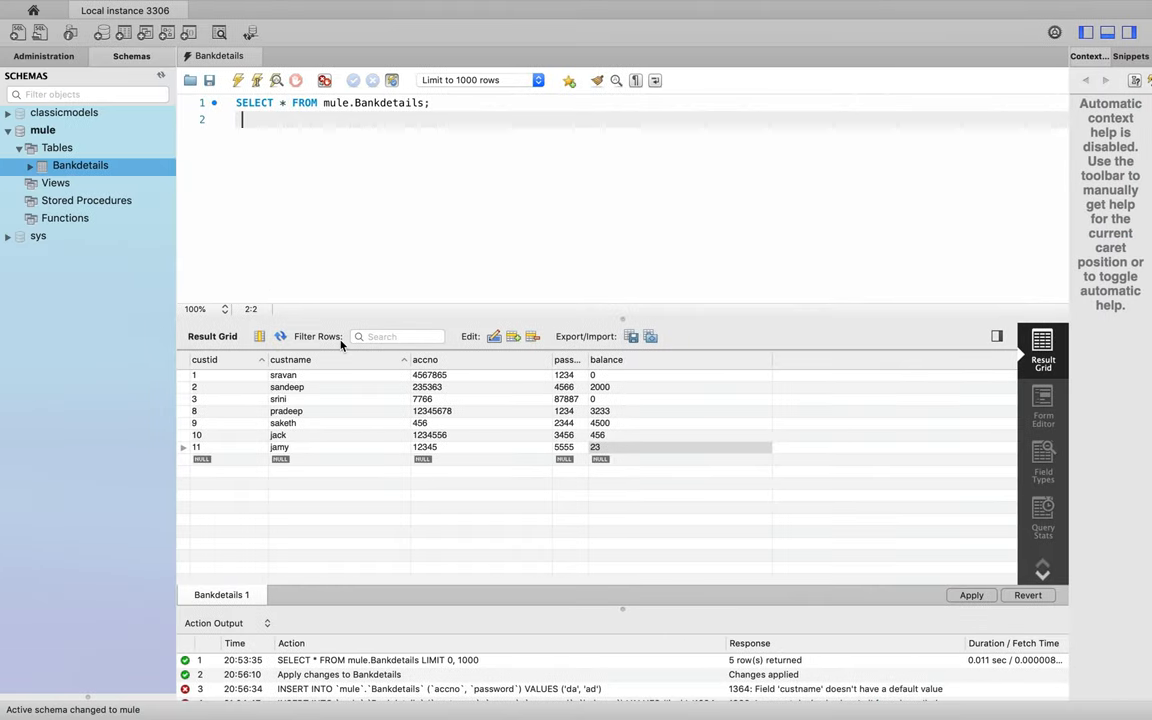
{"action": "left_click", "coordinate": [290, 374]}
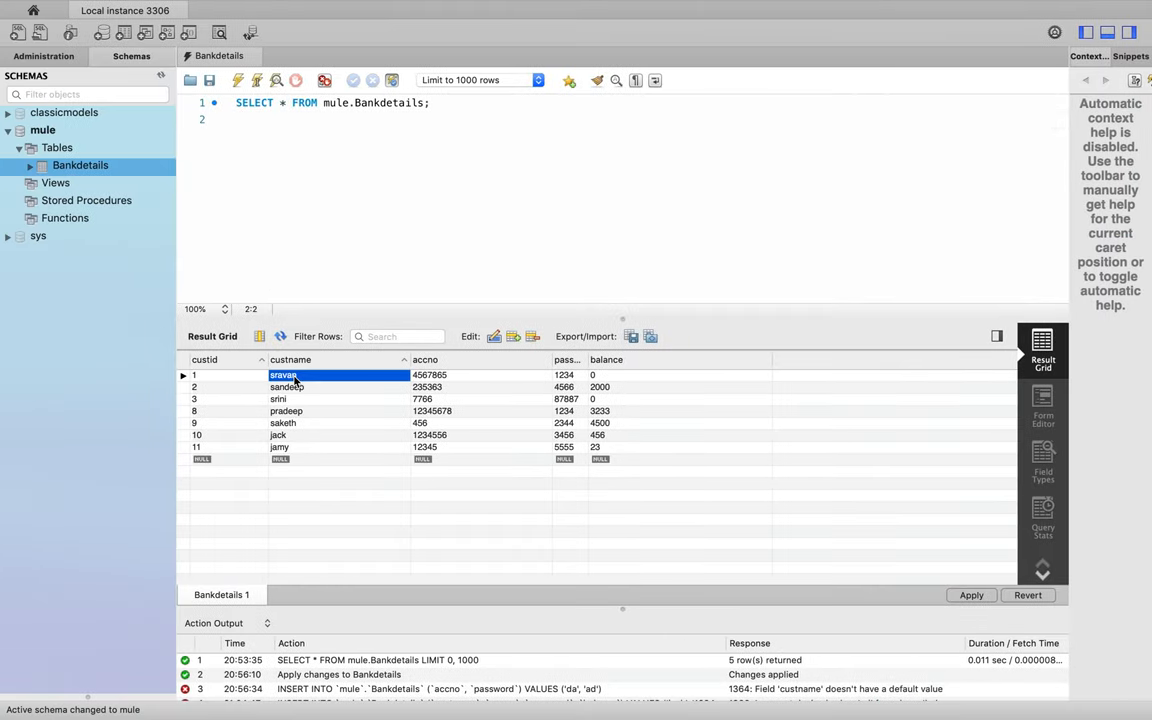
{"action": "left_click", "coordinate": [283, 398]}
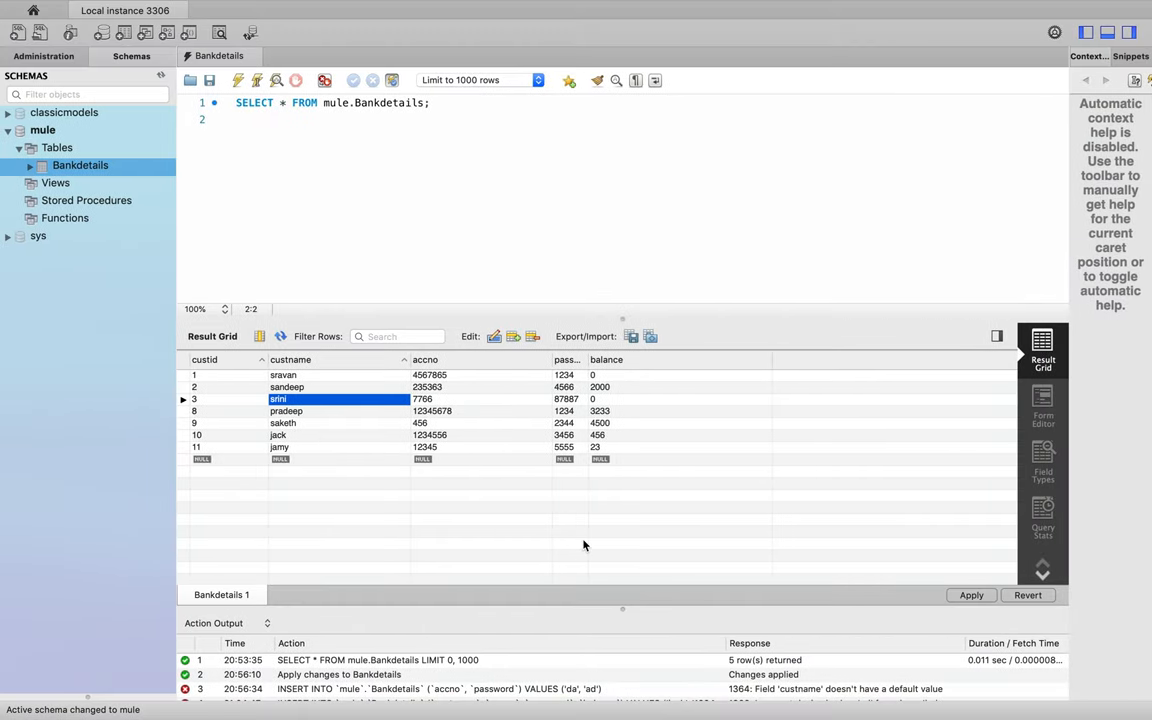
{"action": "mouse_move", "coordinate": [436, 483]}
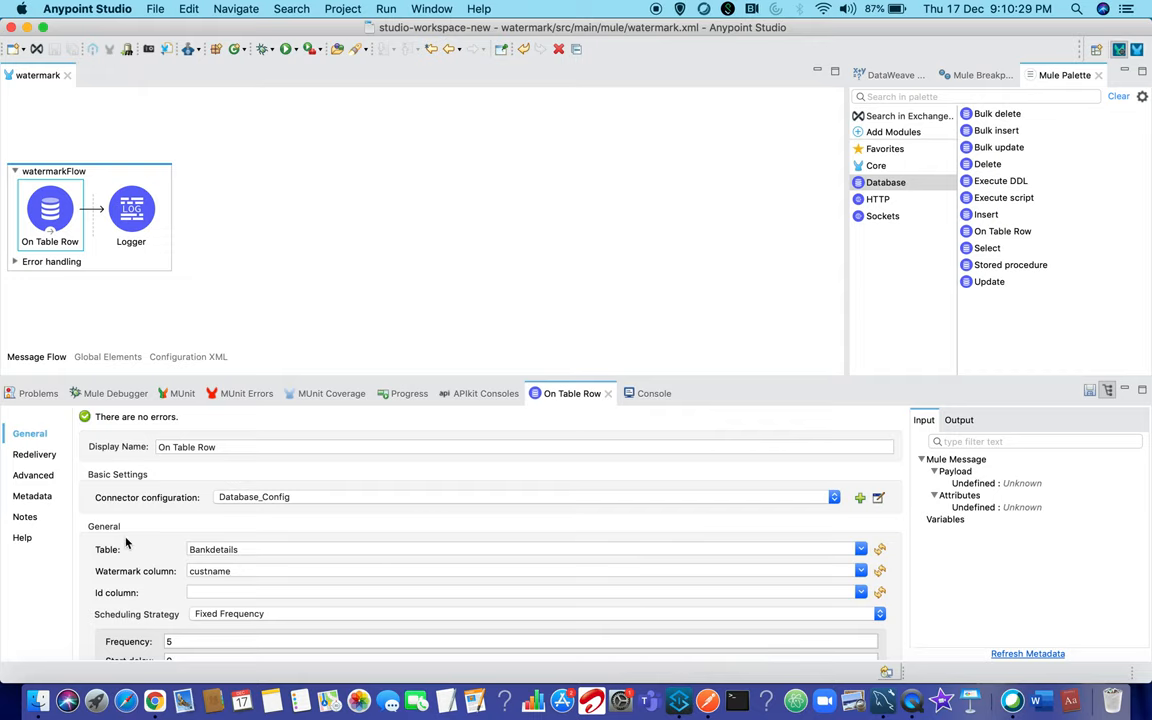
{"action": "mouse_move", "coordinate": [727, 382]}
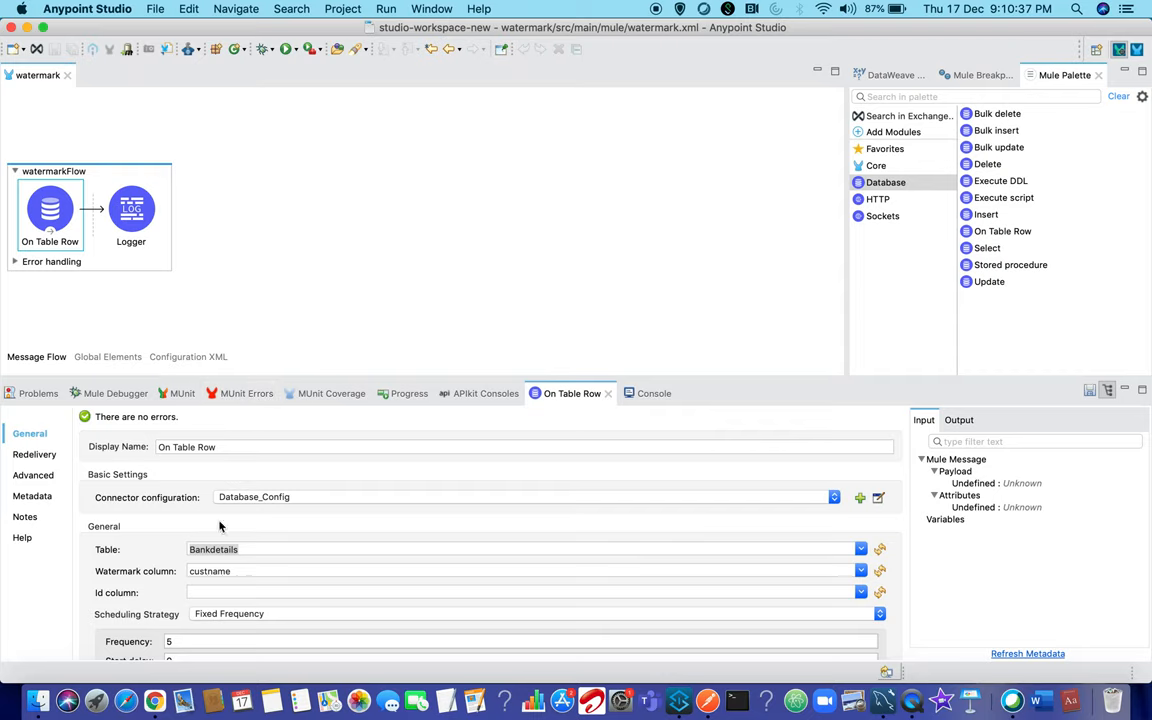
{"action": "mouse_move", "coordinate": [833, 378]}
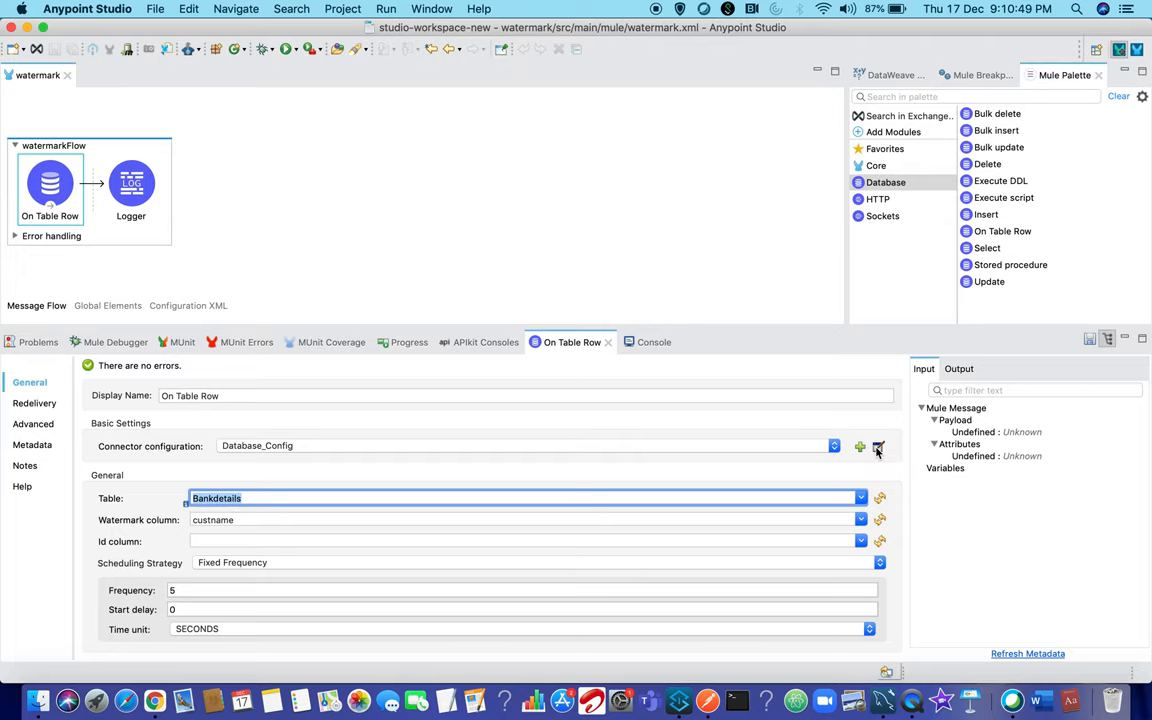
Inspect the Database_Config connection dialog (MySQL, localhost, mule), then close it
{"action": "left_click", "coordinate": [878, 446]}
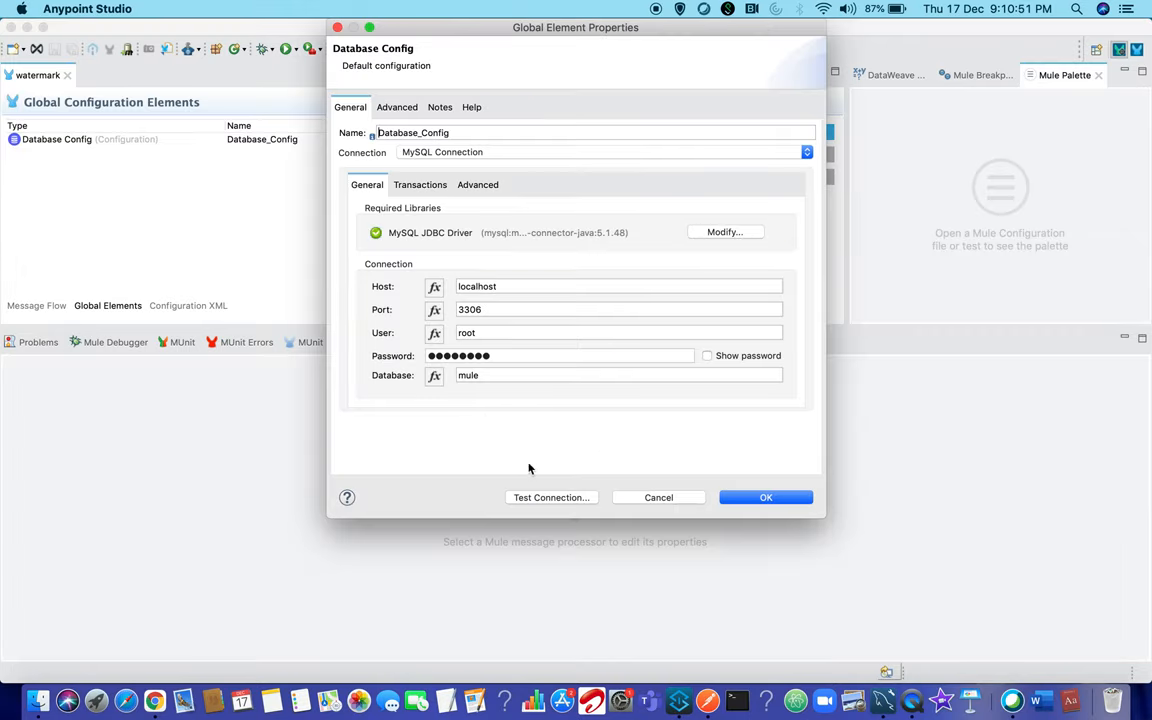
{"action": "left_click", "coordinate": [766, 497]}
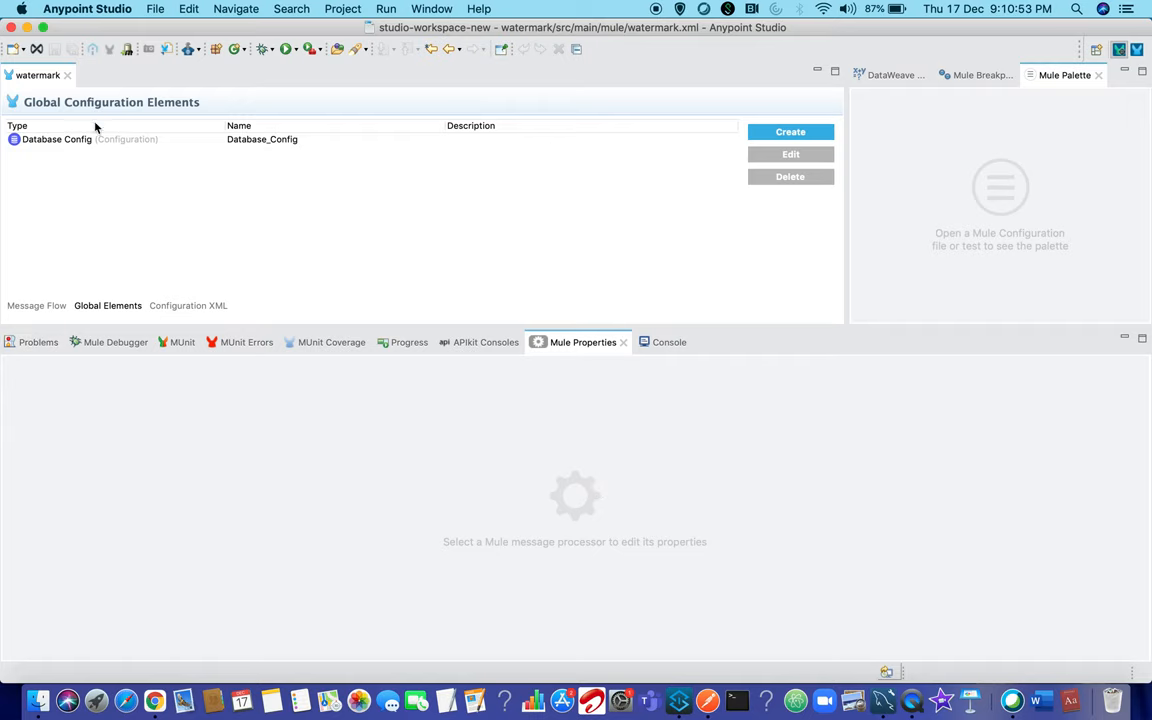
Check On Table Row's watermark column options, keep custname, and select its value
{"action": "left_click", "coordinate": [36, 305]}
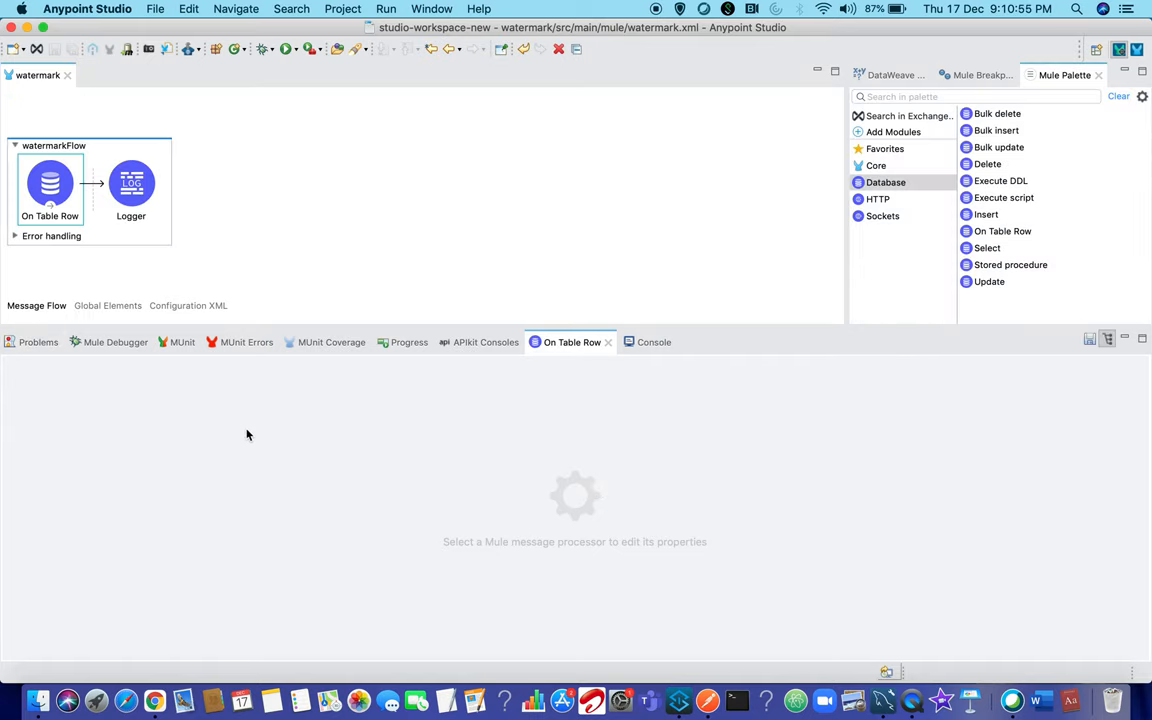
{"action": "left_click", "coordinate": [49, 183]}
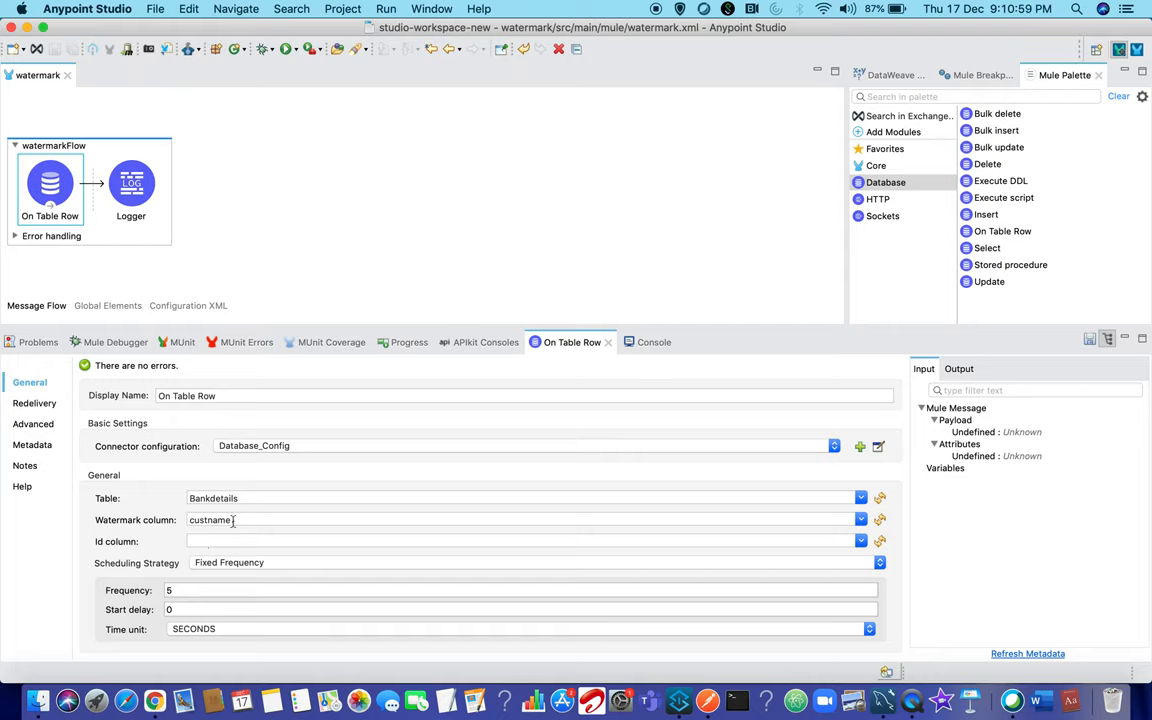
{"action": "left_click", "coordinate": [860, 519]}
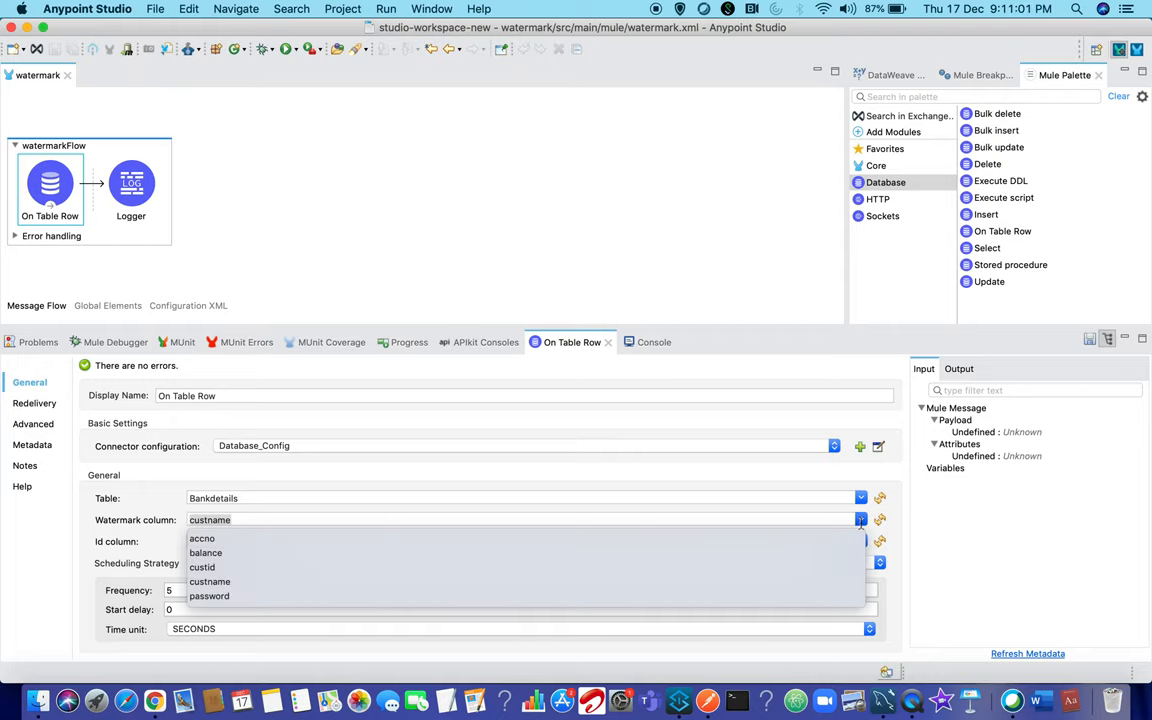
{"action": "mouse_move", "coordinate": [212, 563]}
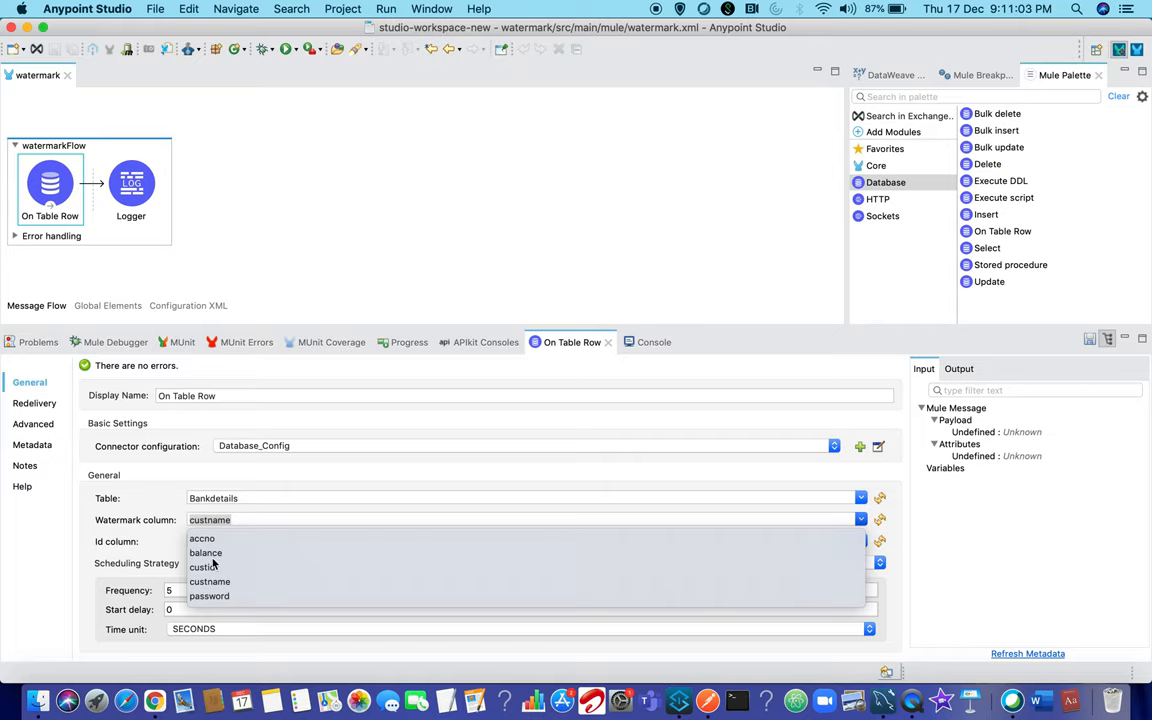
{"action": "mouse_move", "coordinate": [222, 515]}
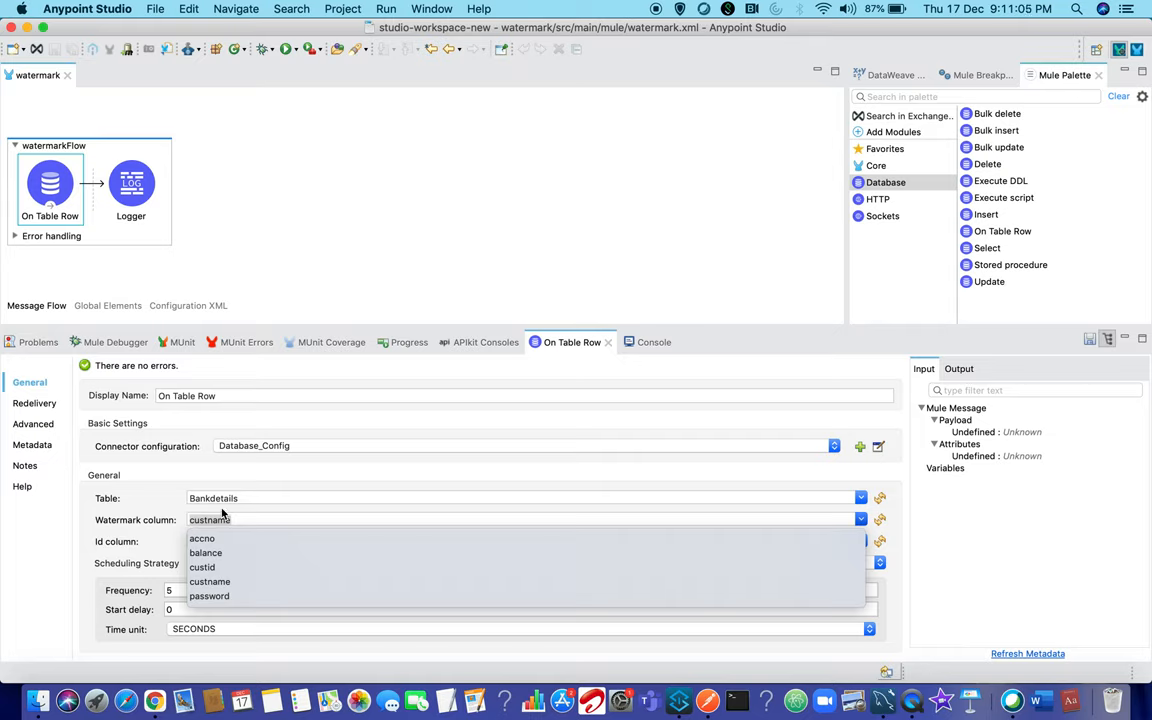
{"action": "left_click", "coordinate": [209, 581]}
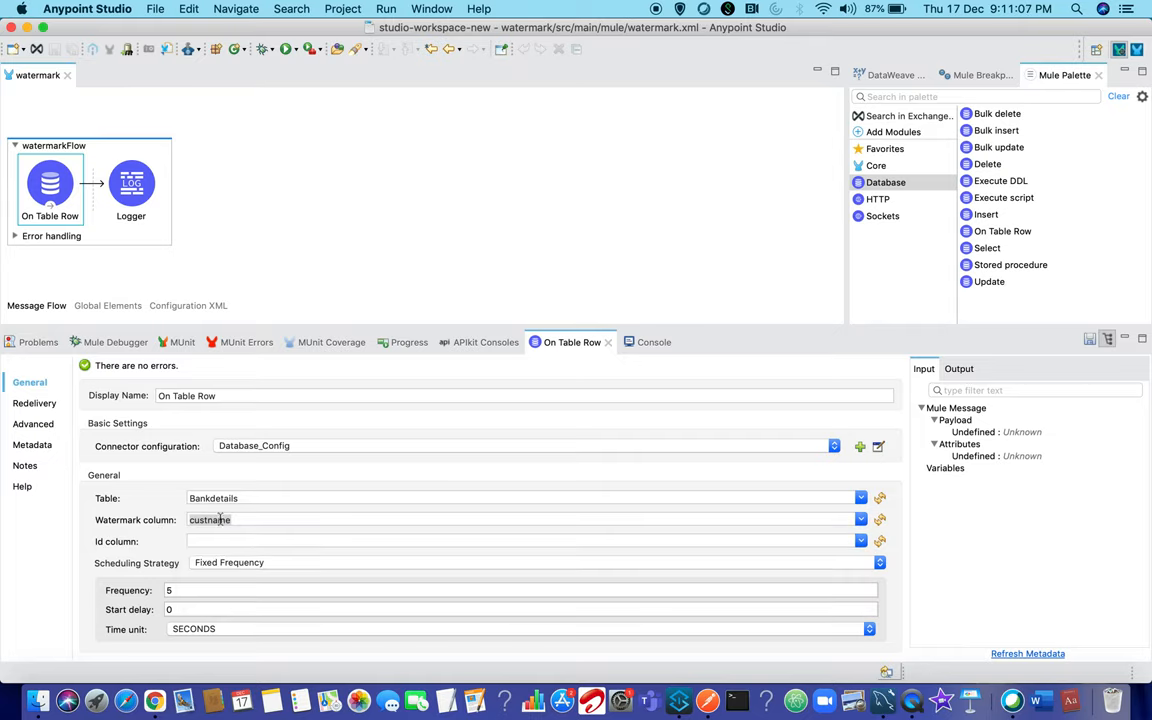
{"action": "triple_click", "coordinate": [520, 519]}
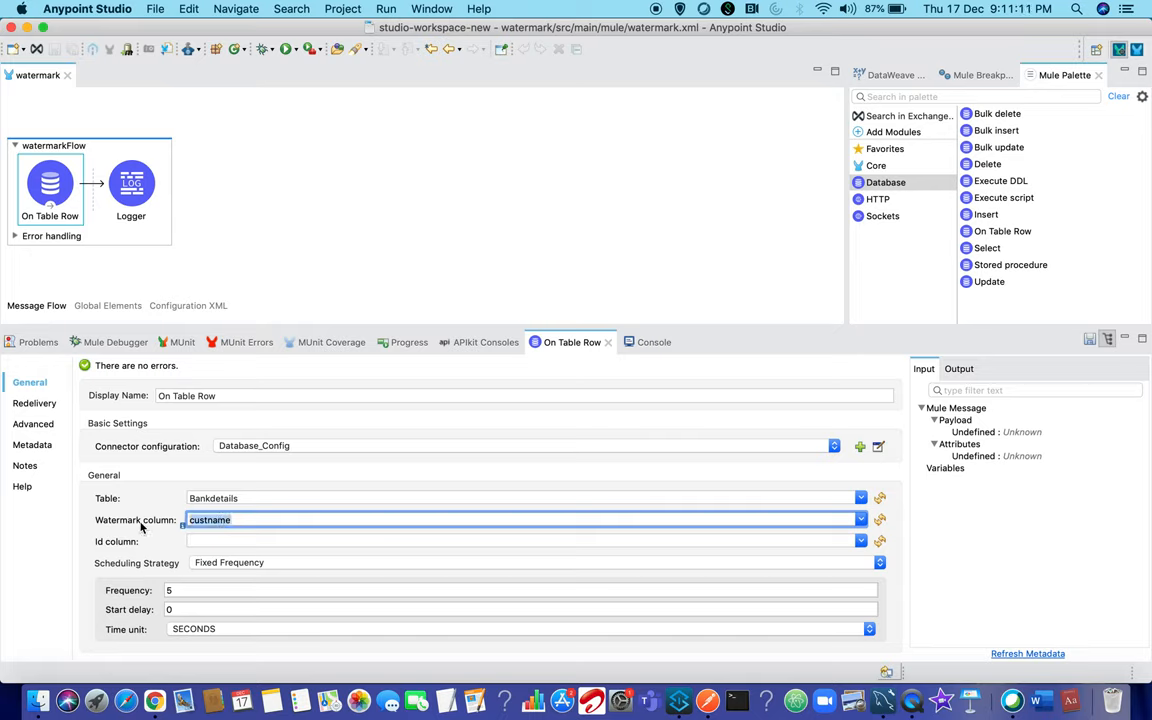
{"action": "mouse_move", "coordinate": [147, 544]}
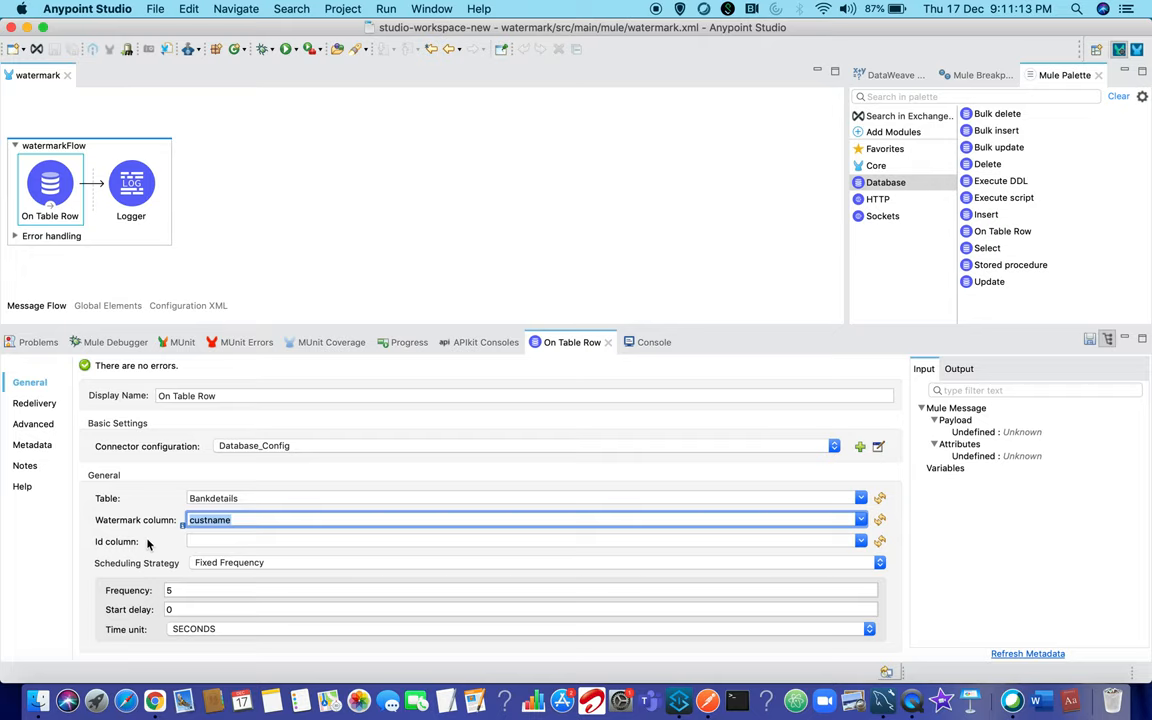
{"action": "mouse_move", "coordinate": [128, 544]}
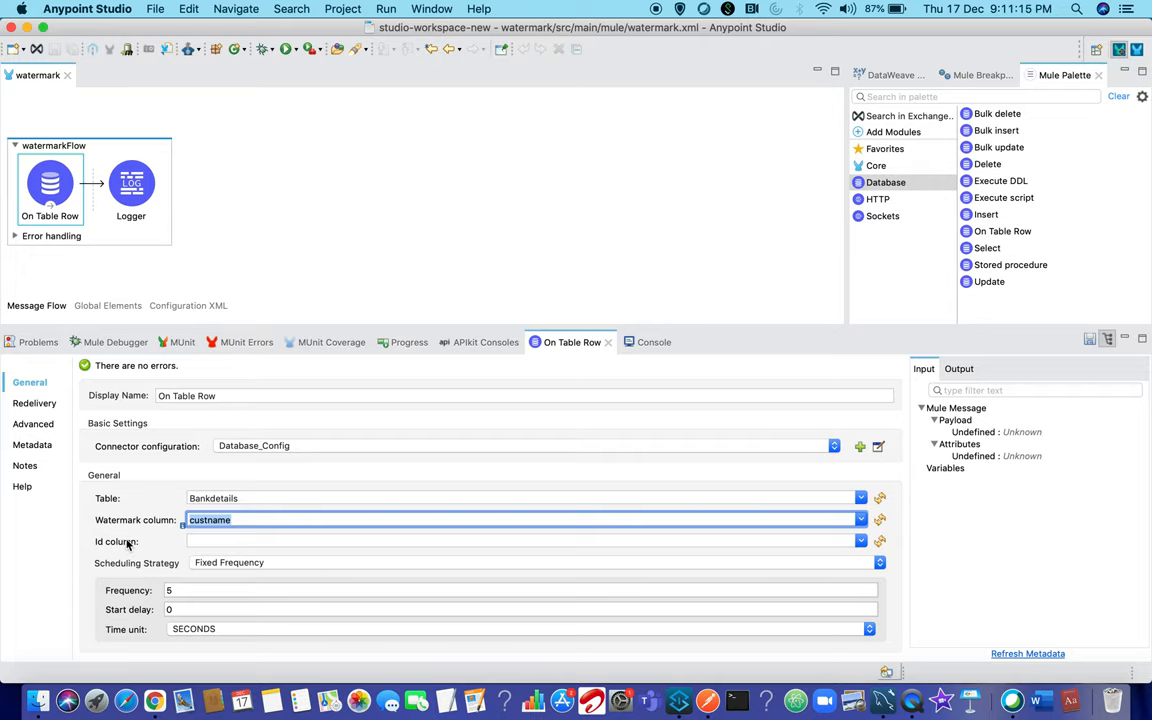
{"action": "mouse_move", "coordinate": [154, 701]}
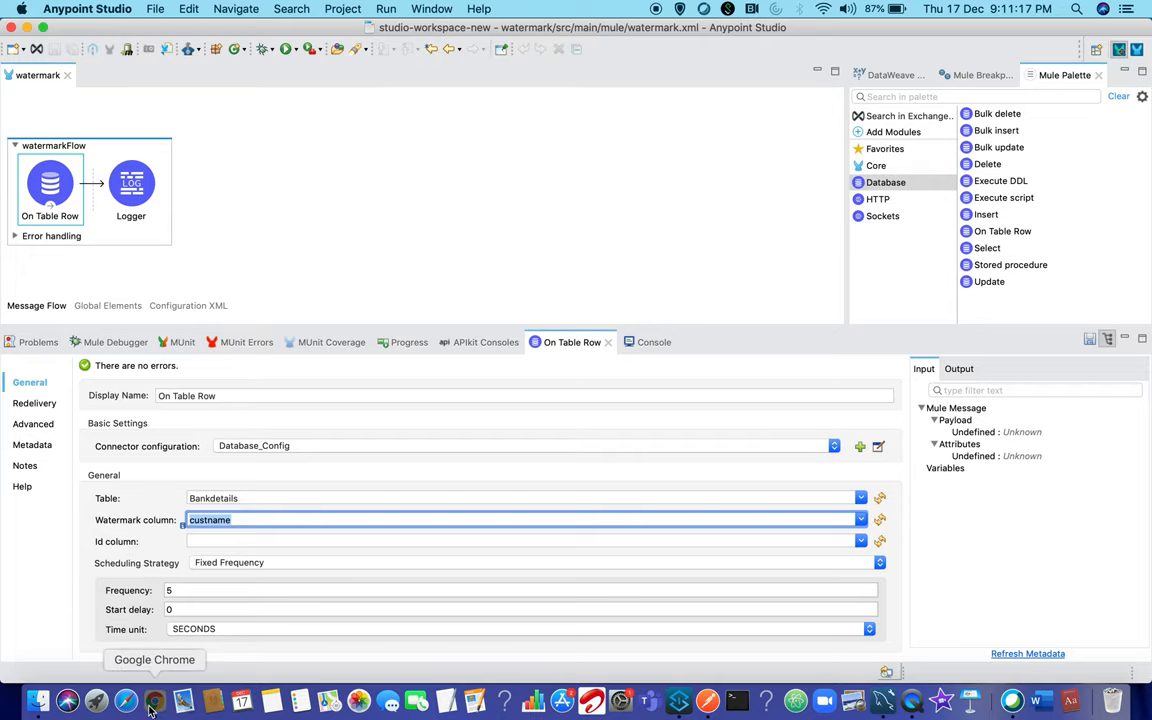
Highlight the Id Column parameter and its text on avoiding duplicate row processing
{"action": "left_click", "coordinate": [154, 700]}
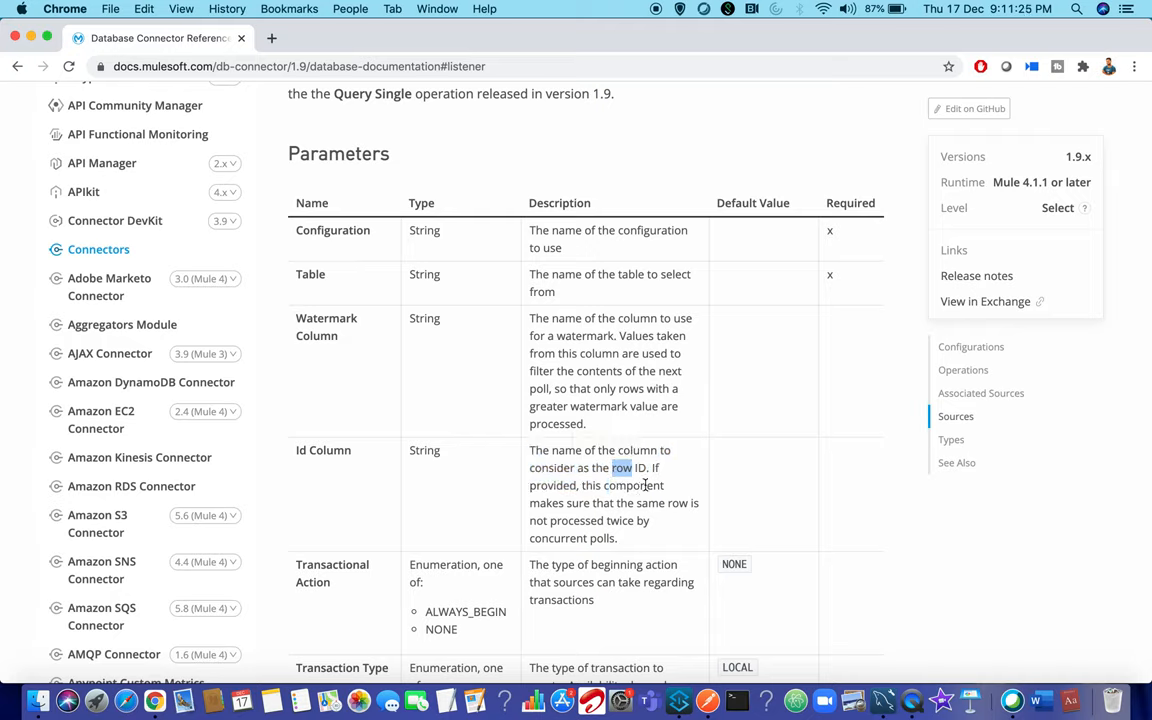
{"action": "mouse_move", "coordinate": [318, 446]}
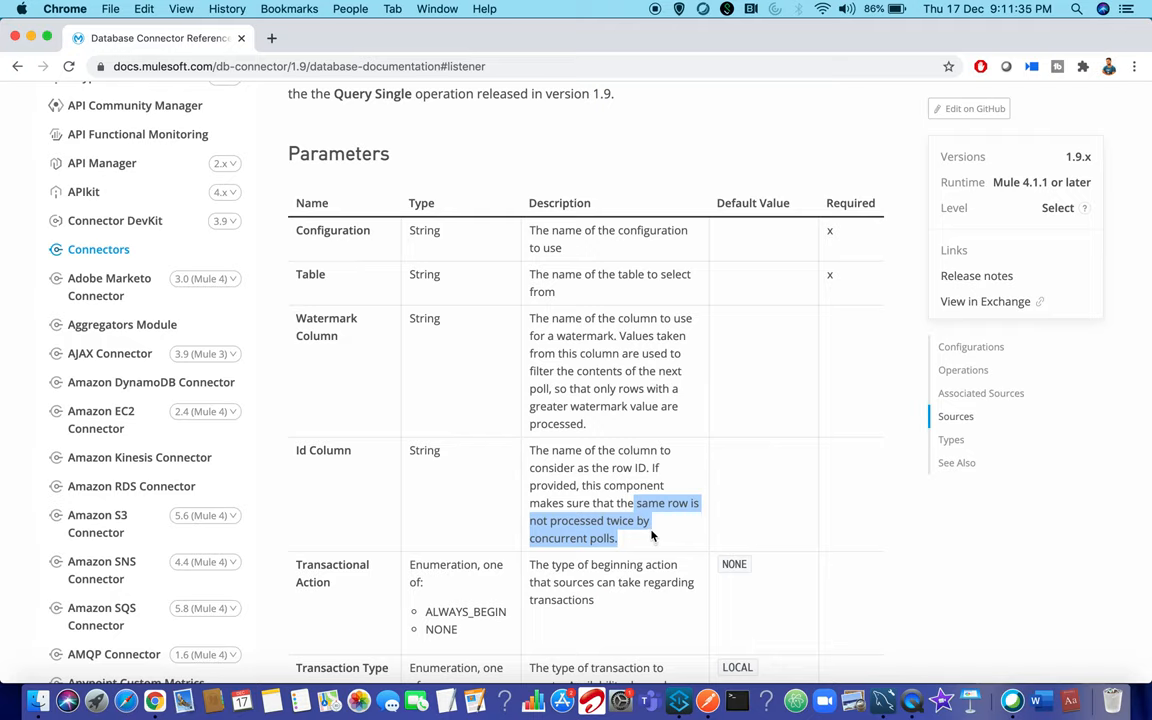
{"action": "left_click", "coordinate": [647, 520]}
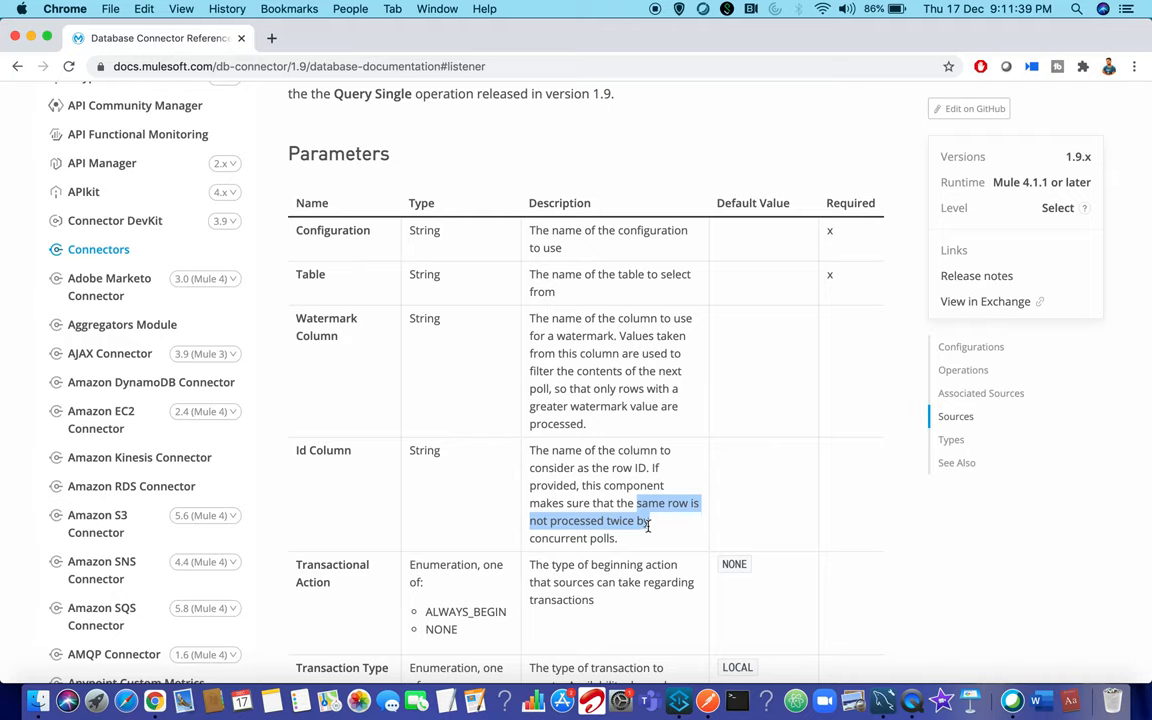
{"action": "mouse_move", "coordinate": [276, 449]}
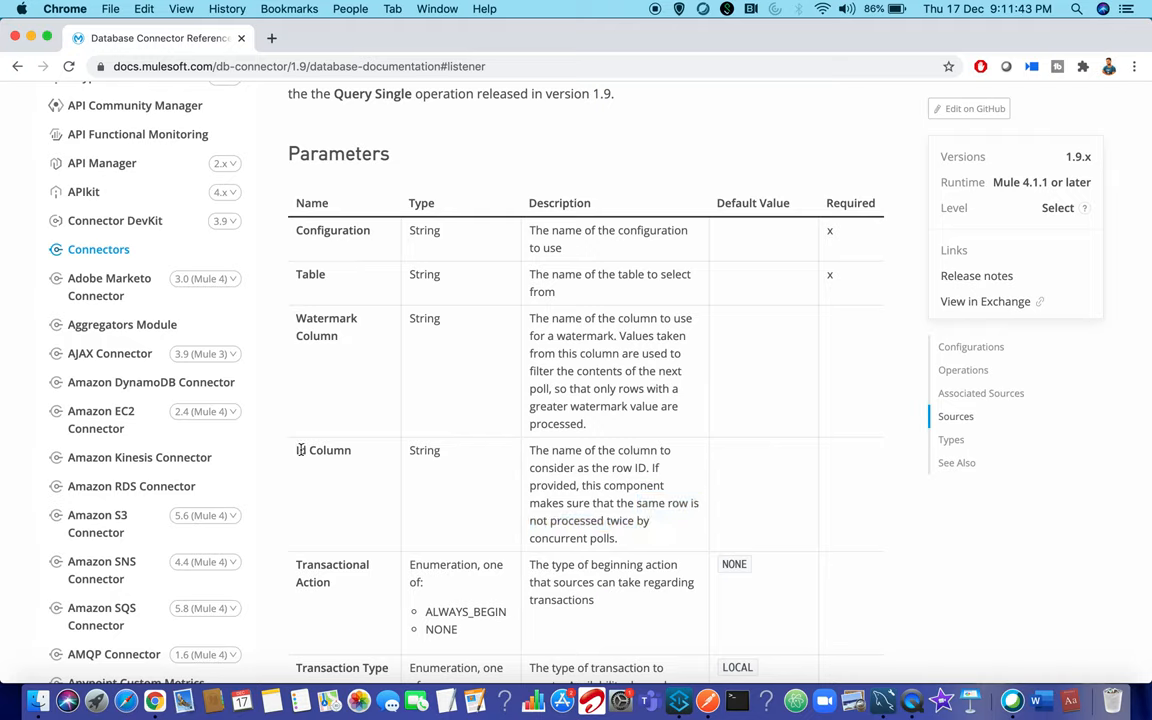
{"action": "double_click", "coordinate": [323, 450]}
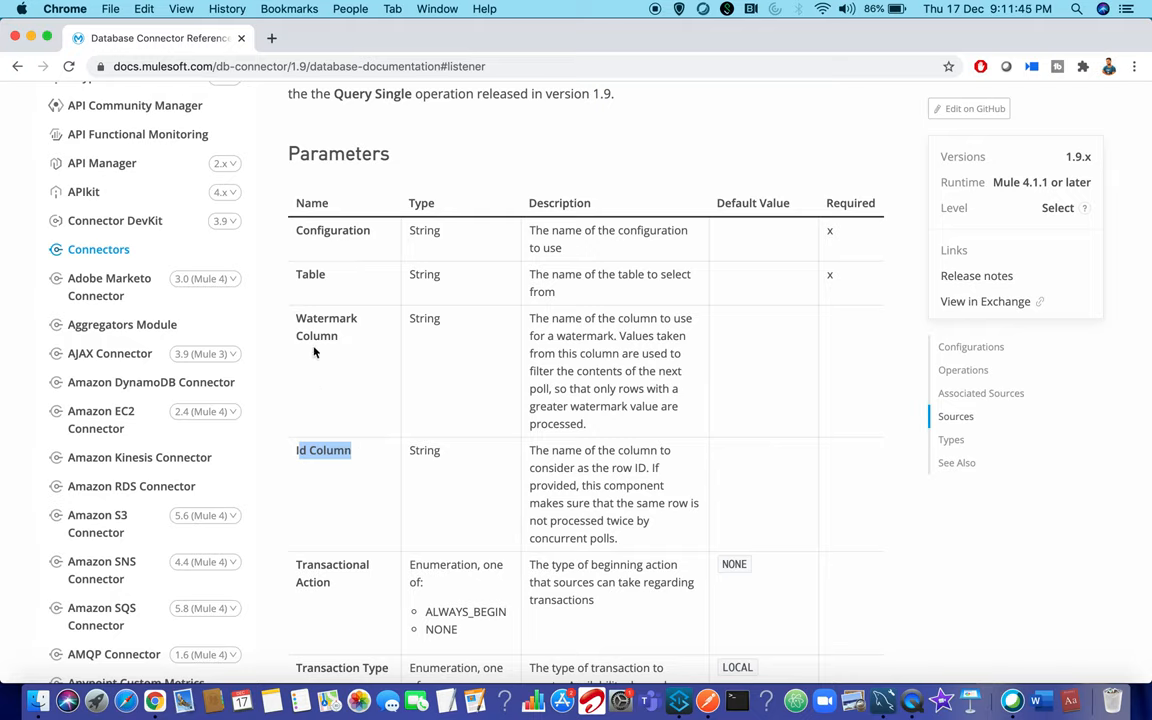
{"action": "mouse_move", "coordinate": [617, 480]}
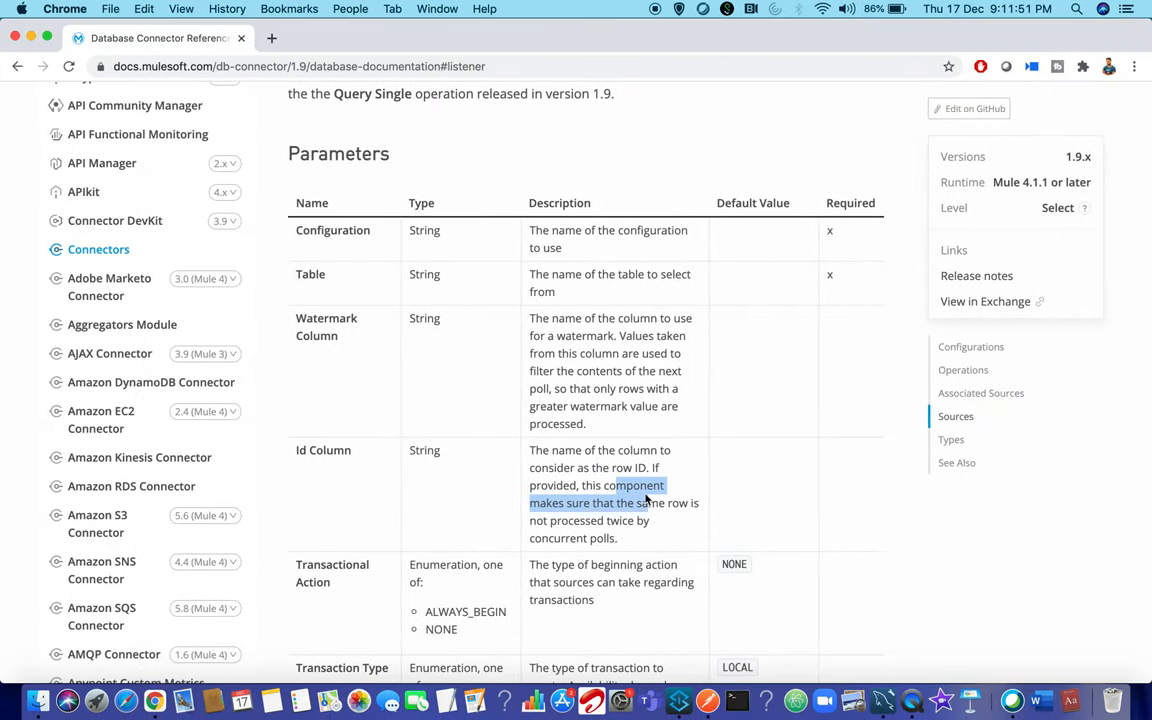
{"action": "mouse_move", "coordinate": [645, 702]}
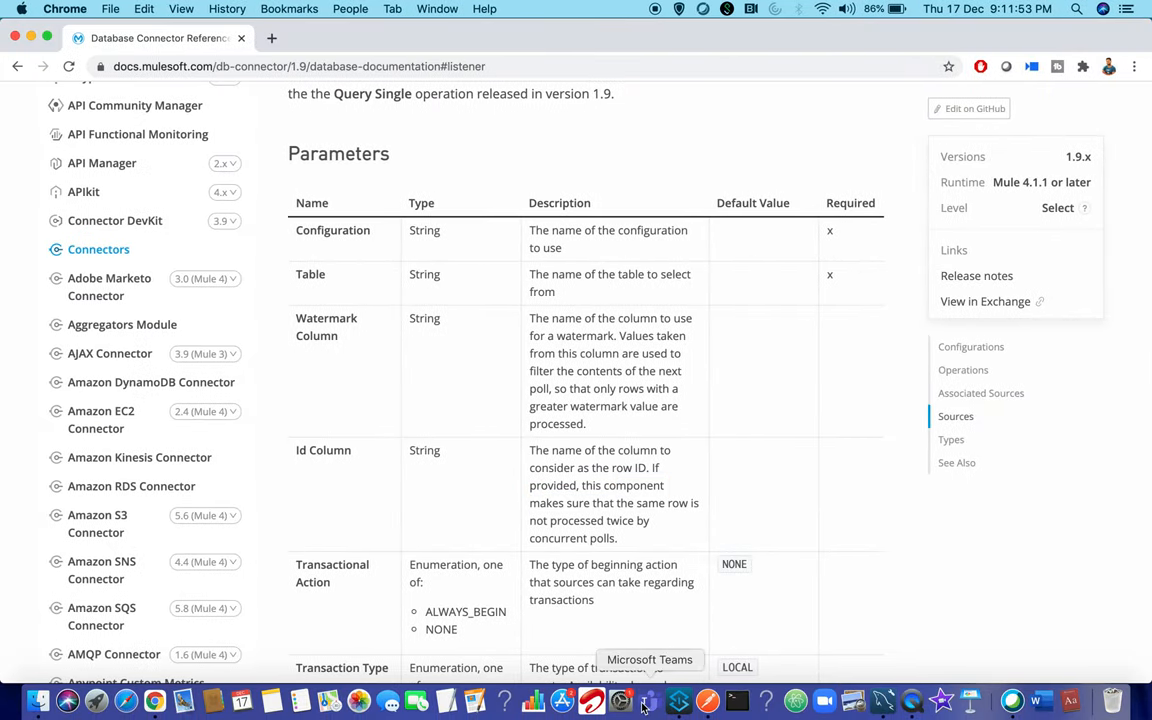
Check the id column setting and keep the Fixed Frequency scheduling strategy
{"action": "left_click", "coordinate": [679, 700]}
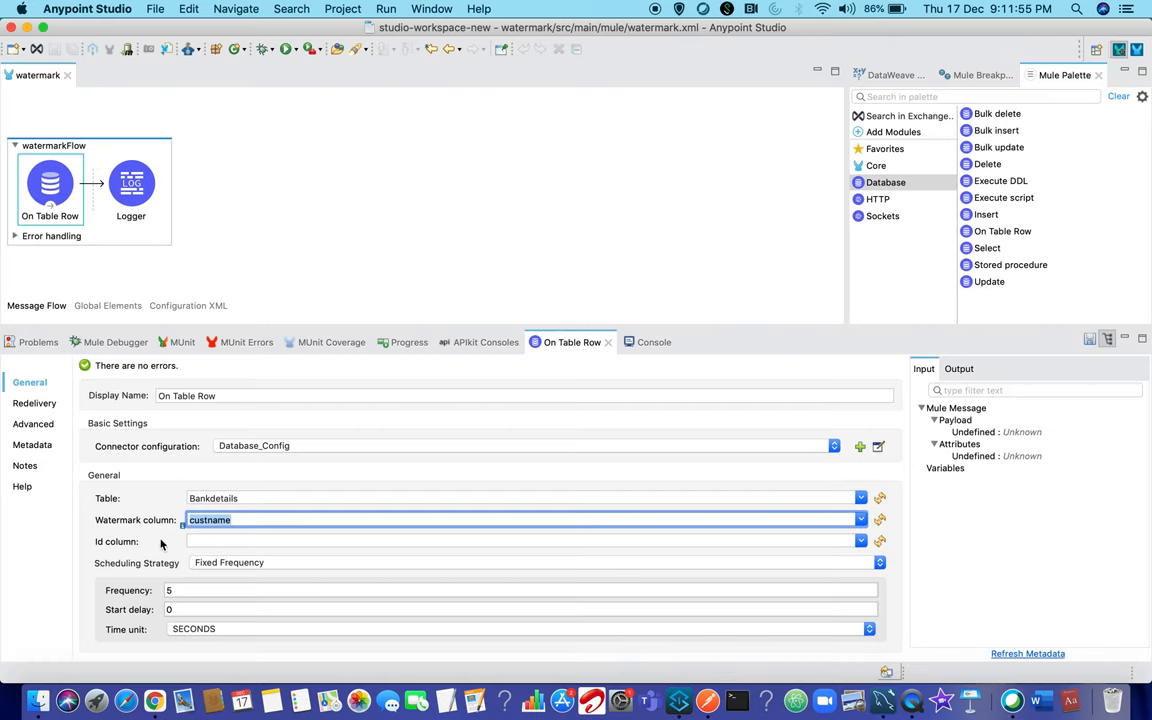
{"action": "left_click", "coordinate": [515, 541]}
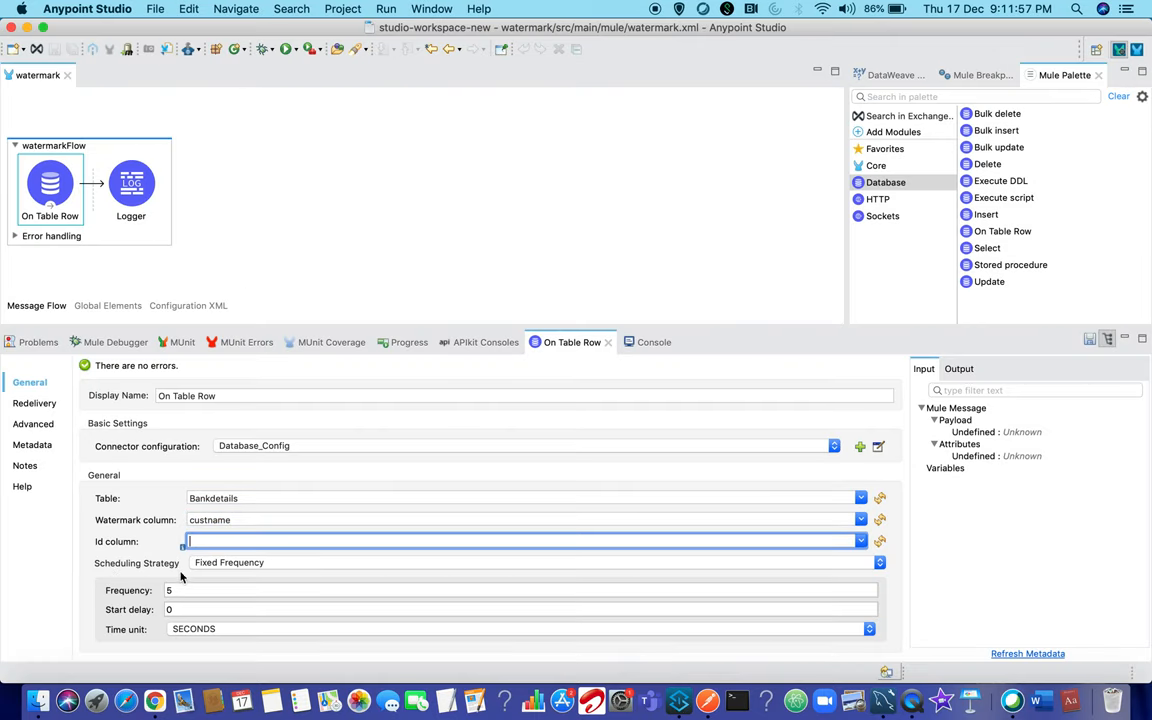
{"action": "left_click", "coordinate": [878, 562]}
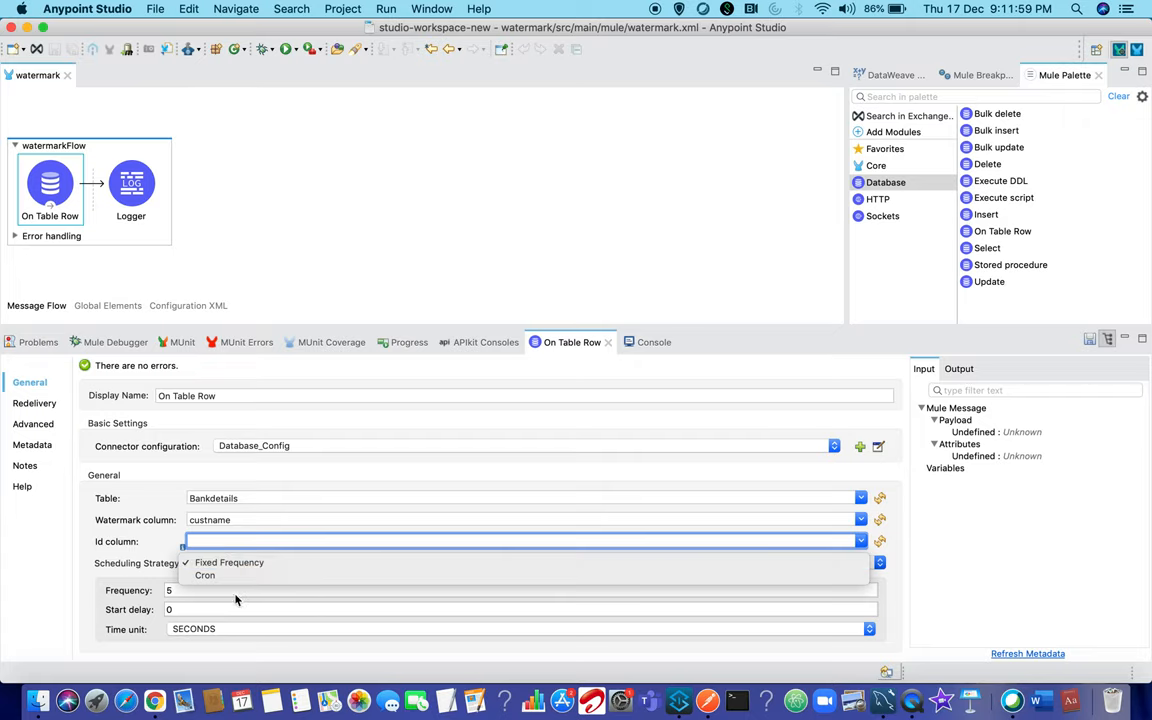
{"action": "left_click", "coordinate": [229, 562]}
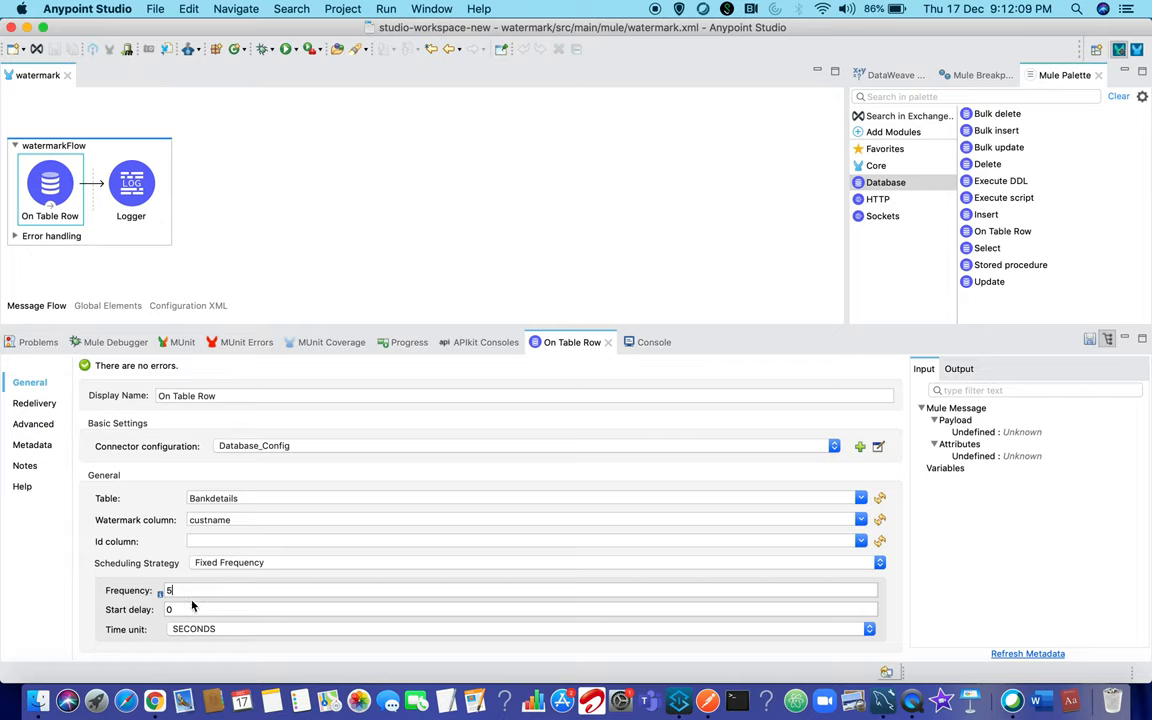
{"action": "mouse_move", "coordinate": [687, 622]}
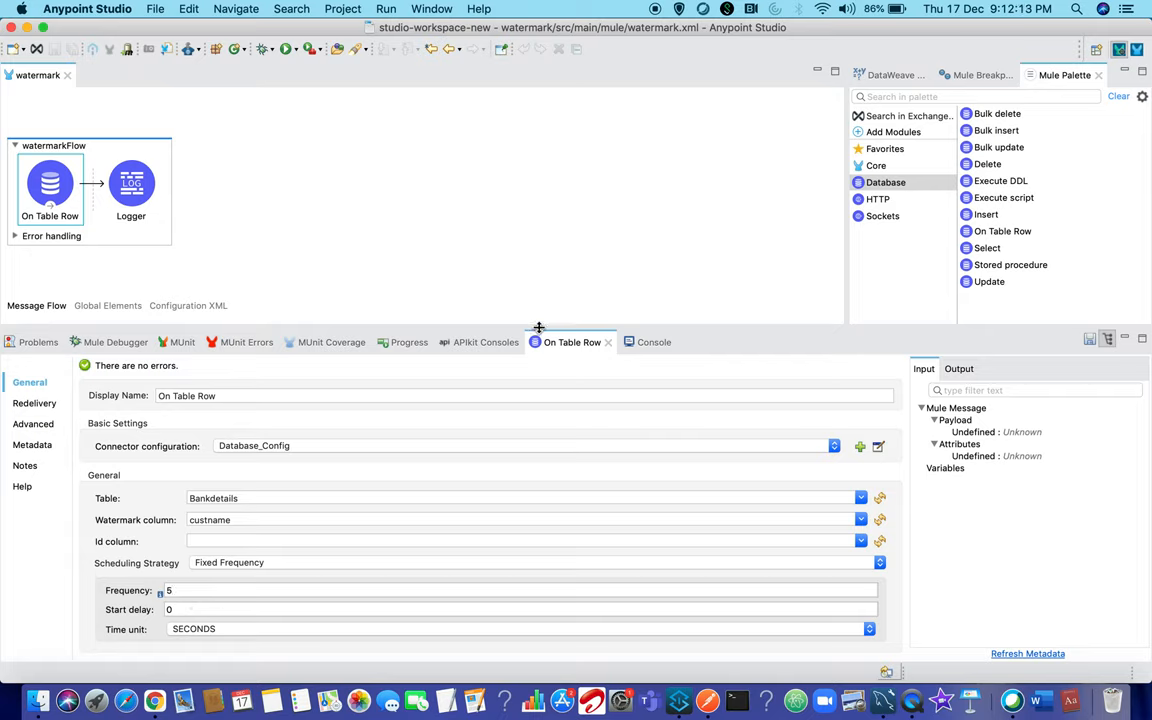
Glance at the Console, then set the polling frequency to 10
{"action": "left_click", "coordinate": [643, 342]}
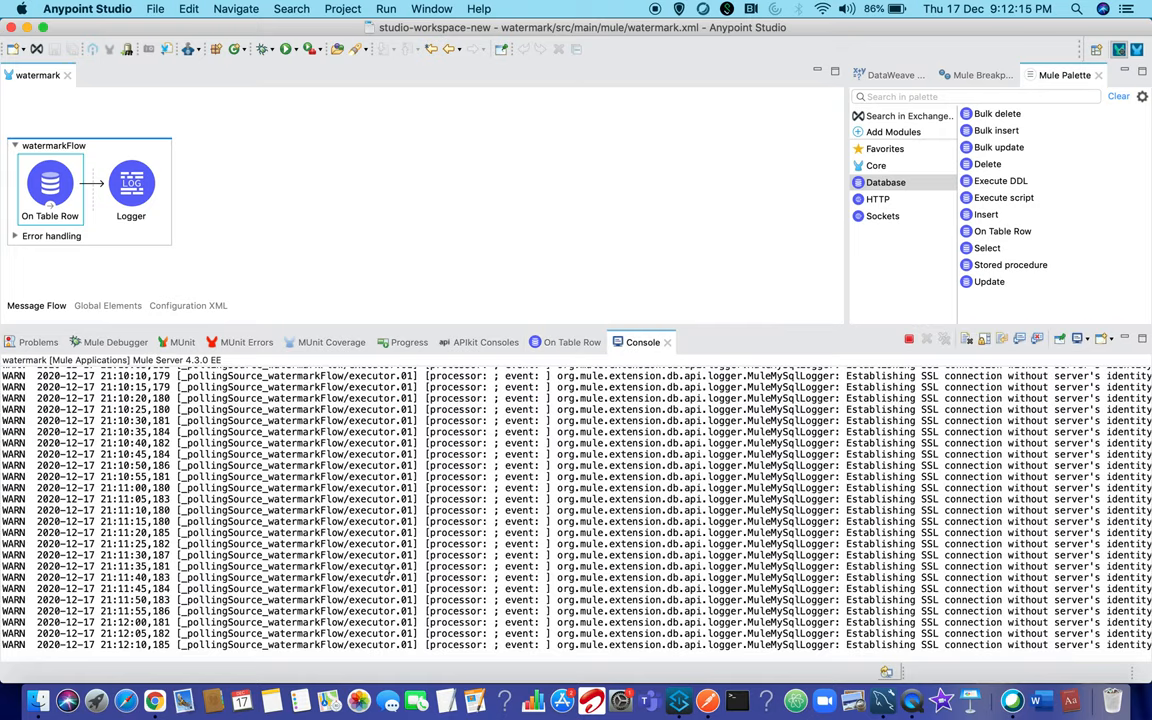
{"action": "left_click", "coordinate": [982, 338]}
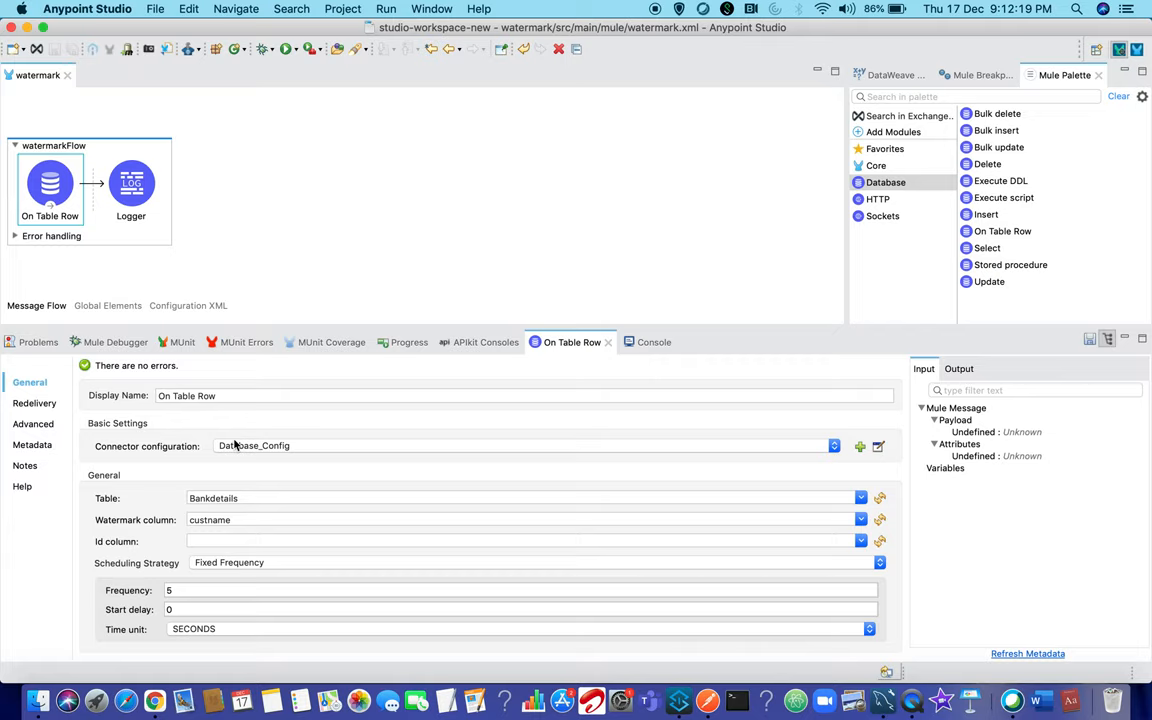
{"action": "triple_click", "coordinate": [520, 590]}
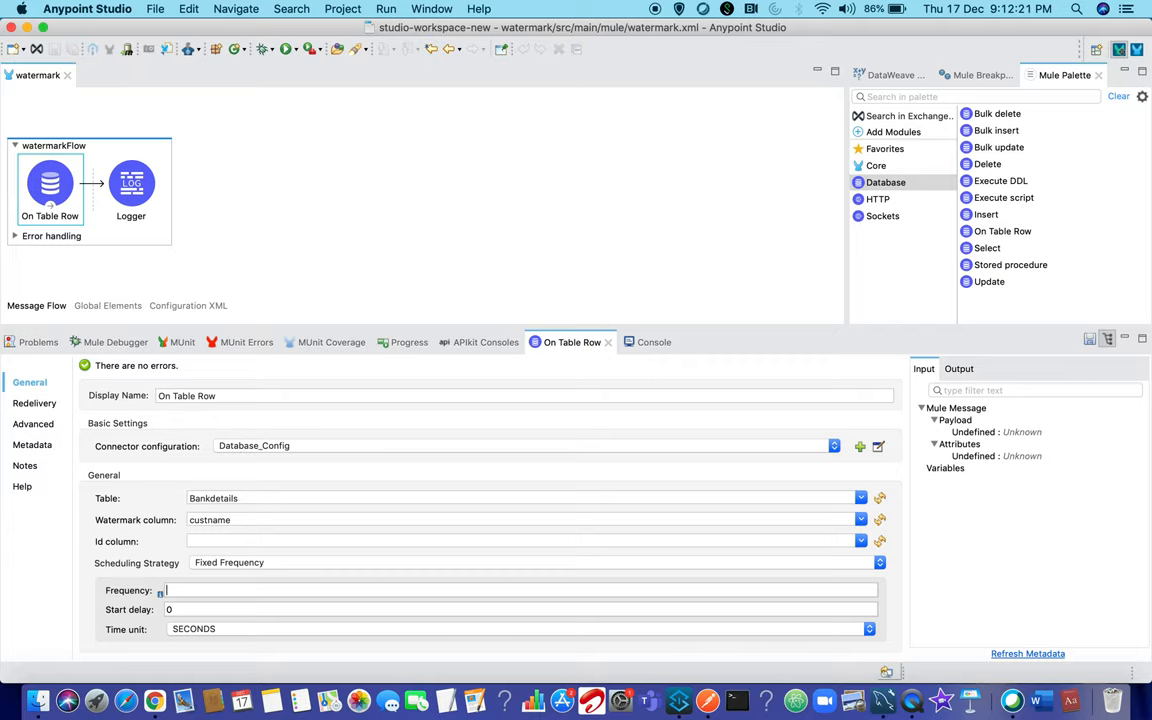
{"action": "type", "text": "10"}
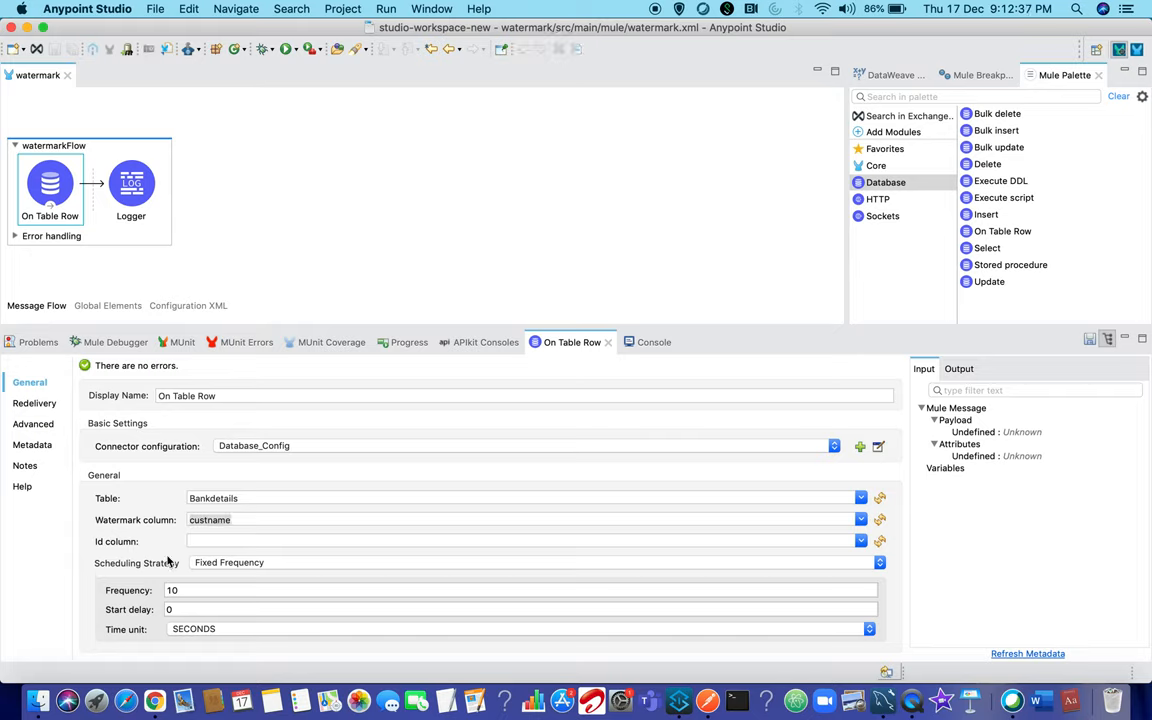
{"action": "mouse_move", "coordinate": [183, 700]}
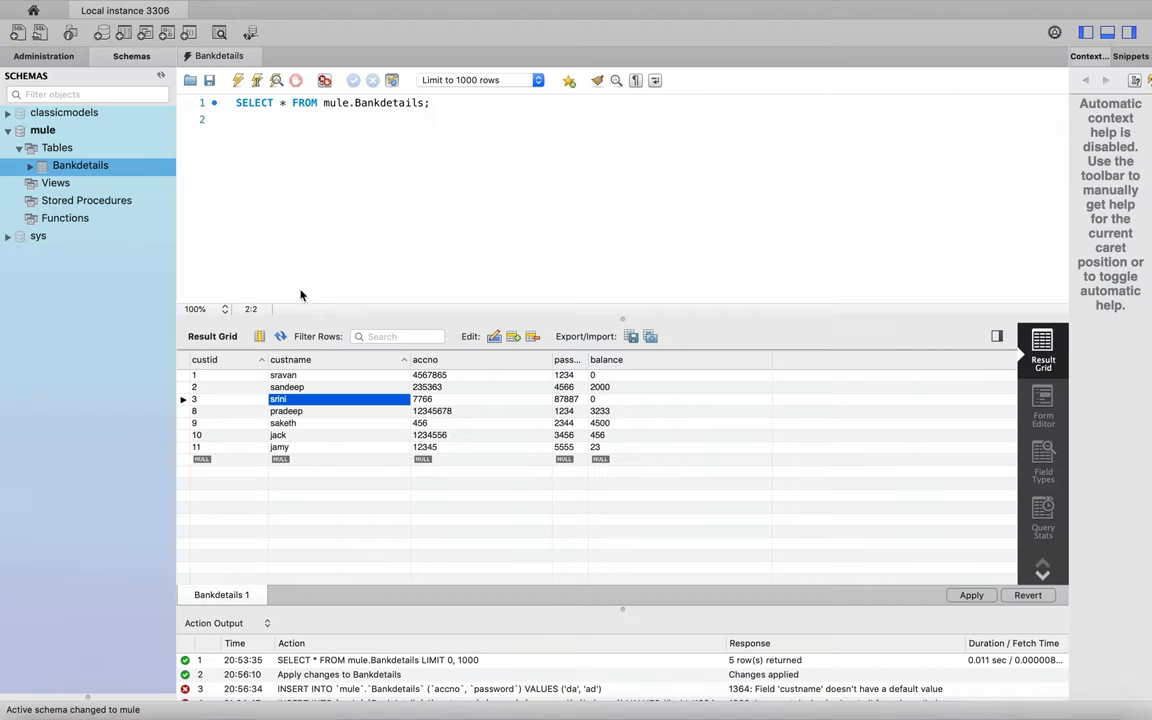
{"action": "mouse_move", "coordinate": [530, 262]}
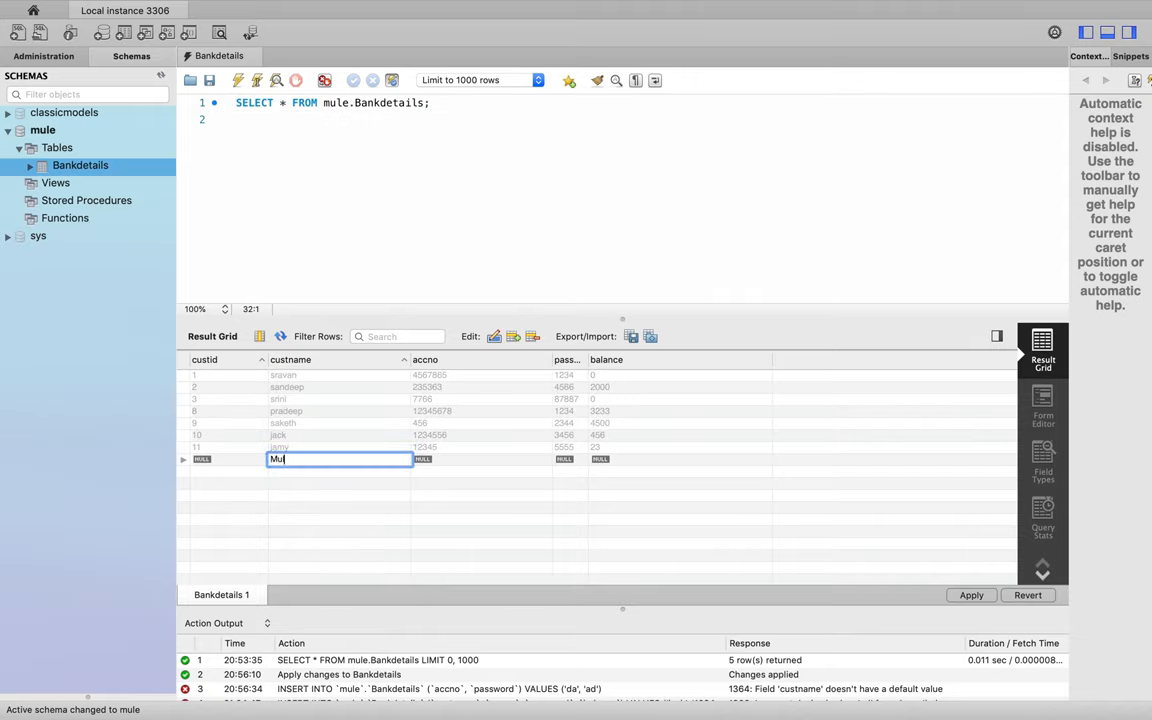
Enter custname Mule and accno 12345 in the new Bankdetails grid row
{"action": "type", "text": "e"}
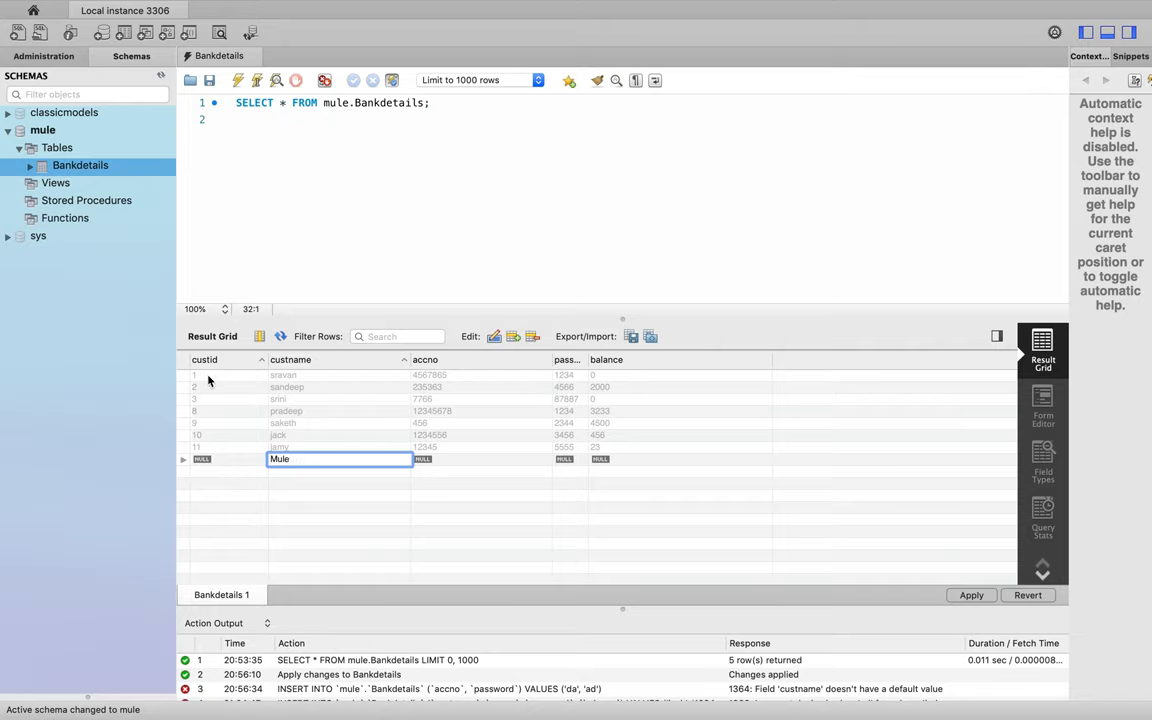
{"action": "left_click", "coordinate": [204, 375]}
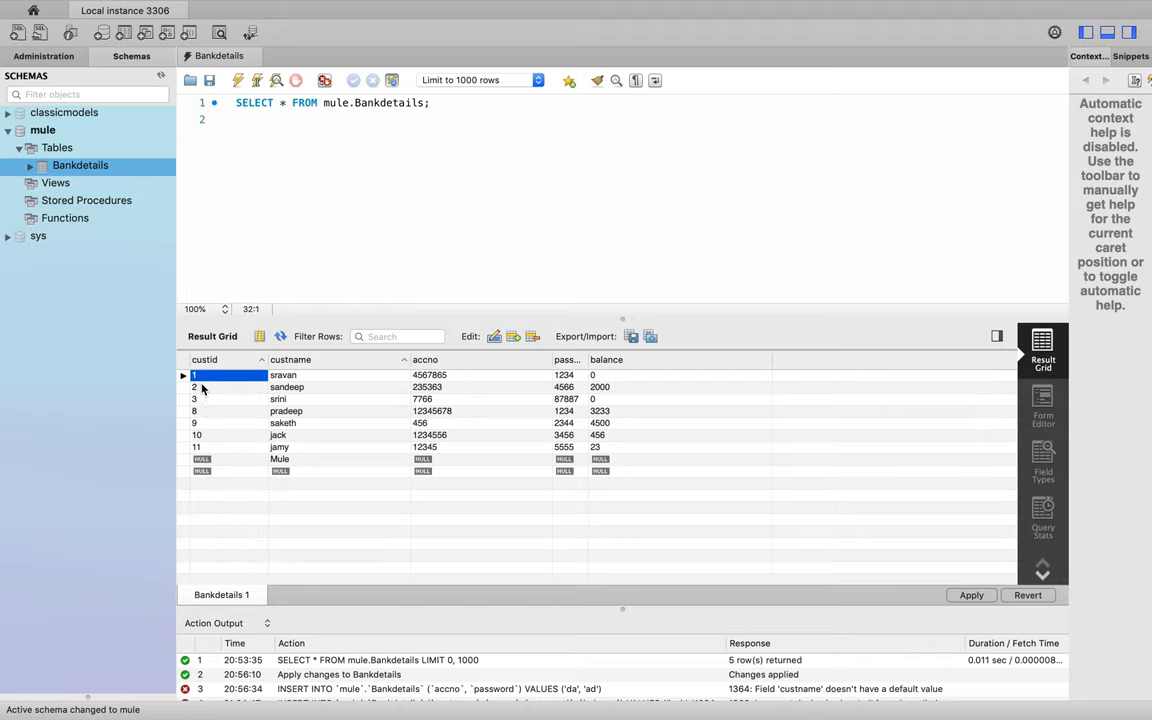
{"action": "mouse_move", "coordinate": [215, 387]}
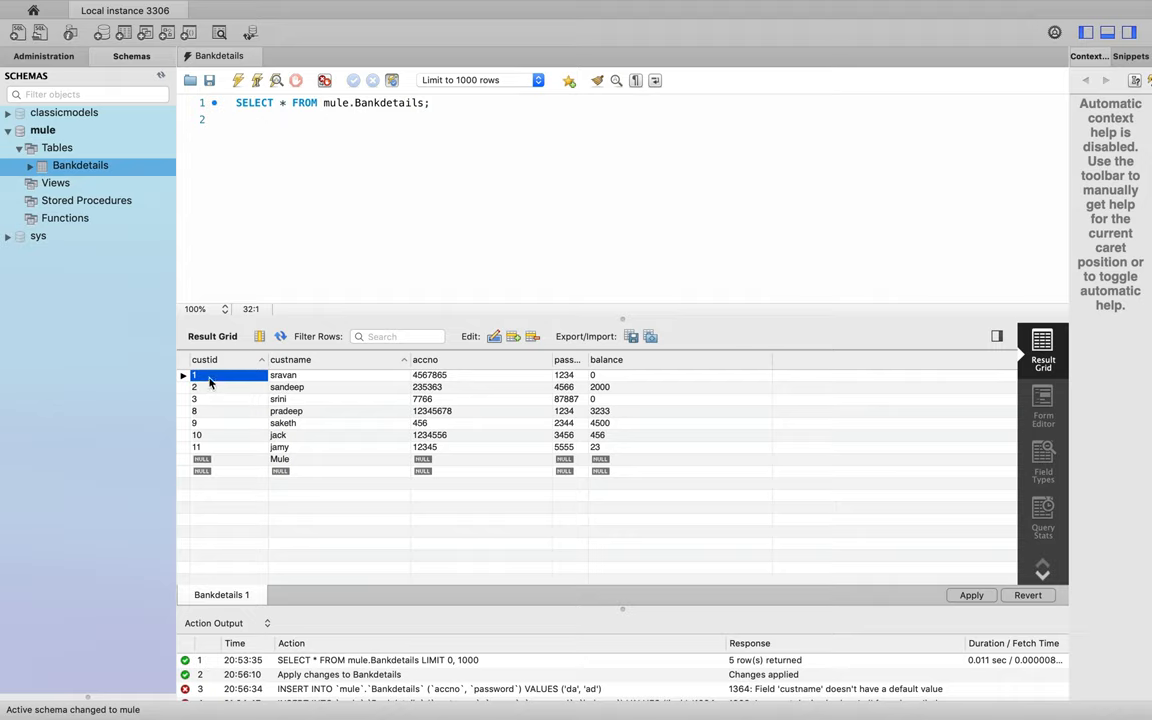
{"action": "mouse_move", "coordinate": [215, 390]}
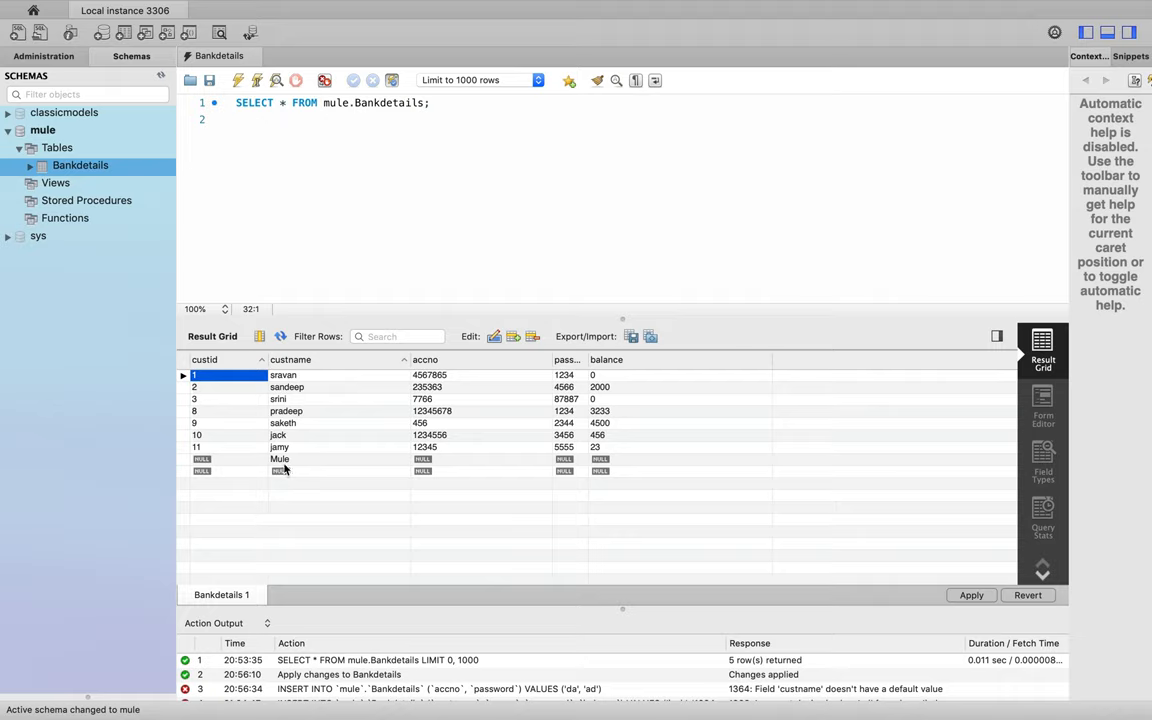
{"action": "mouse_move", "coordinate": [435, 460]}
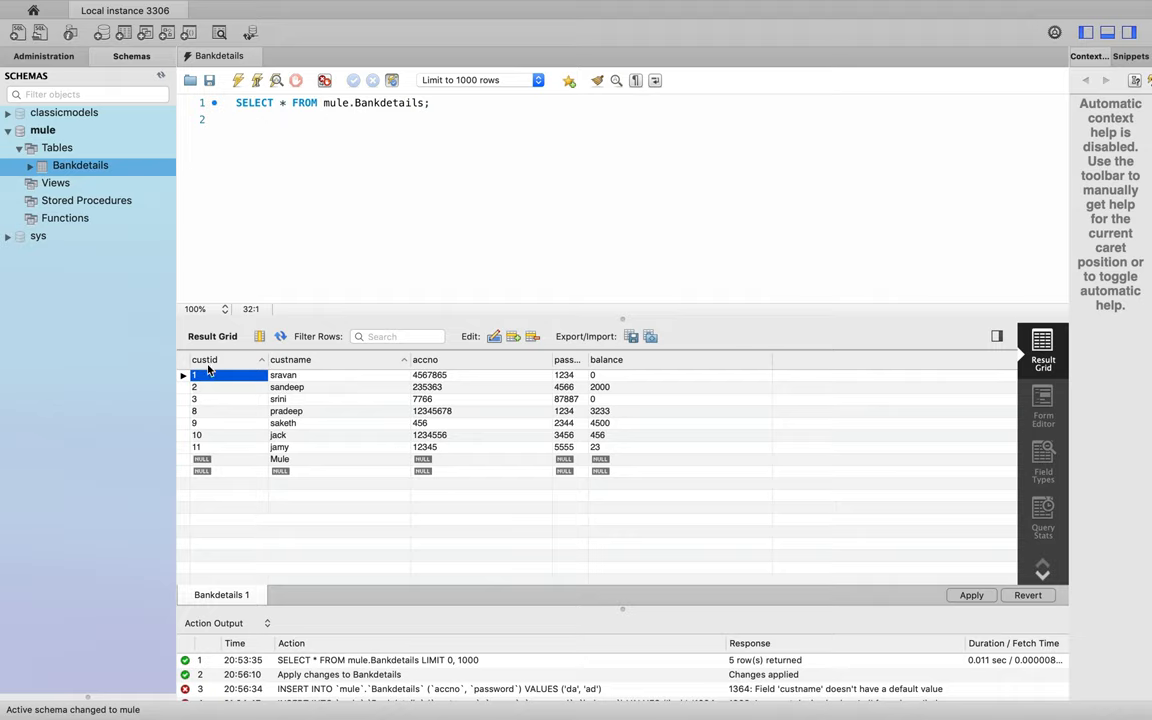
{"action": "mouse_move", "coordinate": [403, 451]}
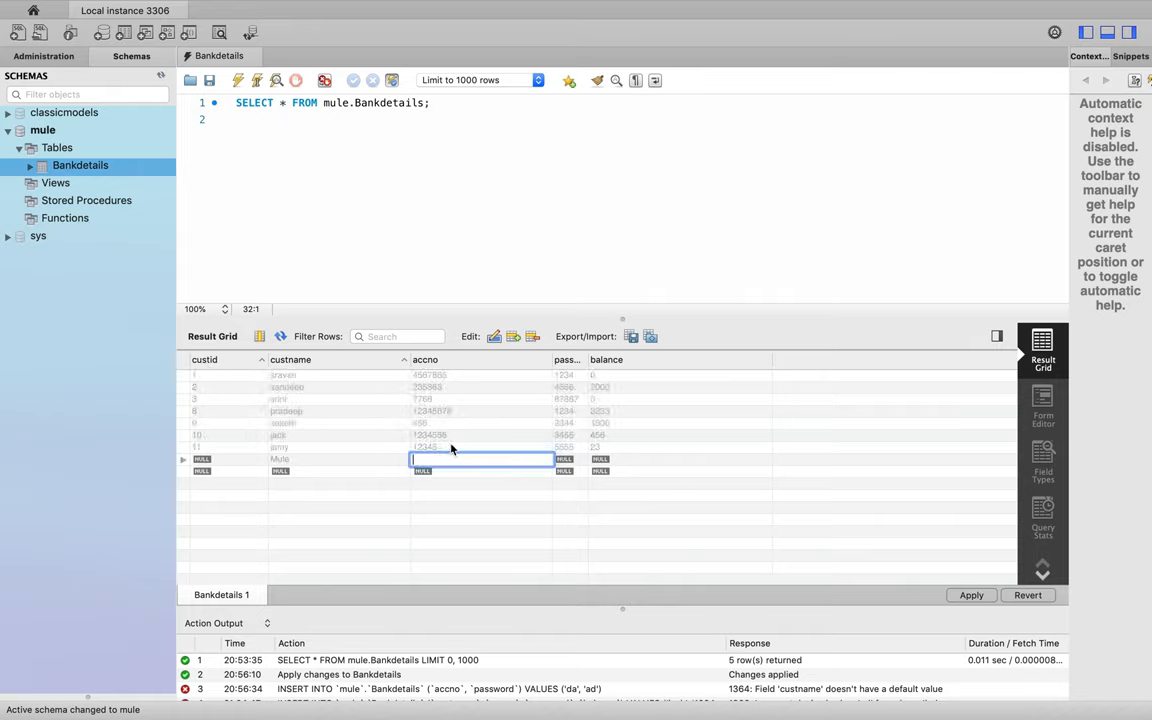
{"action": "type", "text": "12345"}
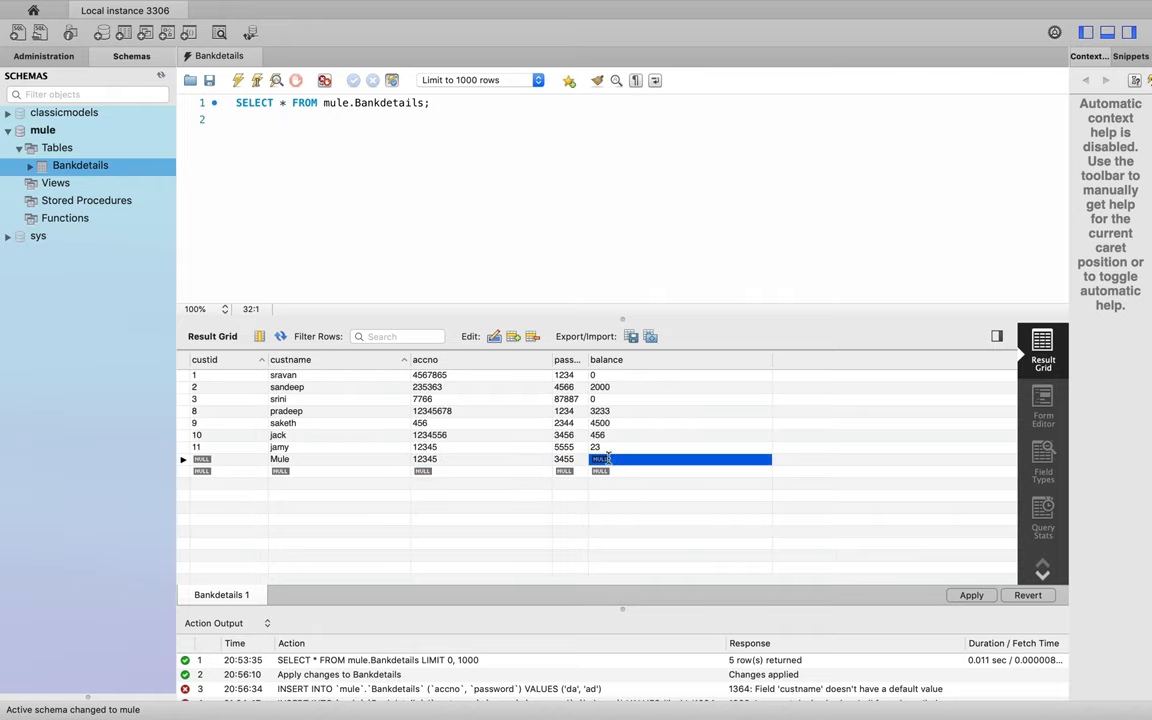
{"action": "left_click", "coordinate": [970, 595]}
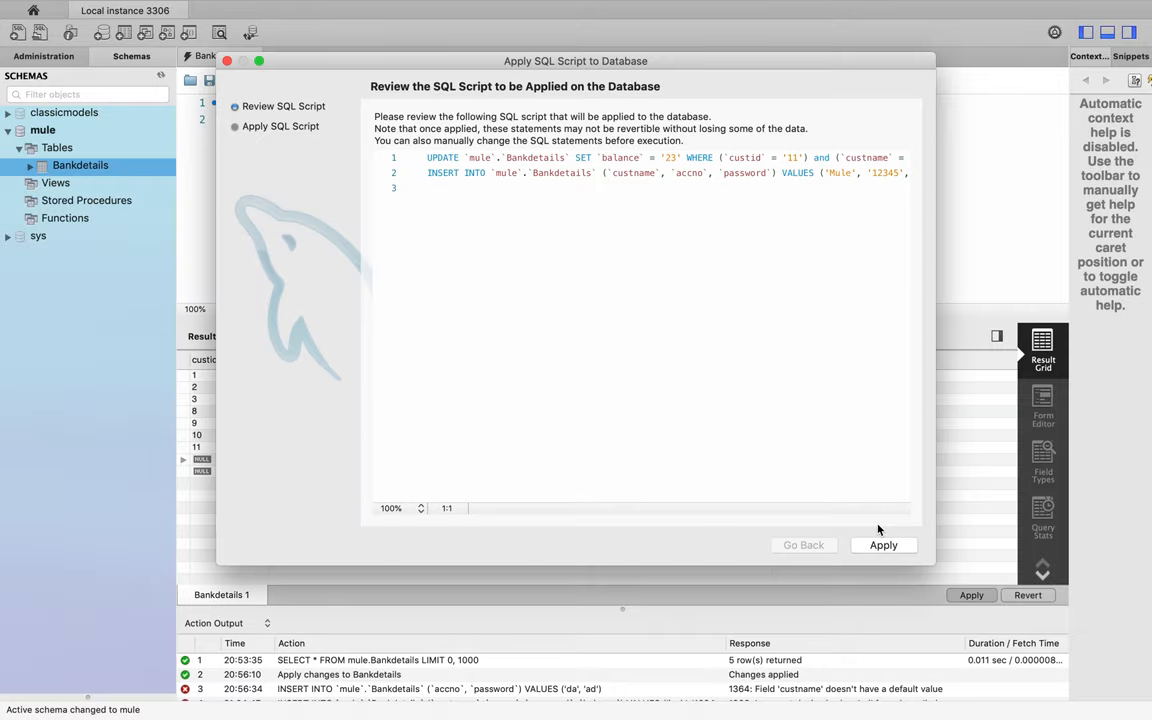
{"action": "left_click", "coordinate": [882, 545]}
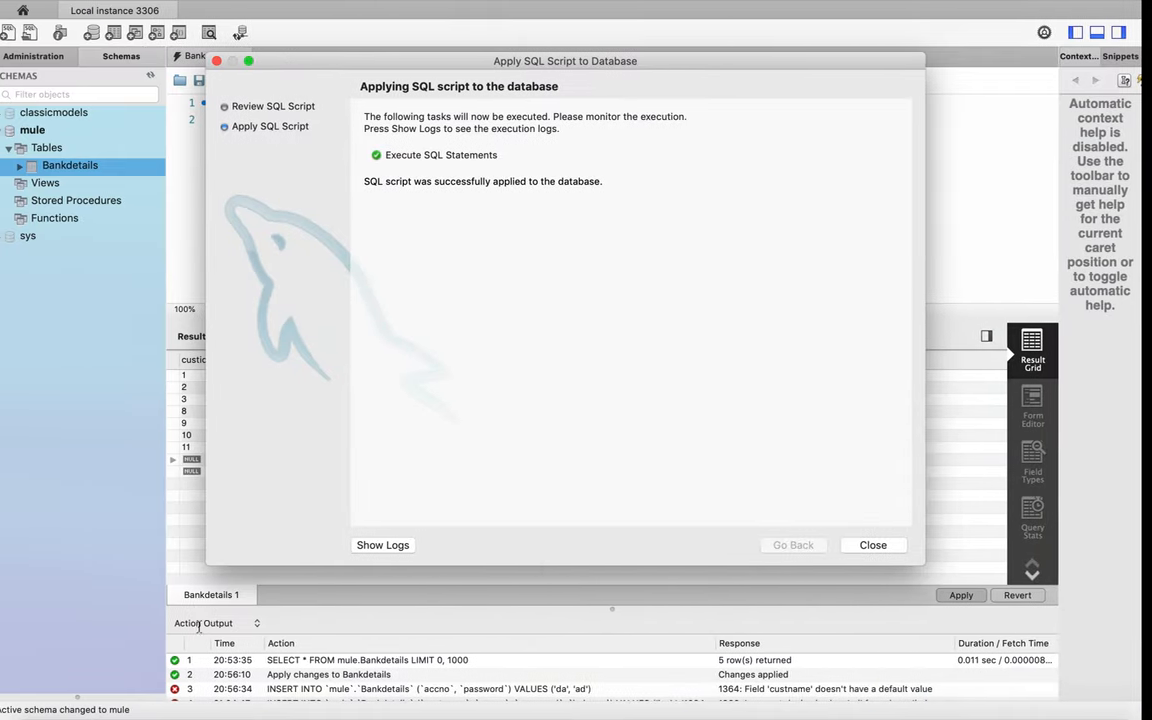
{"action": "left_click", "coordinate": [872, 545]}
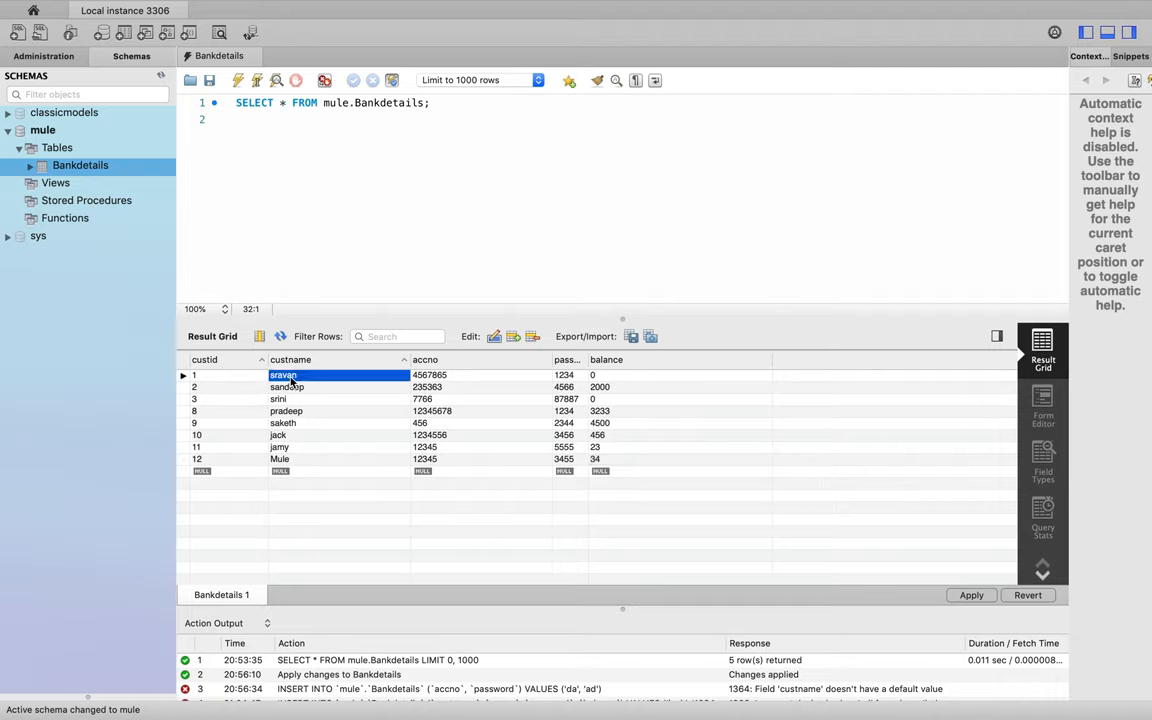
{"action": "left_click", "coordinate": [285, 410]}
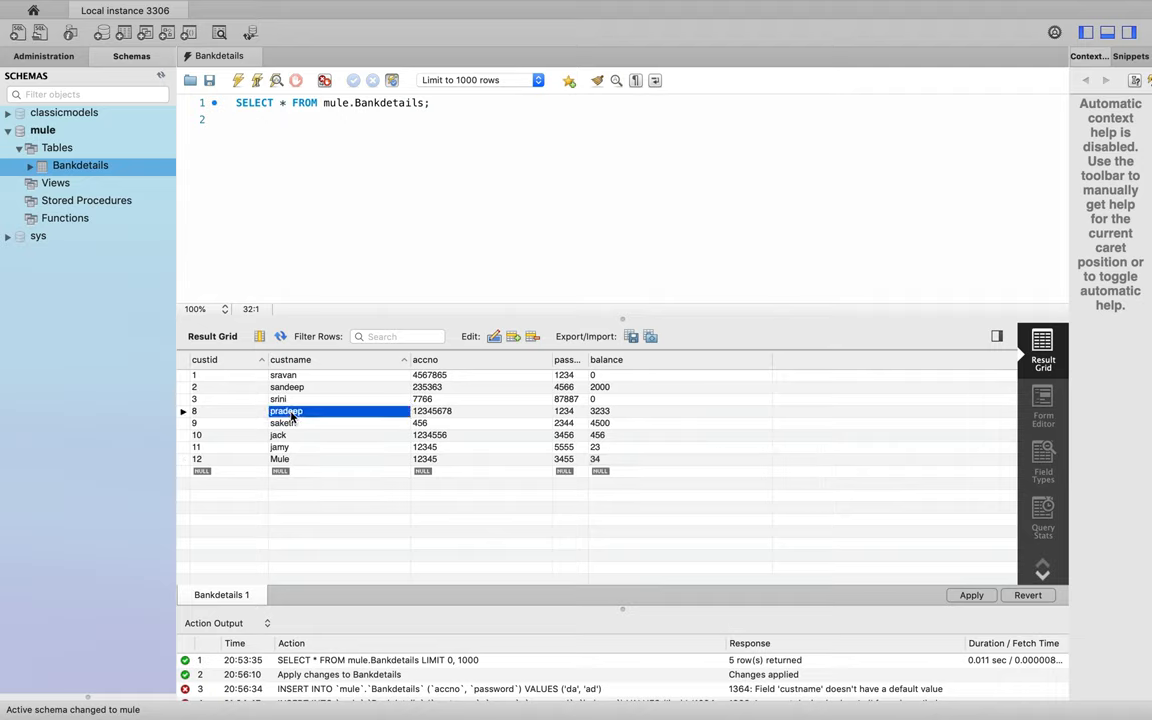
{"action": "left_click", "coordinate": [205, 374]}
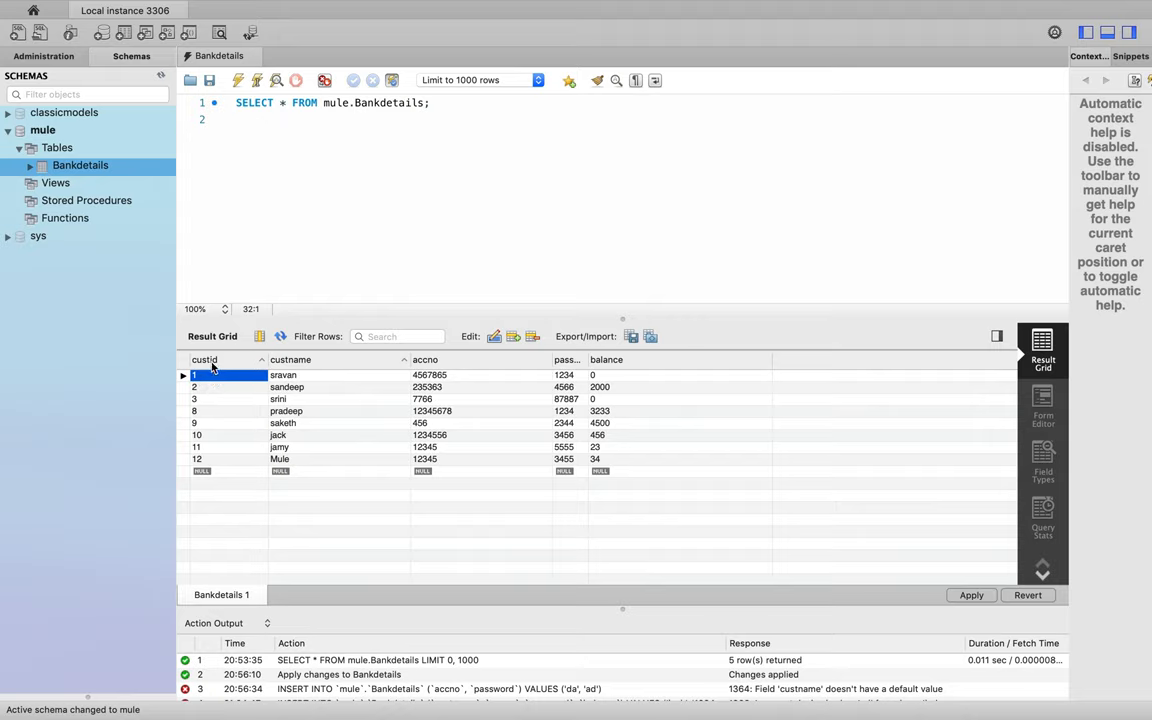
{"action": "mouse_move", "coordinate": [252, 368]}
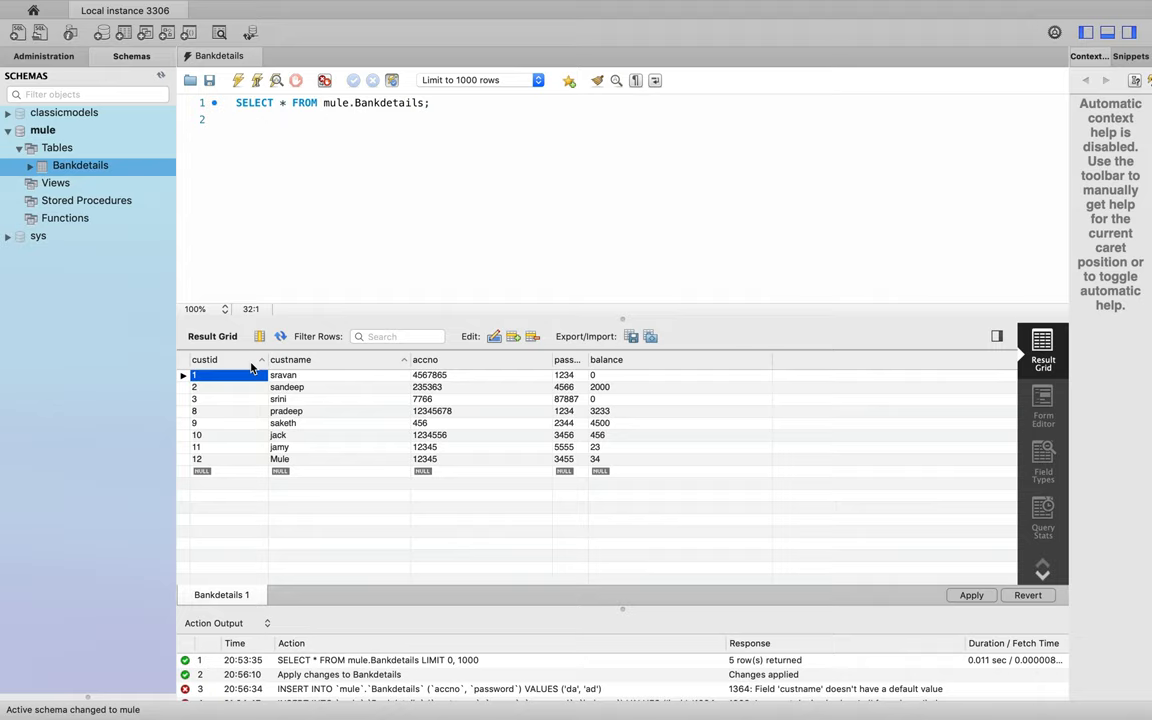
{"action": "mouse_move", "coordinate": [227, 402]}
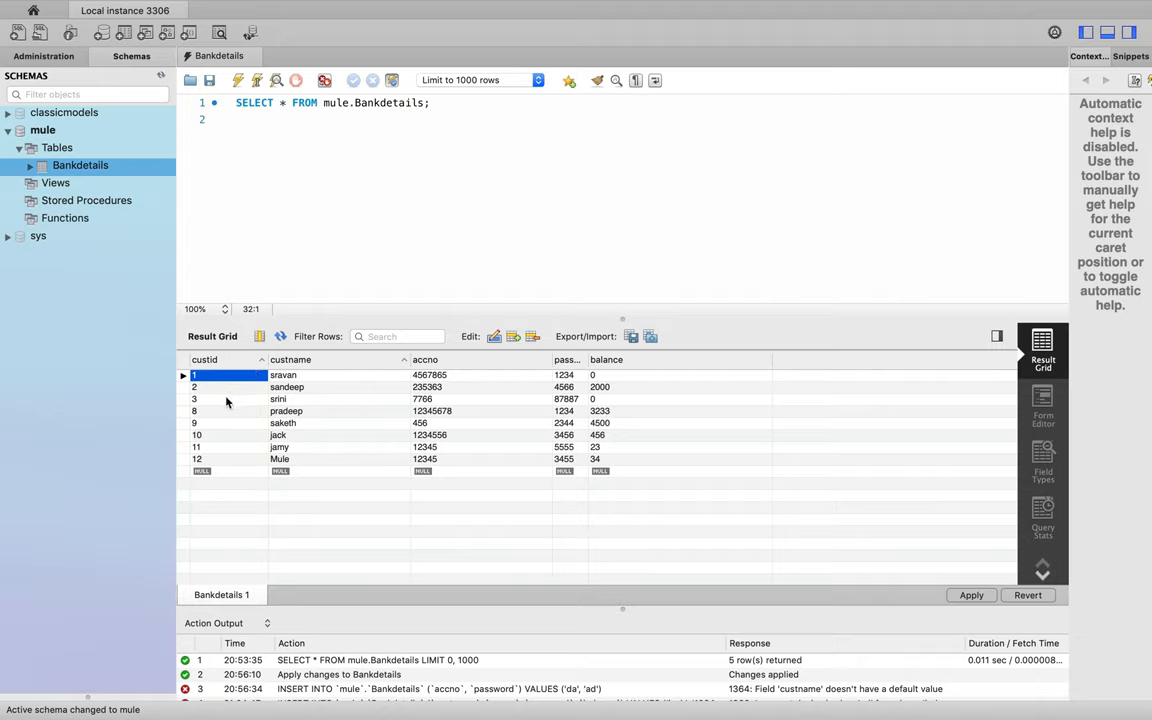
{"action": "mouse_move", "coordinate": [222, 386]}
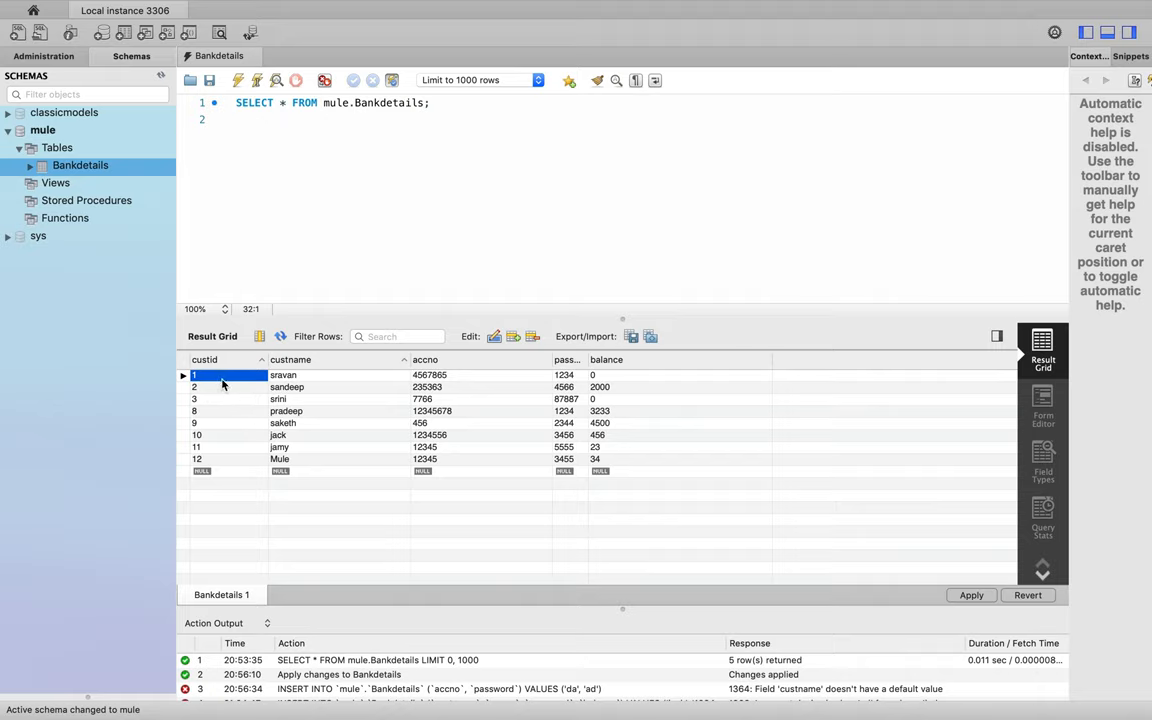
{"action": "mouse_move", "coordinate": [211, 401]}
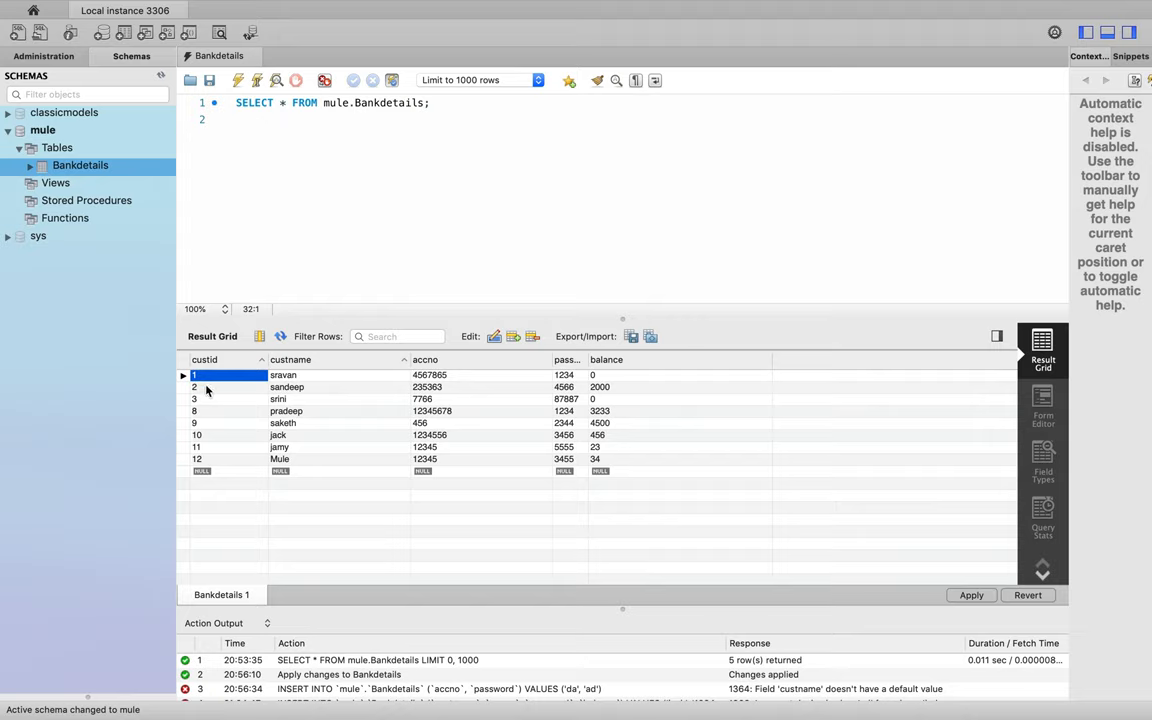
{"action": "left_click", "coordinate": [207, 398]}
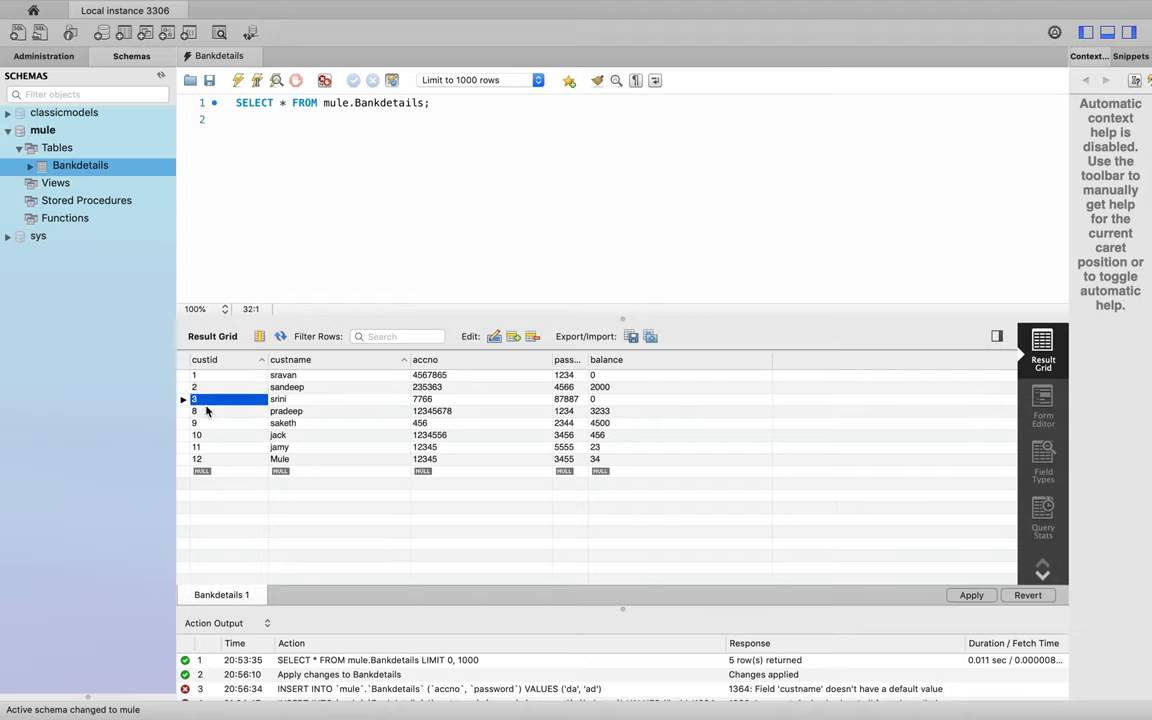
{"action": "left_click", "coordinate": [230, 411]}
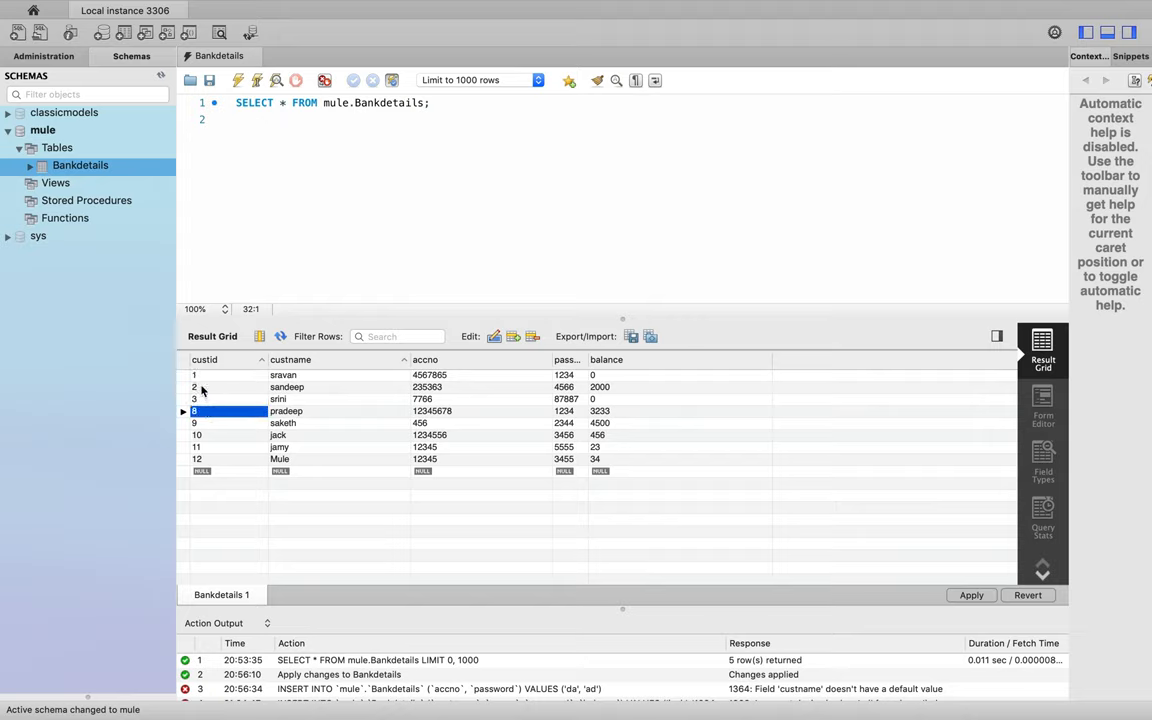
{"action": "left_click", "coordinate": [230, 387]}
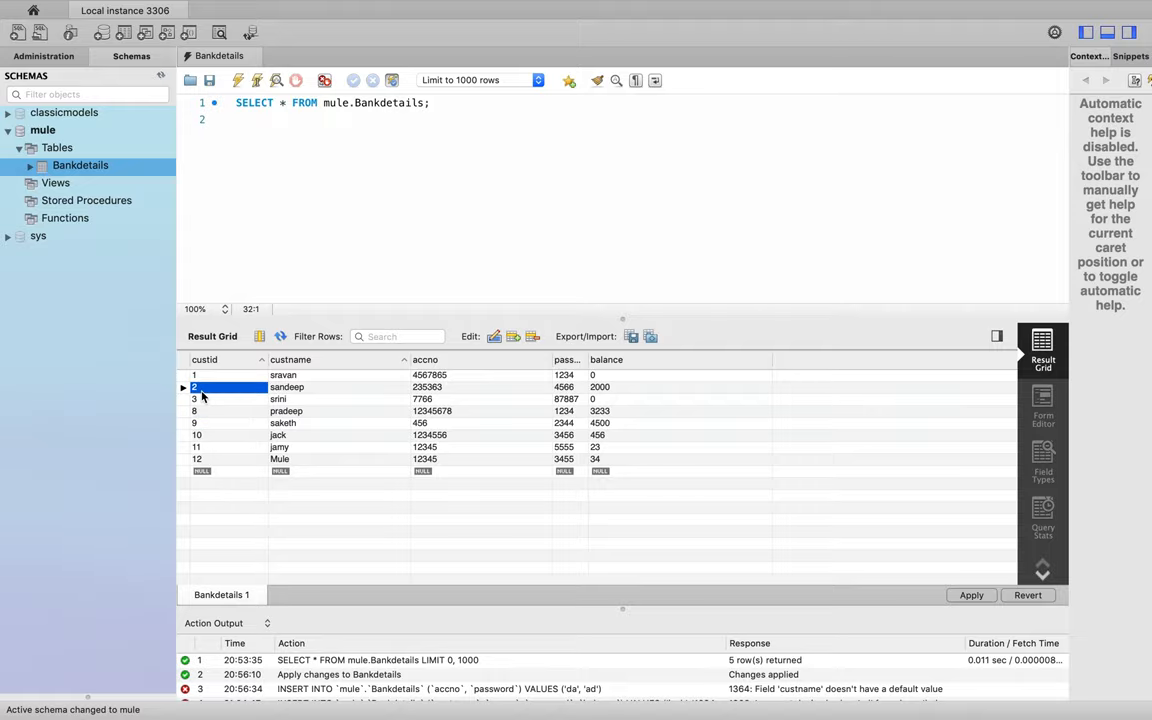
{"action": "left_click", "coordinate": [200, 410]}
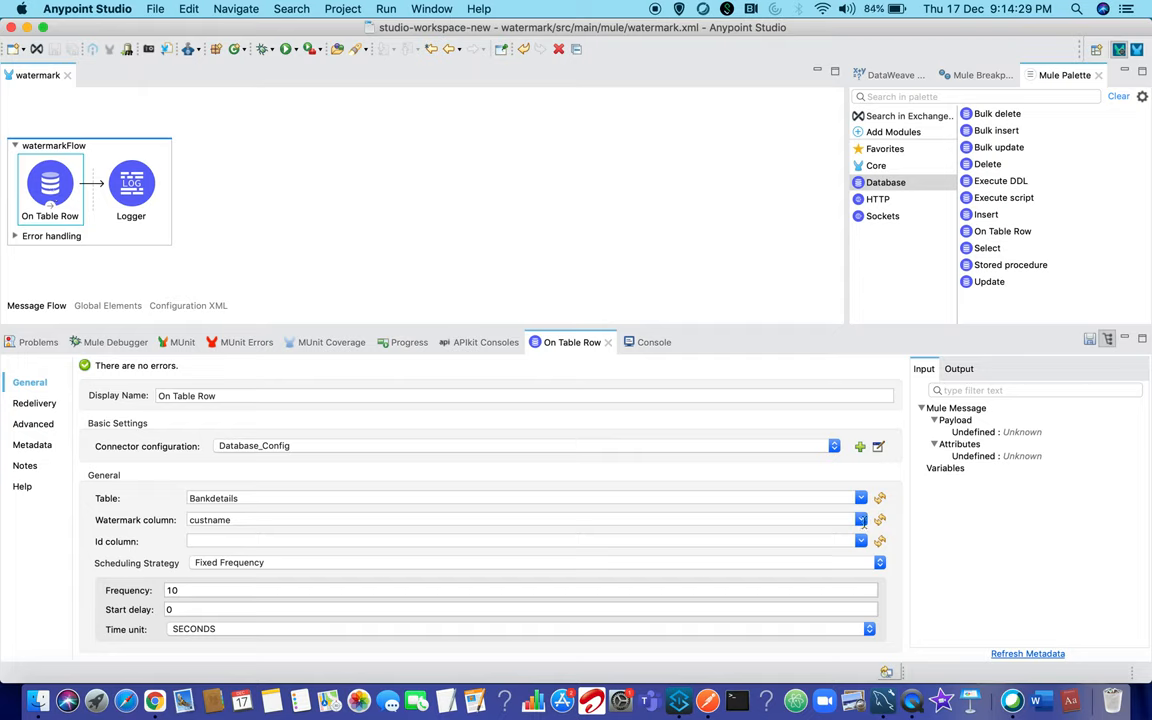
Enter custid as the watermark column and check the console for the Mule and jamy rows
{"action": "type", "text": "custid"}
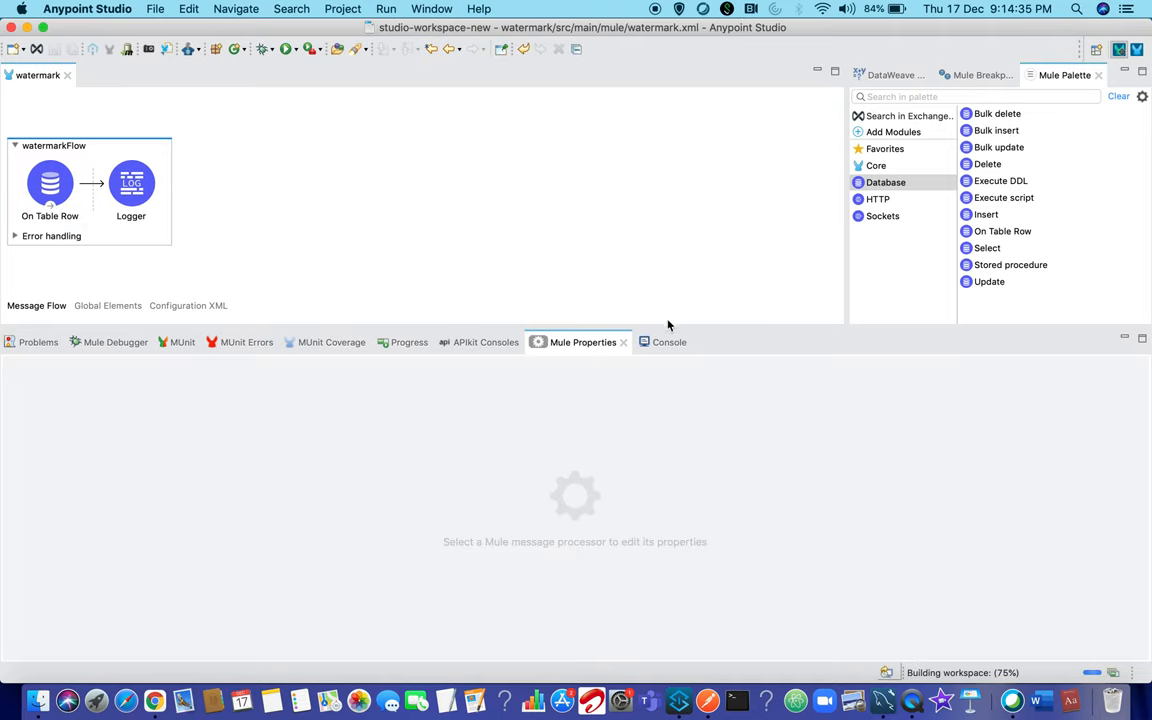
{"action": "left_click", "coordinate": [657, 342]}
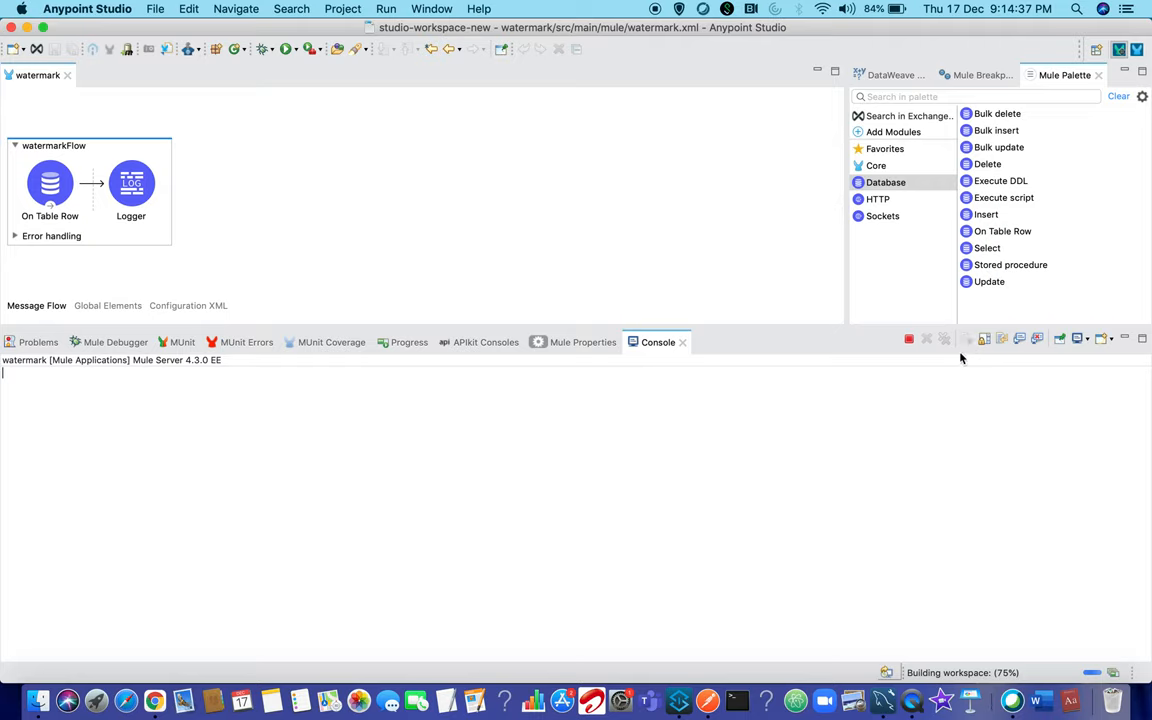
{"action": "mouse_move", "coordinate": [783, 512]}
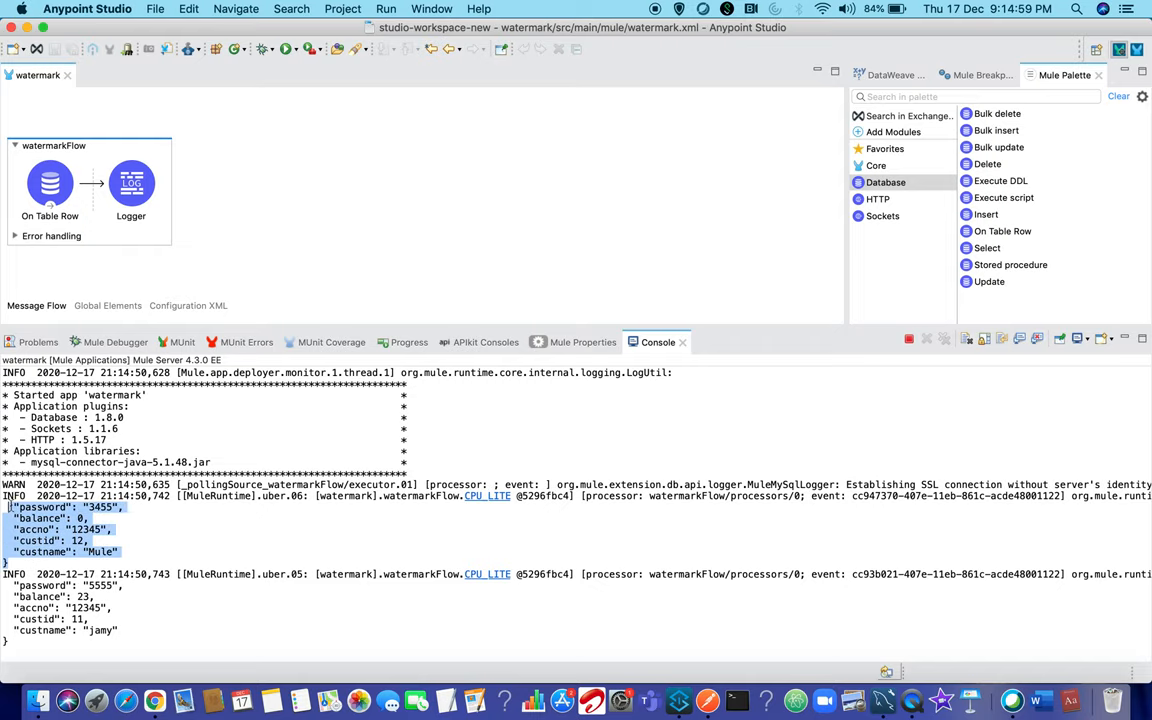
{"action": "scroll", "scroll_direction": "down", "scroll_amount": 3}
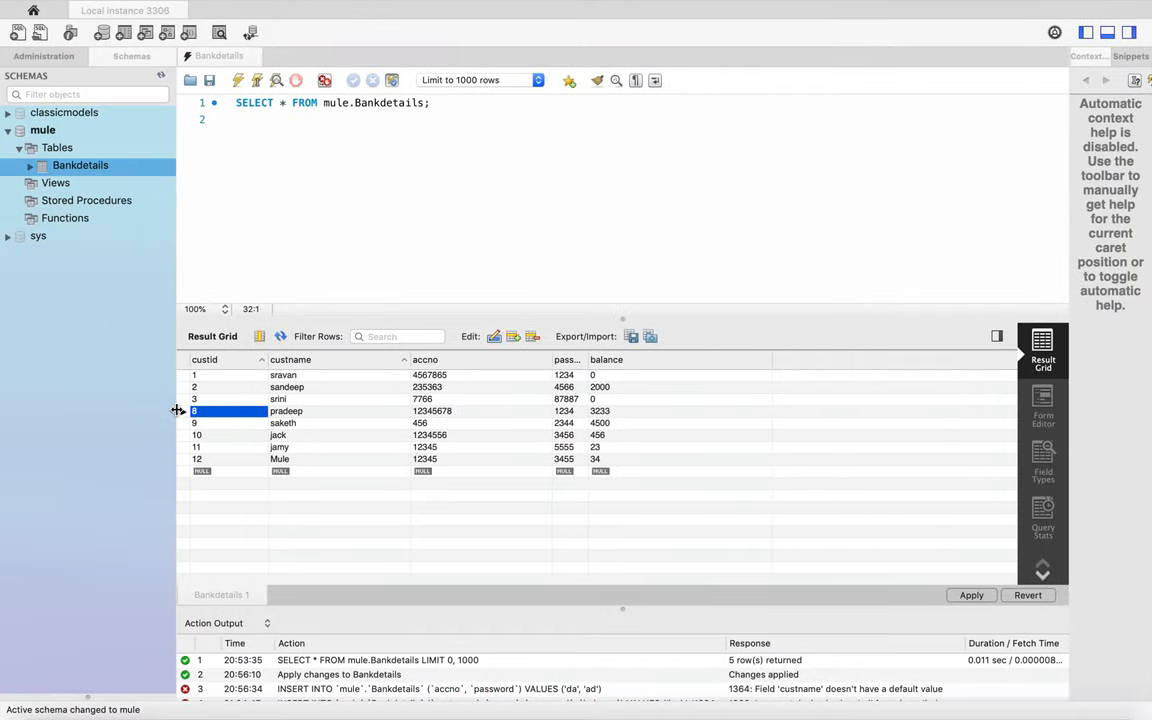
Fill a new grid row with customer Hello, accno 3456 and balance 454
{"action": "left_click", "coordinate": [279, 446]}
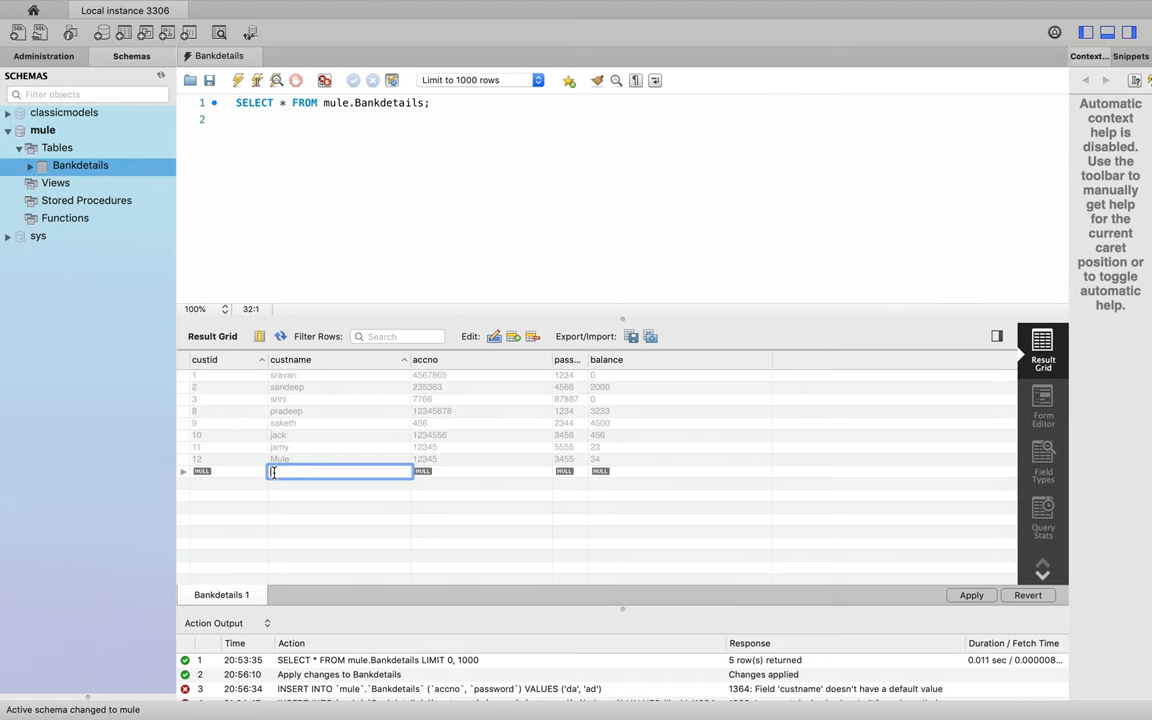
{"action": "type", "text": "Hello"}
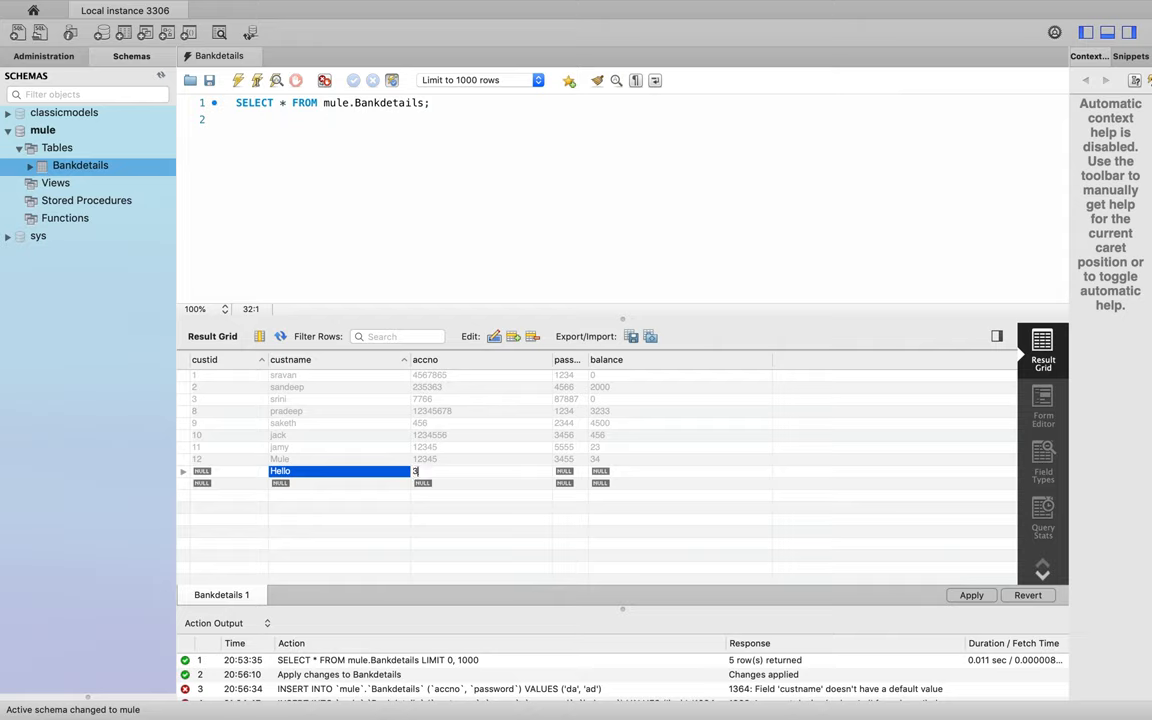
{"action": "type", "text": "3456"}
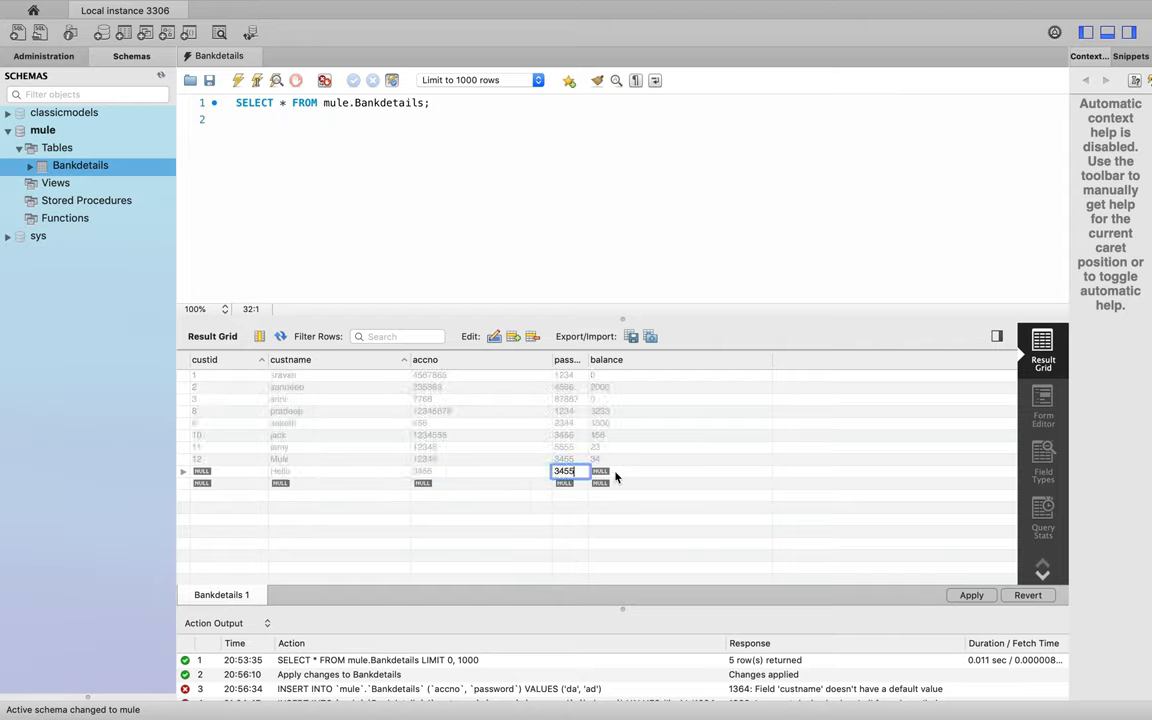
{"action": "left_click", "coordinate": [680, 471]}
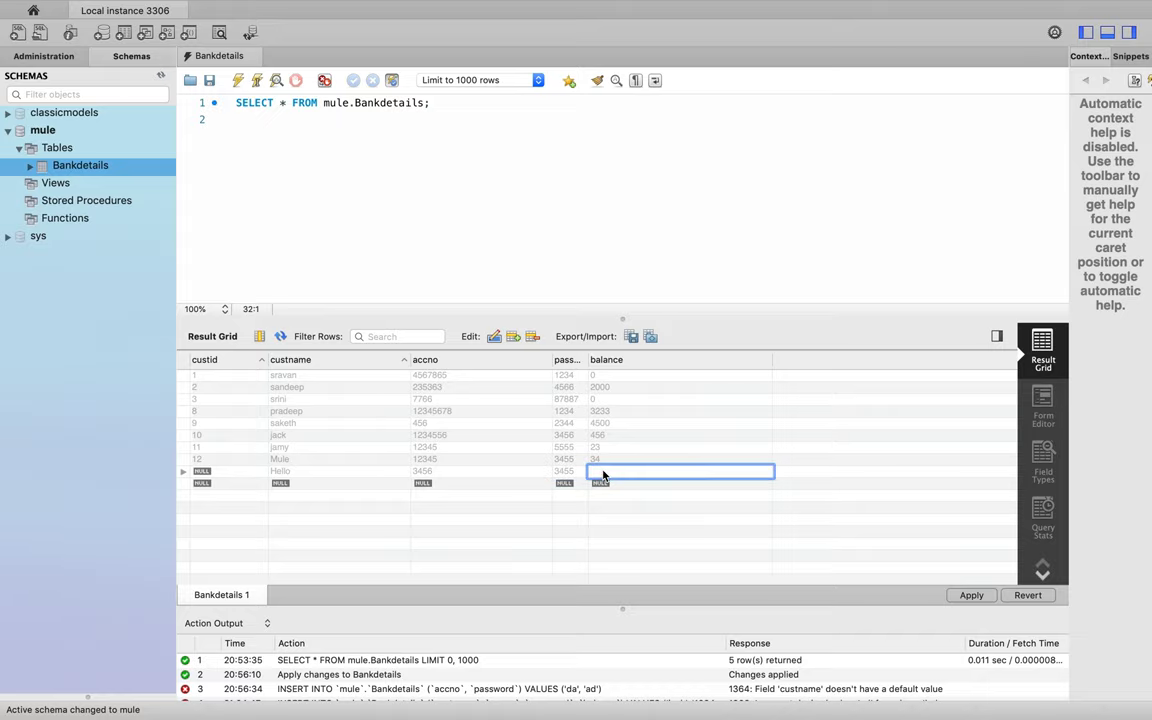
{"action": "type", "text": "454"}
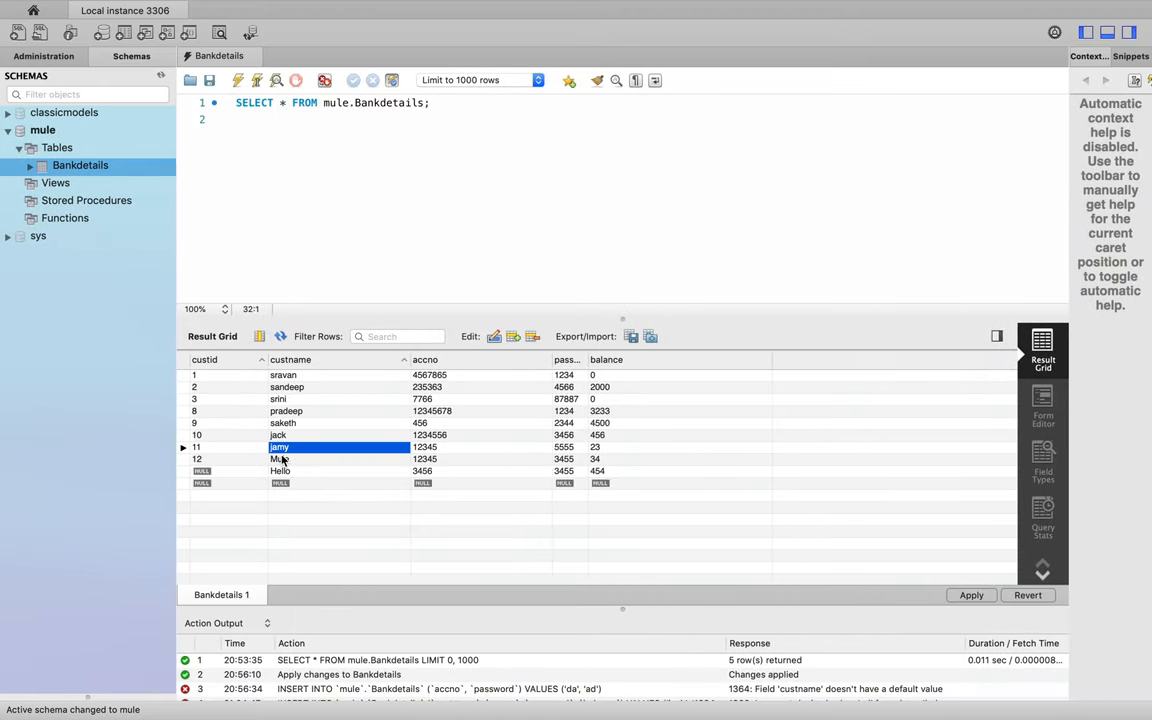
{"action": "mouse_move", "coordinate": [240, 443]}
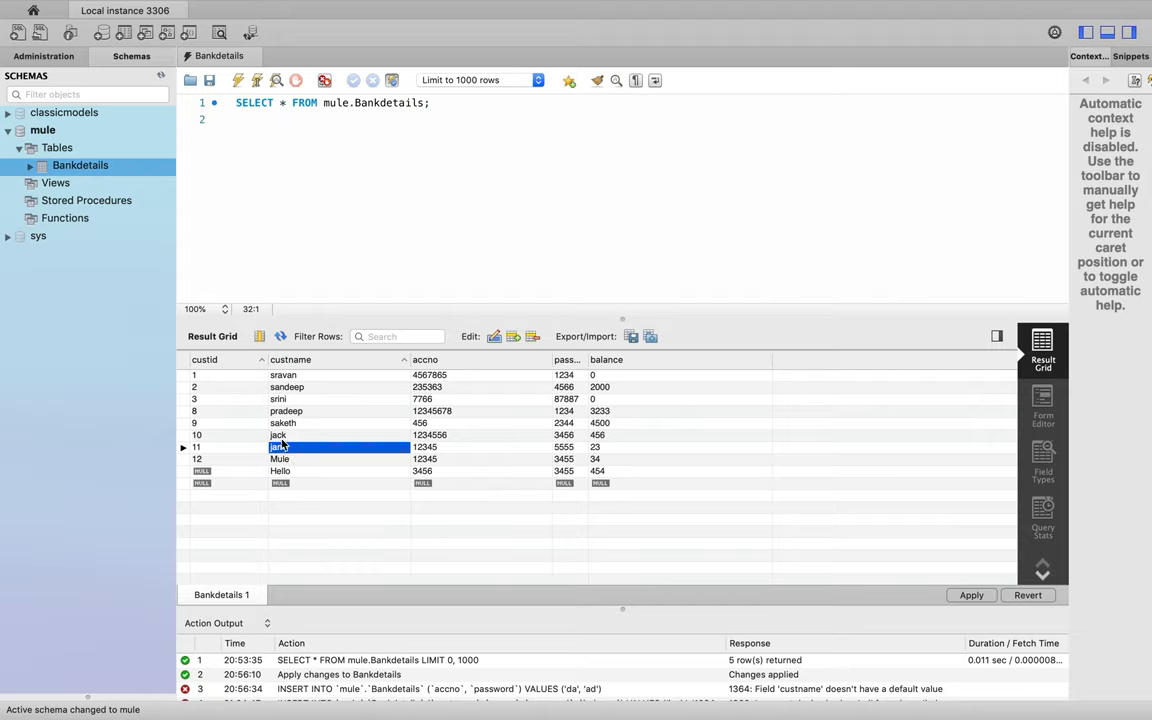
Check the jamy and Mule rows, then apply the Hello insert to the database
{"action": "left_click", "coordinate": [278, 434]}
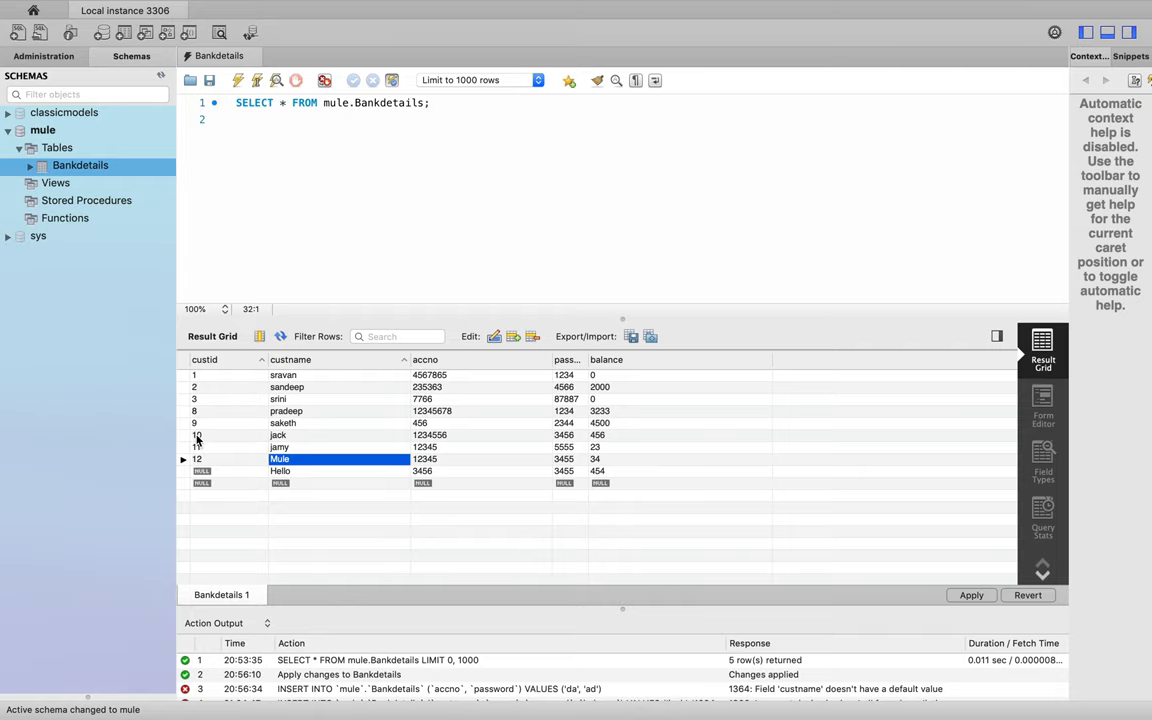
{"action": "left_click", "coordinate": [197, 435]}
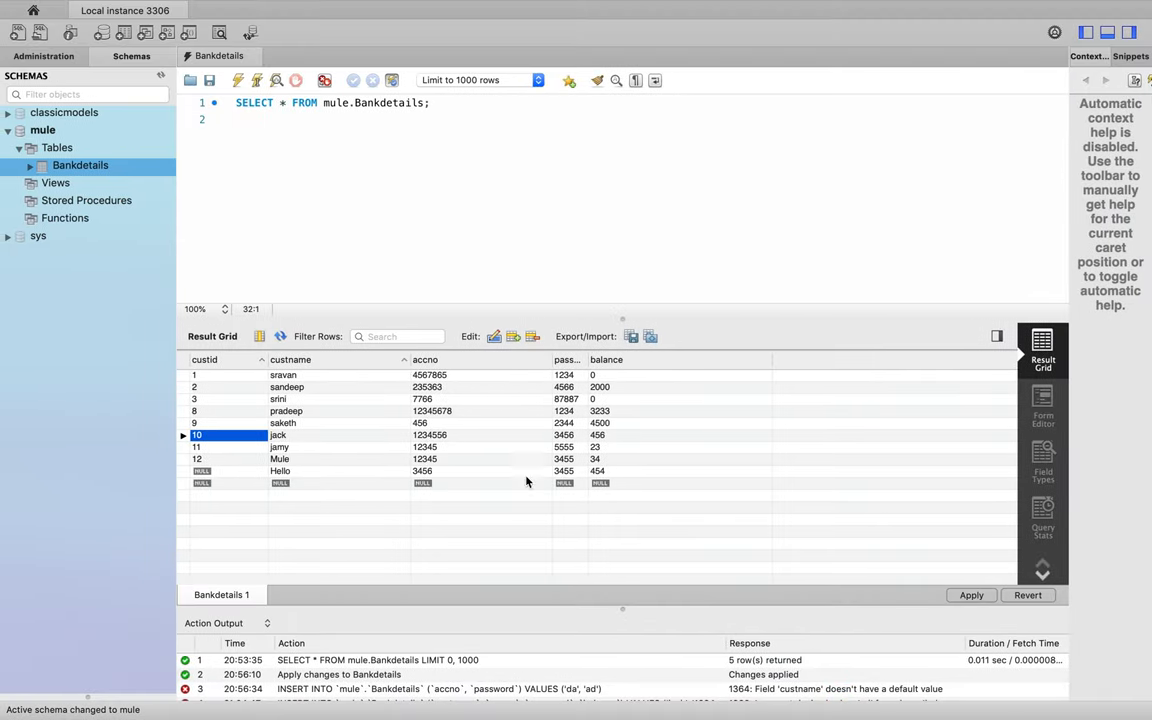
{"action": "left_click", "coordinate": [970, 595]}
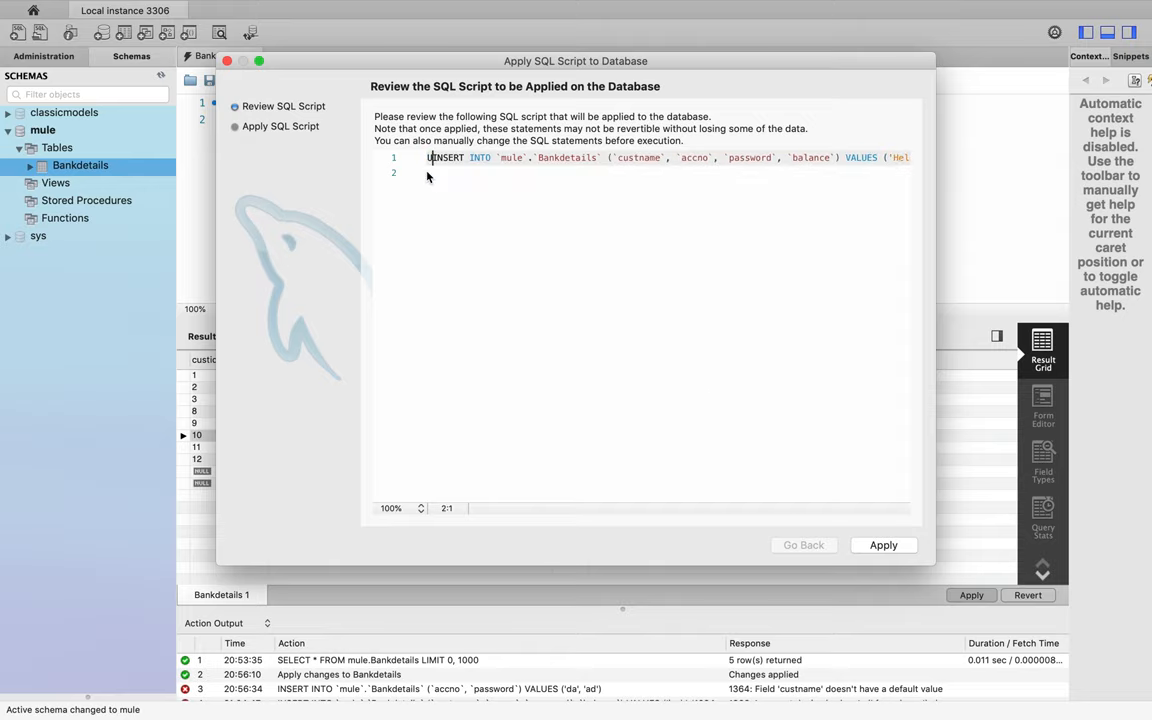
{"action": "left_click", "coordinate": [882, 545]}
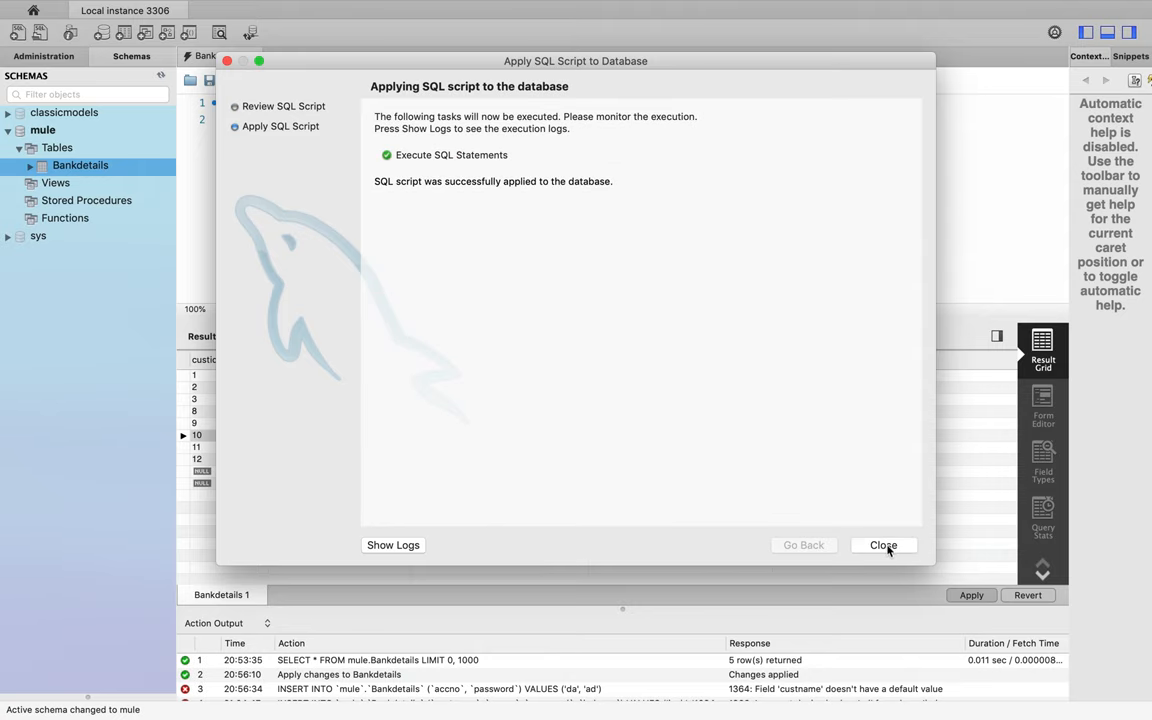
{"action": "left_click", "coordinate": [883, 545]}
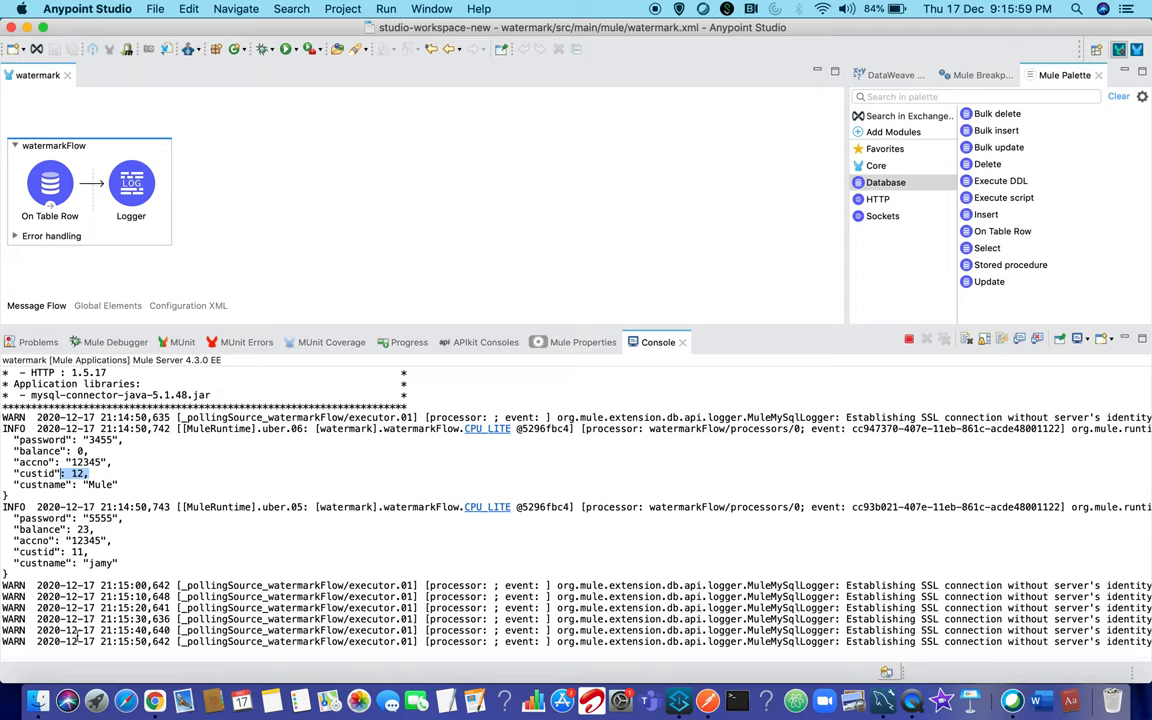
Scroll the console for new logs, then view Bankdetails showing Hello as custid 13
{"action": "scroll", "scroll_direction": "down", "scroll_amount": 3}
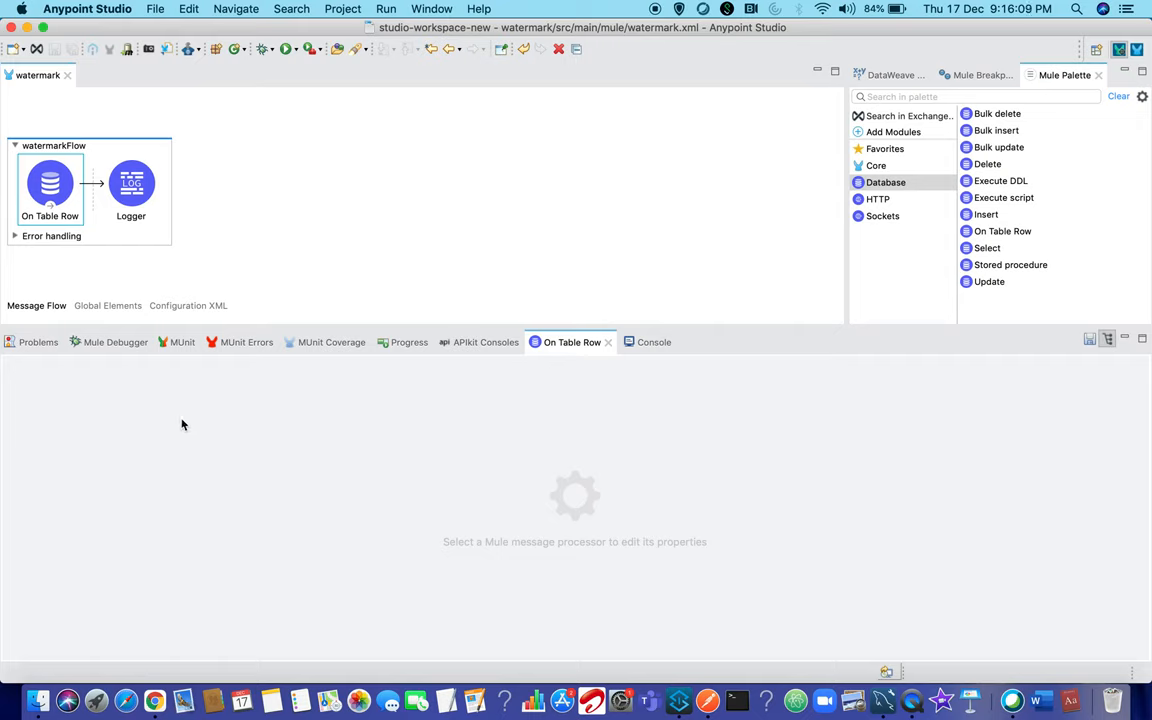
{"action": "left_click", "coordinate": [50, 184]}
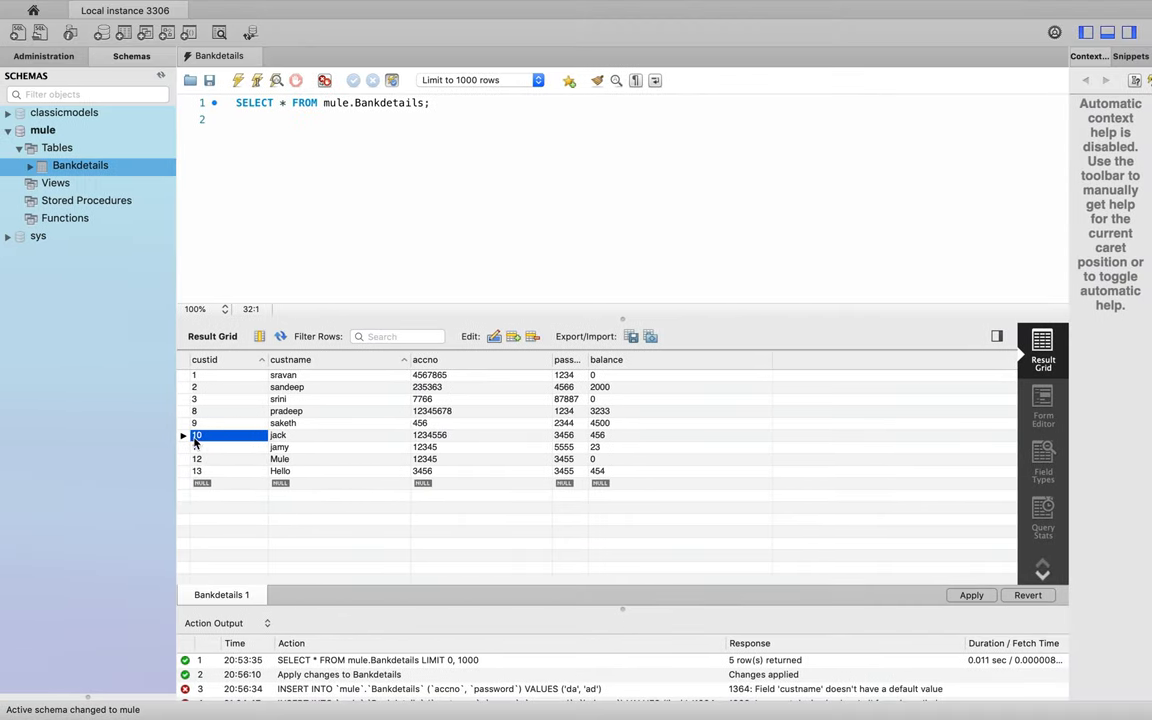
{"action": "mouse_move", "coordinate": [210, 480]}
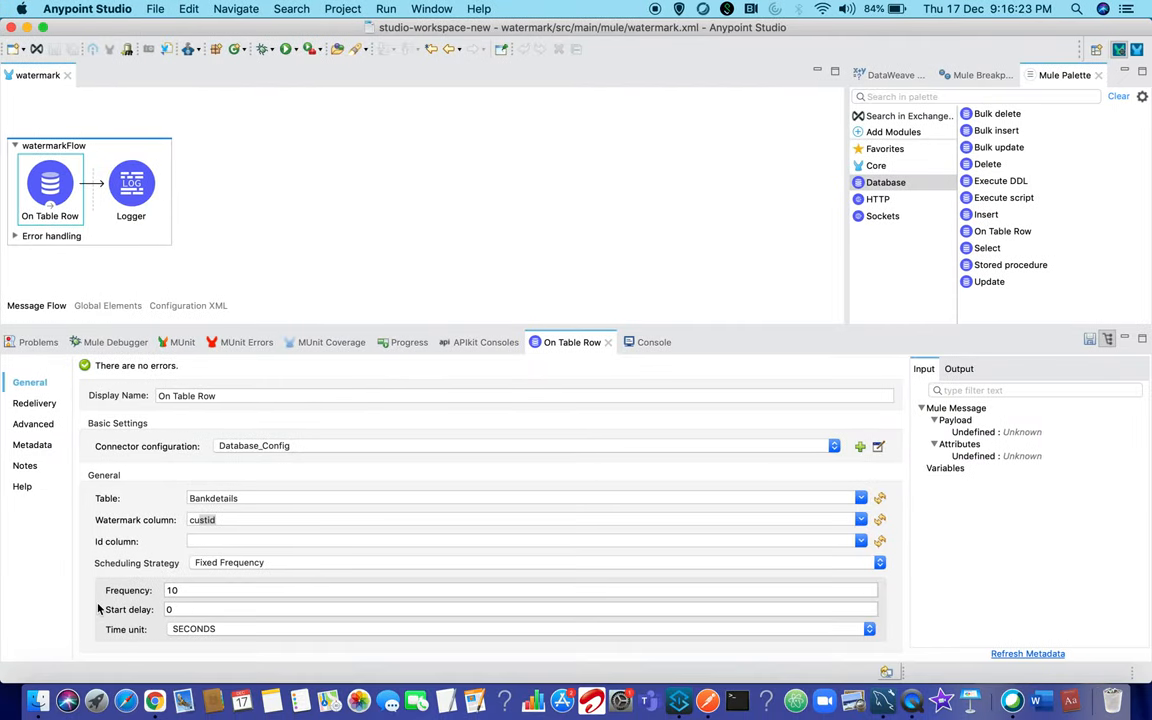
{"action": "mouse_move", "coordinate": [74, 265]}
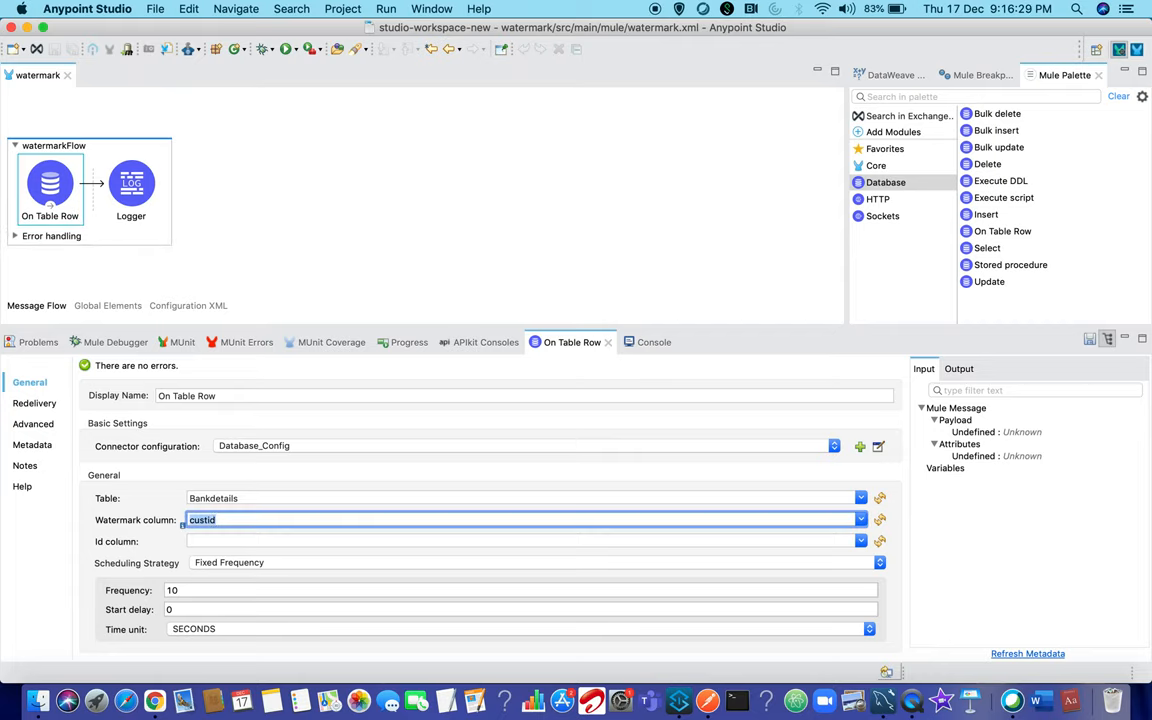
Enter custid in the On Table Row Id column field
{"action": "type", "text": "custid"}
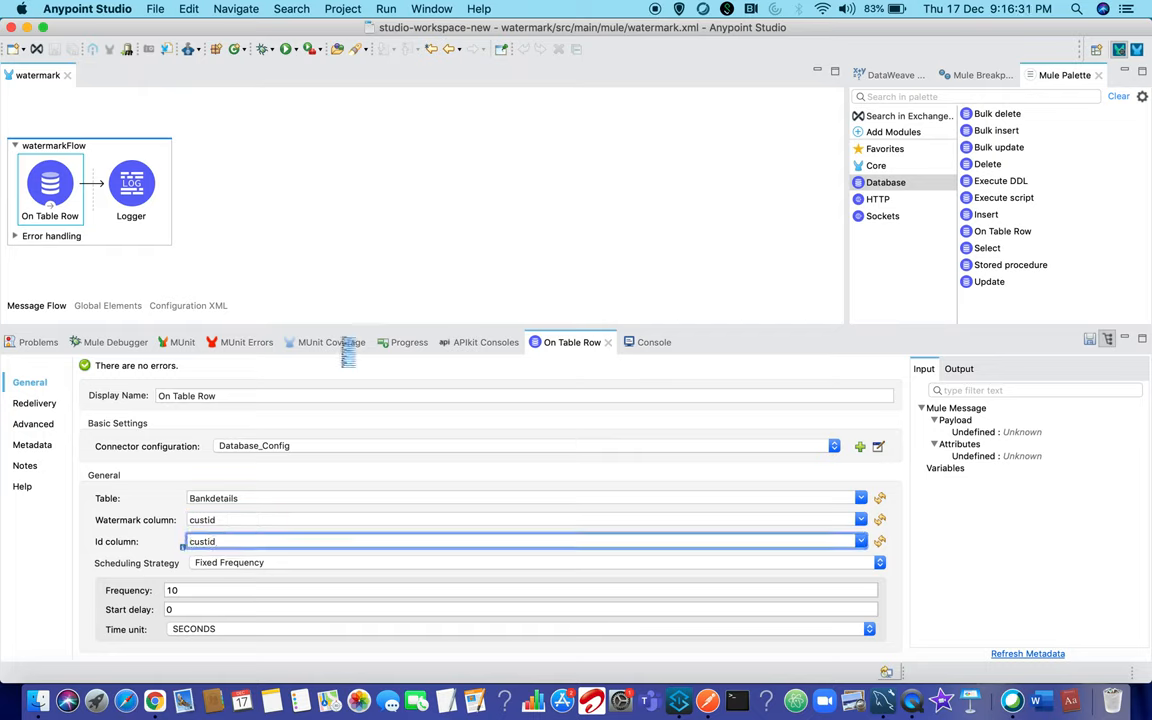